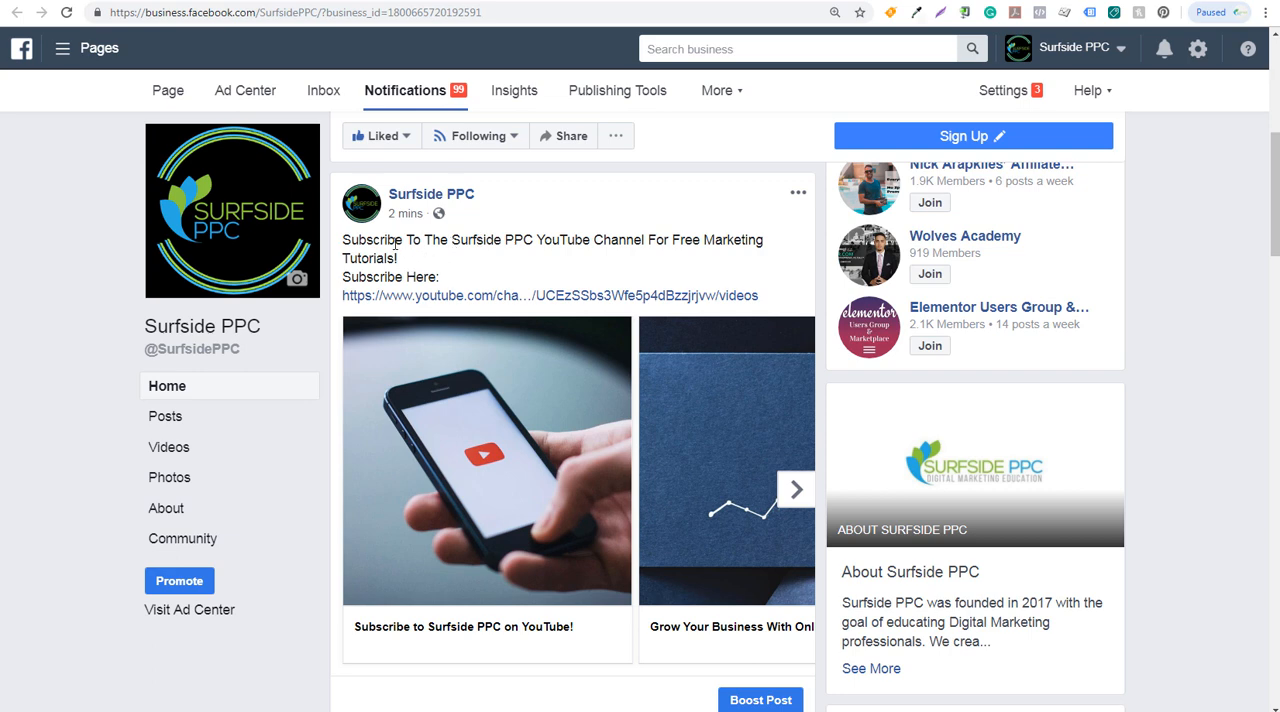
{"action": "mouse_move", "coordinate": [469, 295]}
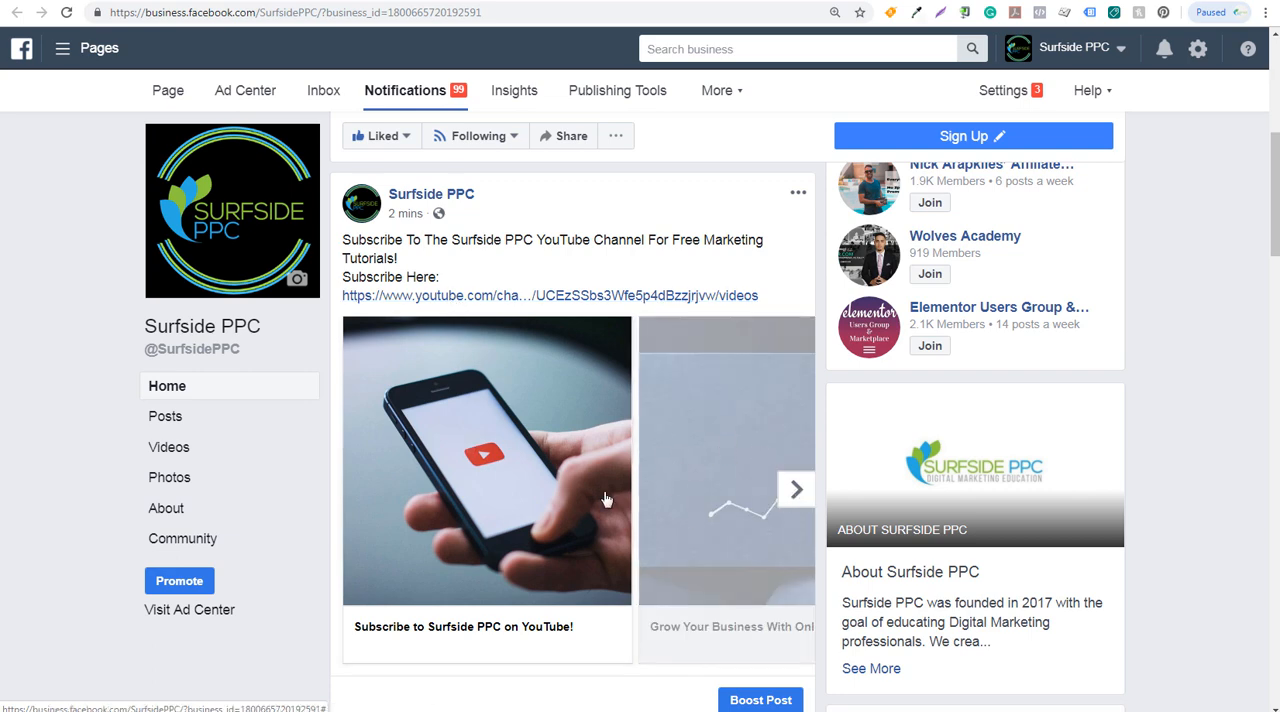
- Page through the carousel to the Subscribe Today card and look at new-post options
{"action": "left_click", "coordinate": [795, 489]}
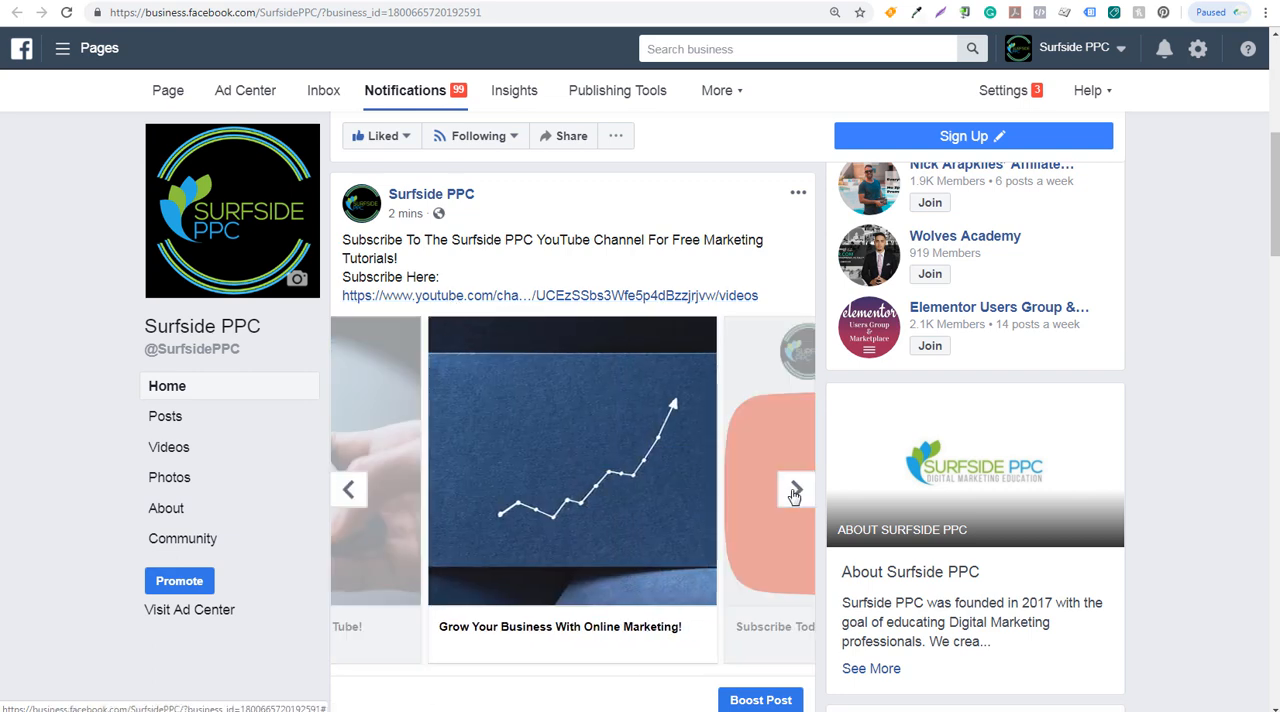
{"action": "left_click", "coordinate": [795, 489]}
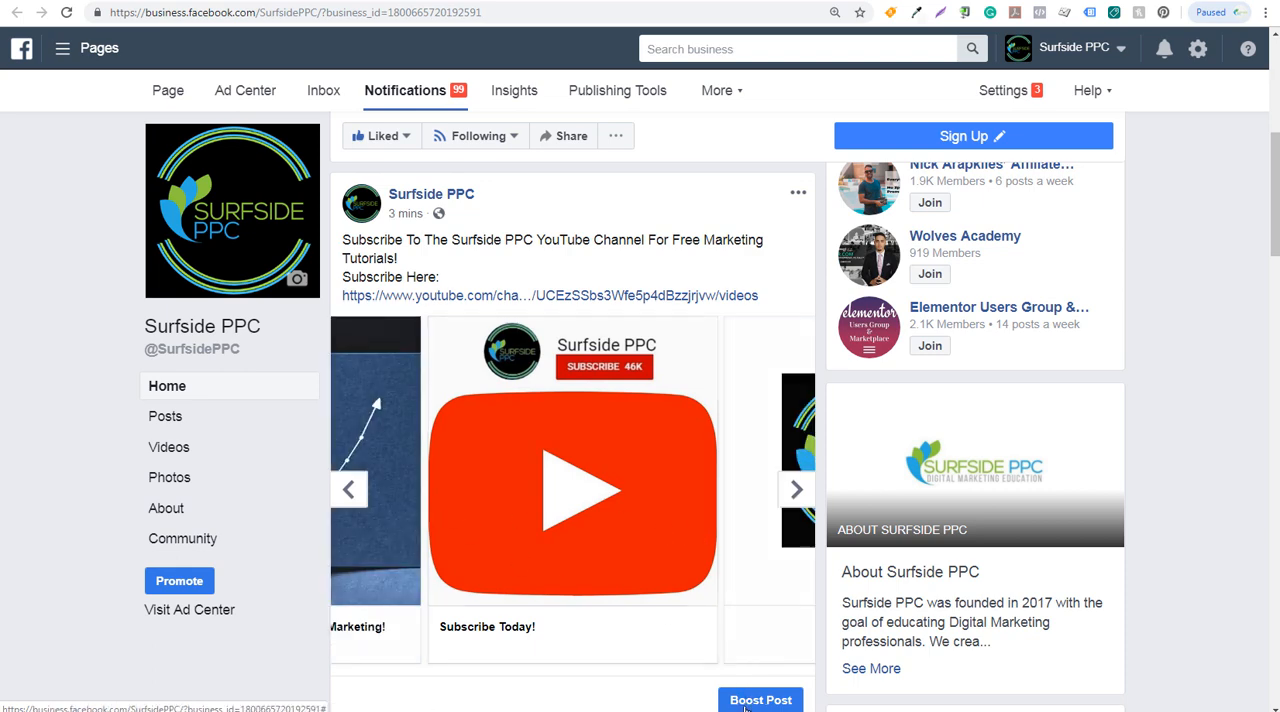
{"action": "scroll", "scroll_direction": "down", "scroll_amount": 3}
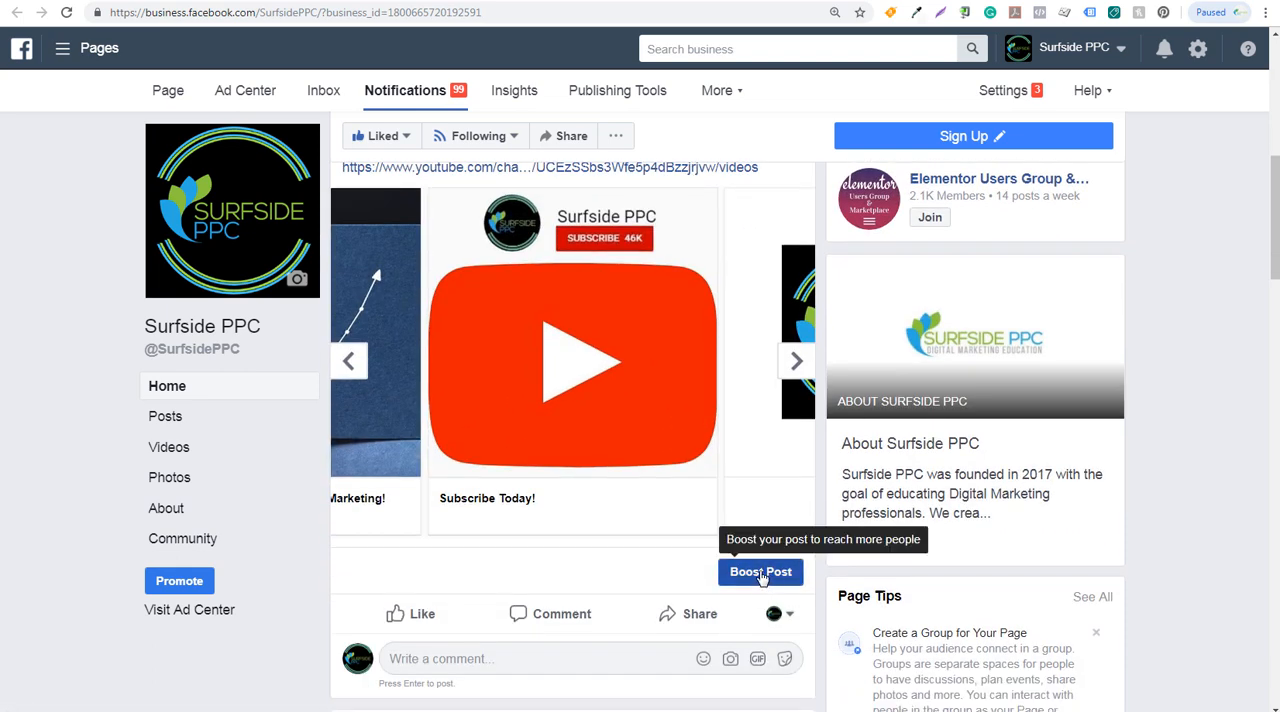
{"action": "mouse_move", "coordinate": [768, 573]}
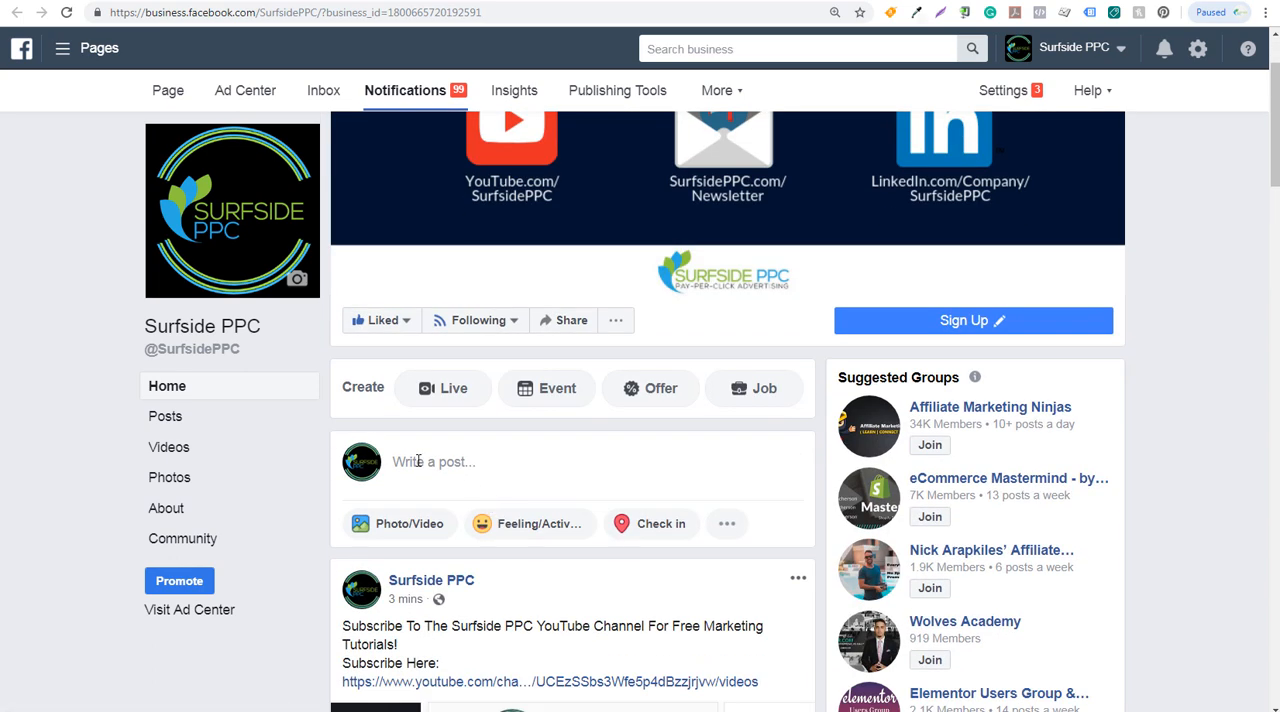
{"action": "left_click", "coordinate": [432, 461]}
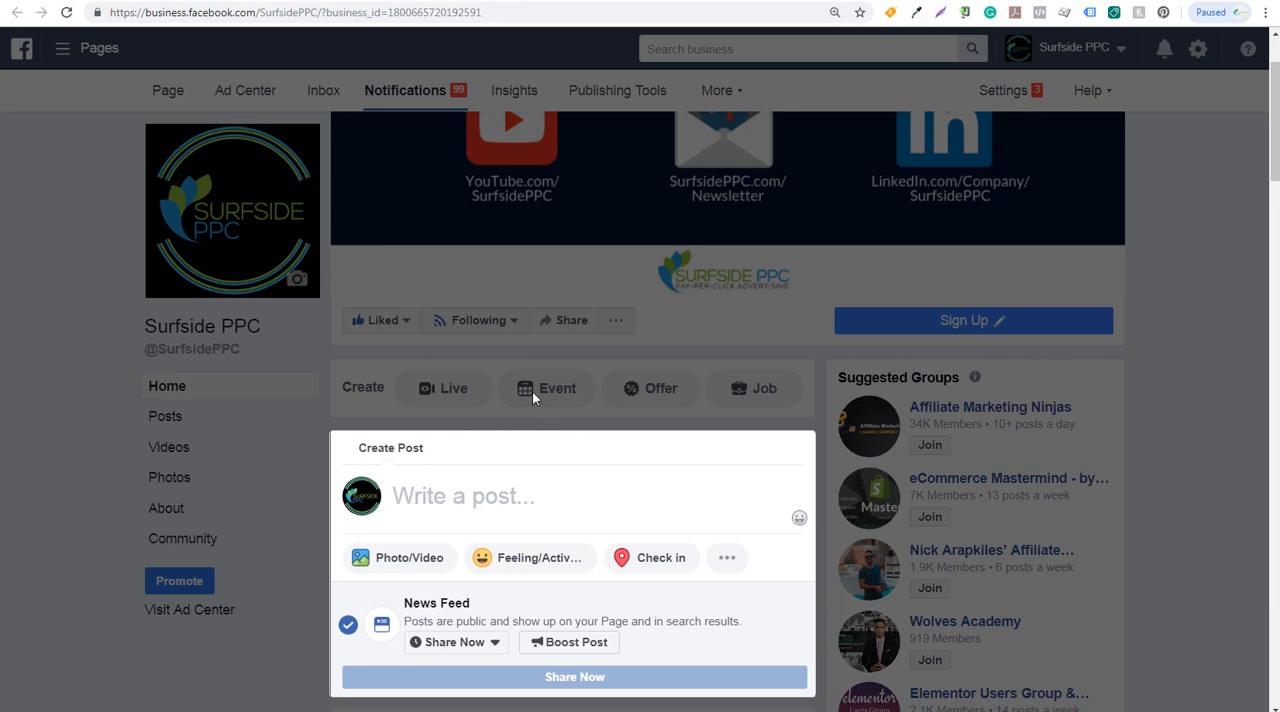
{"action": "mouse_move", "coordinate": [642, 406]}
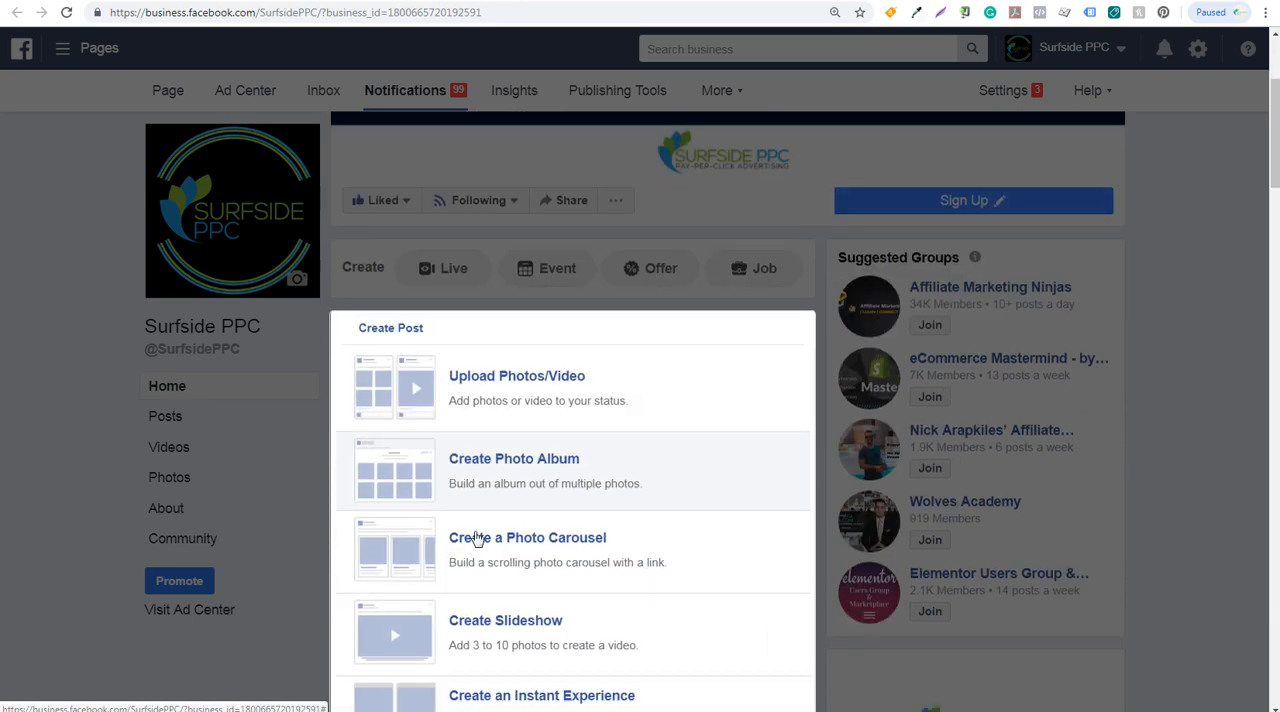
{"action": "scroll", "scroll_direction": "down", "scroll_amount": 3}
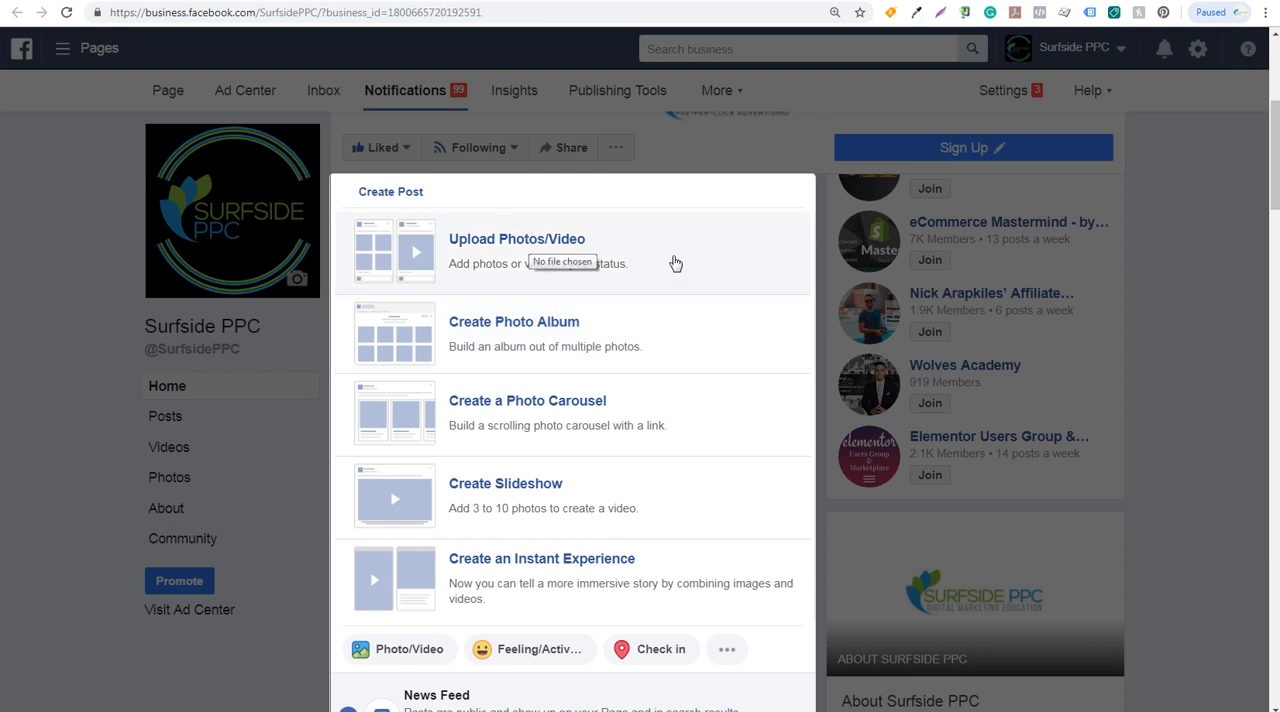
{"action": "mouse_move", "coordinate": [618, 372]}
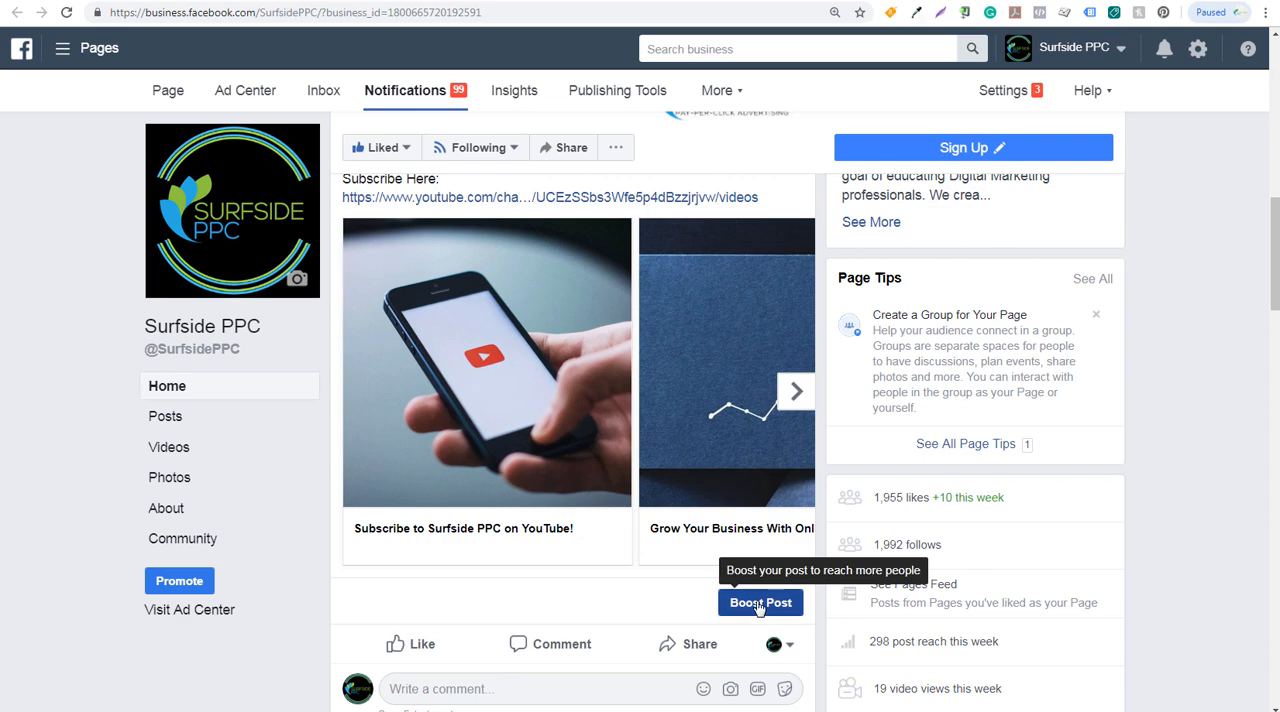
- Boost the YouTube-subscribe post and switch its preview to Mobile News Feed
{"action": "left_click", "coordinate": [760, 602]}
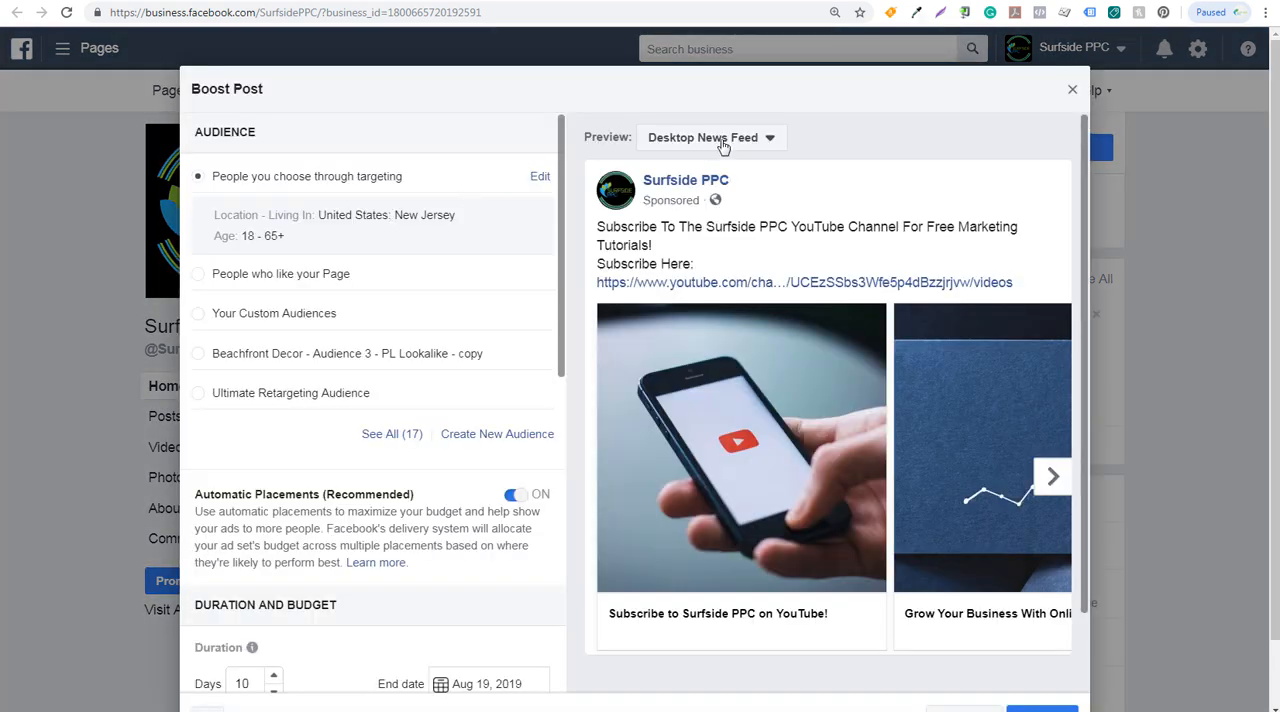
{"action": "mouse_move", "coordinate": [762, 160]}
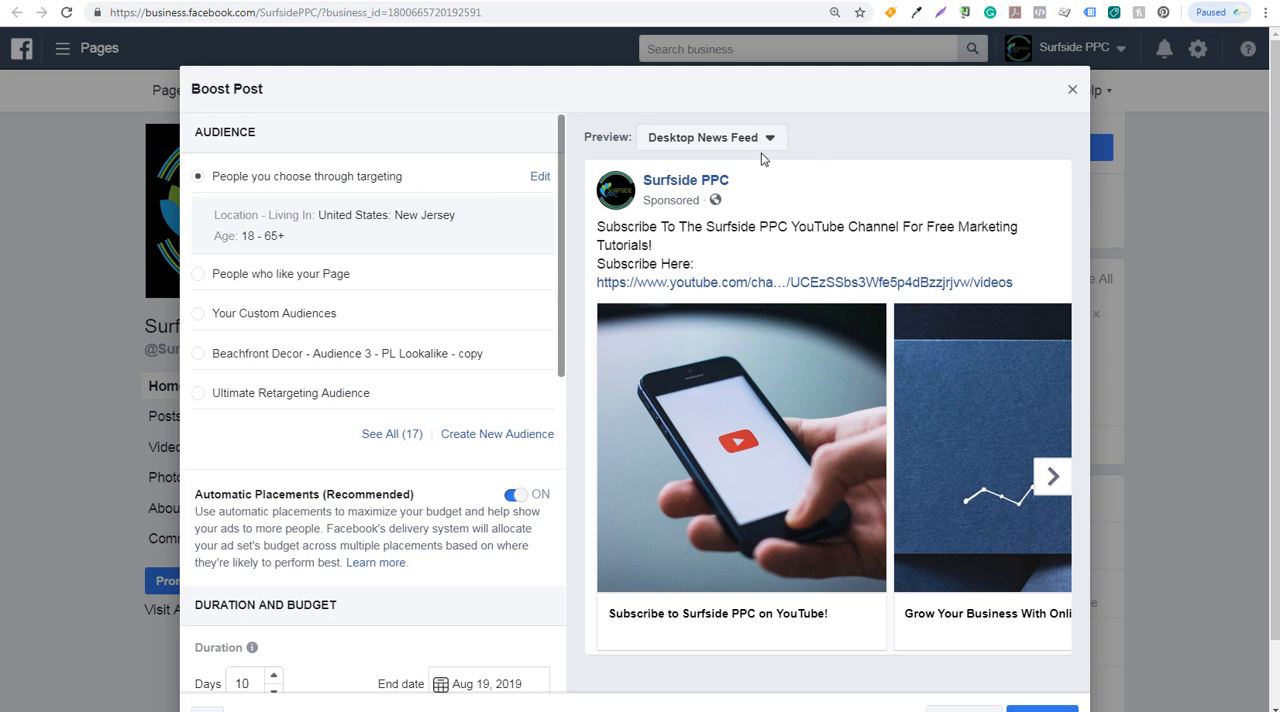
{"action": "left_click", "coordinate": [710, 137]}
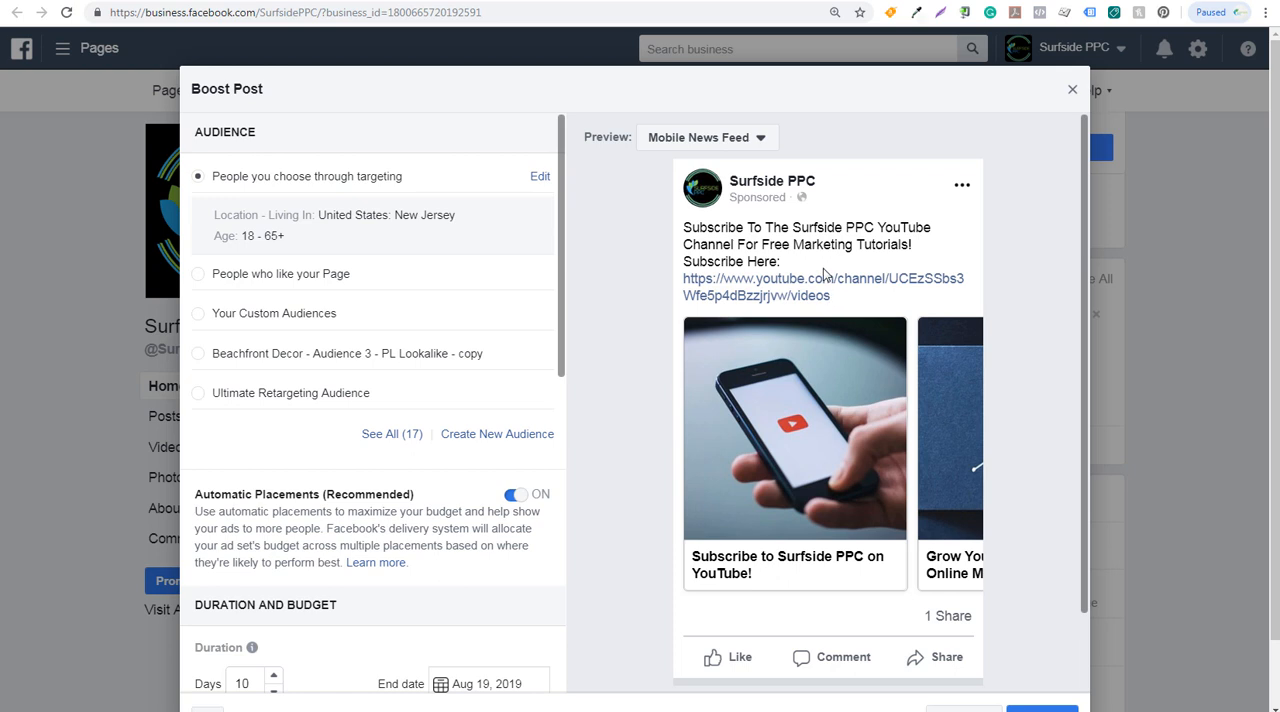
{"action": "mouse_move", "coordinate": [411, 228]}
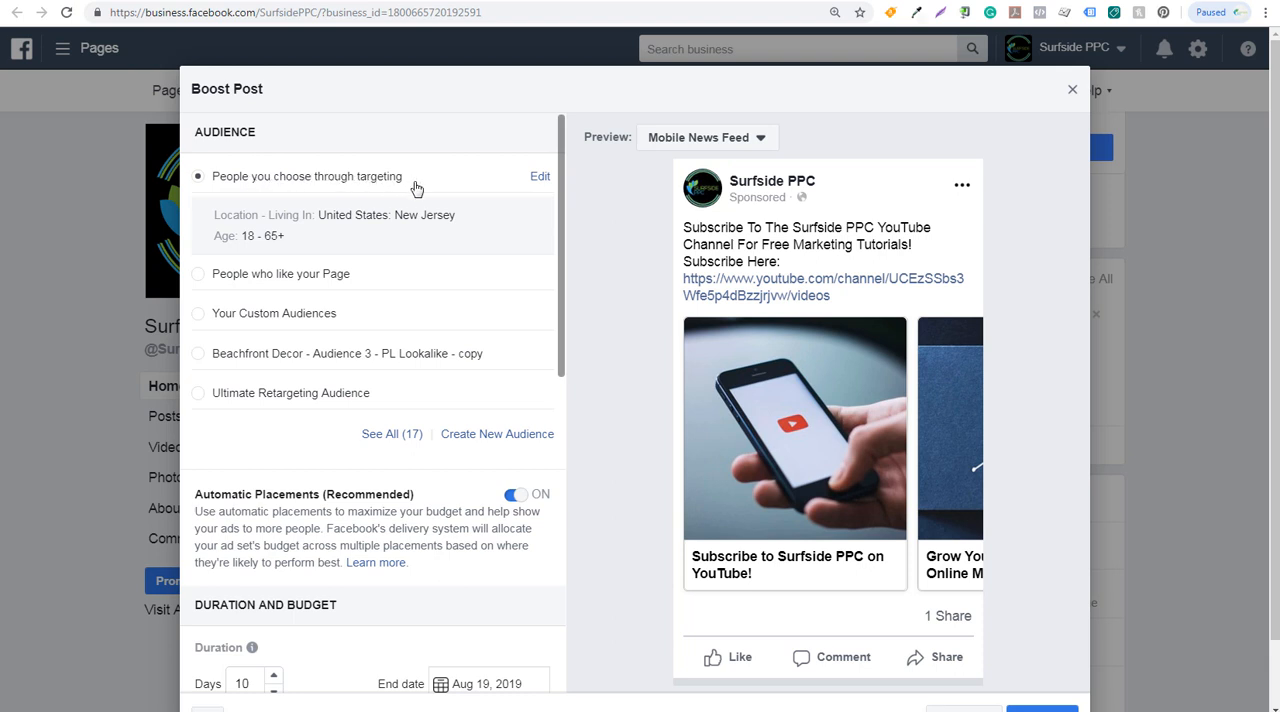
{"action": "mouse_move", "coordinate": [302, 286]}
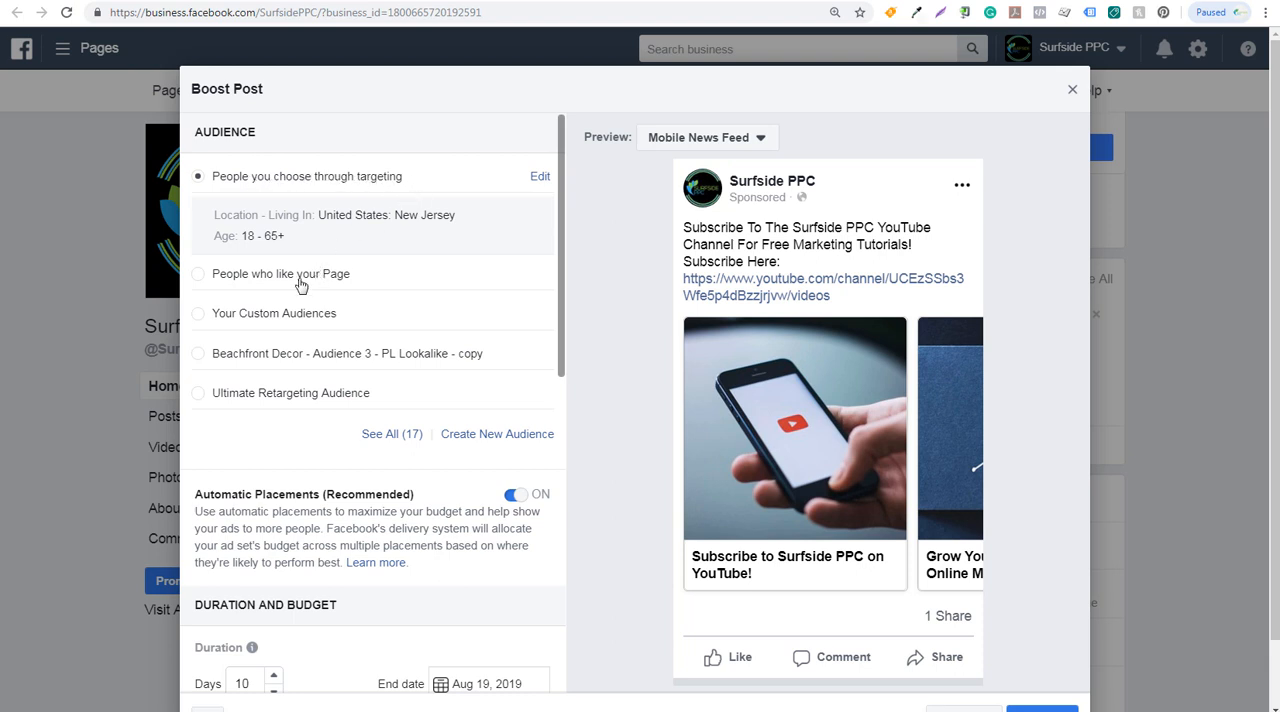
{"action": "mouse_move", "coordinate": [280, 284]}
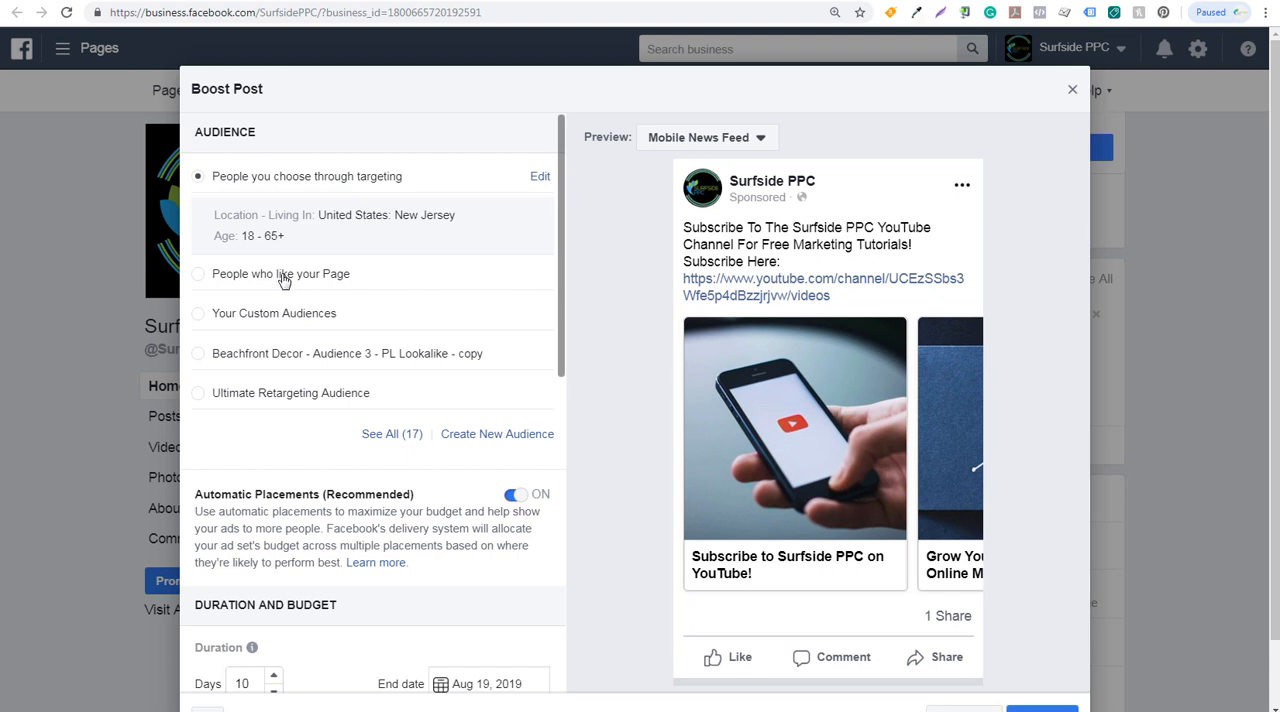
{"action": "mouse_move", "coordinate": [270, 320]}
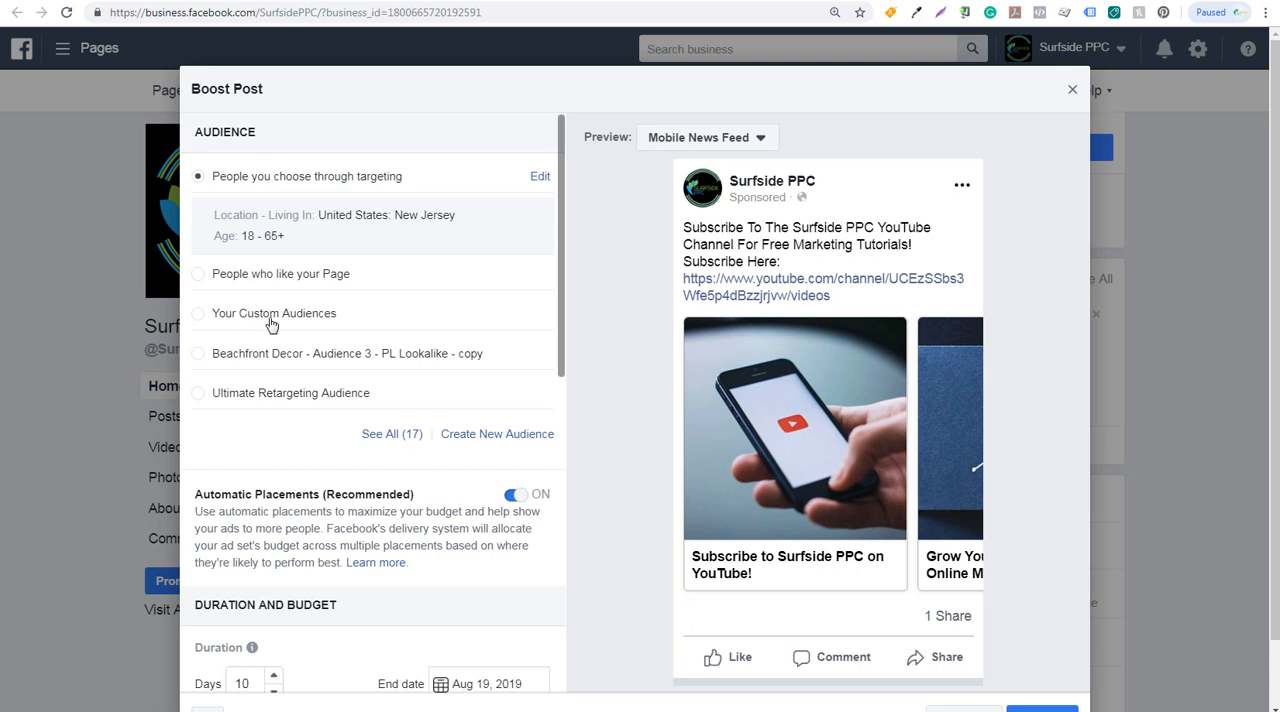
{"action": "mouse_move", "coordinate": [260, 368]}
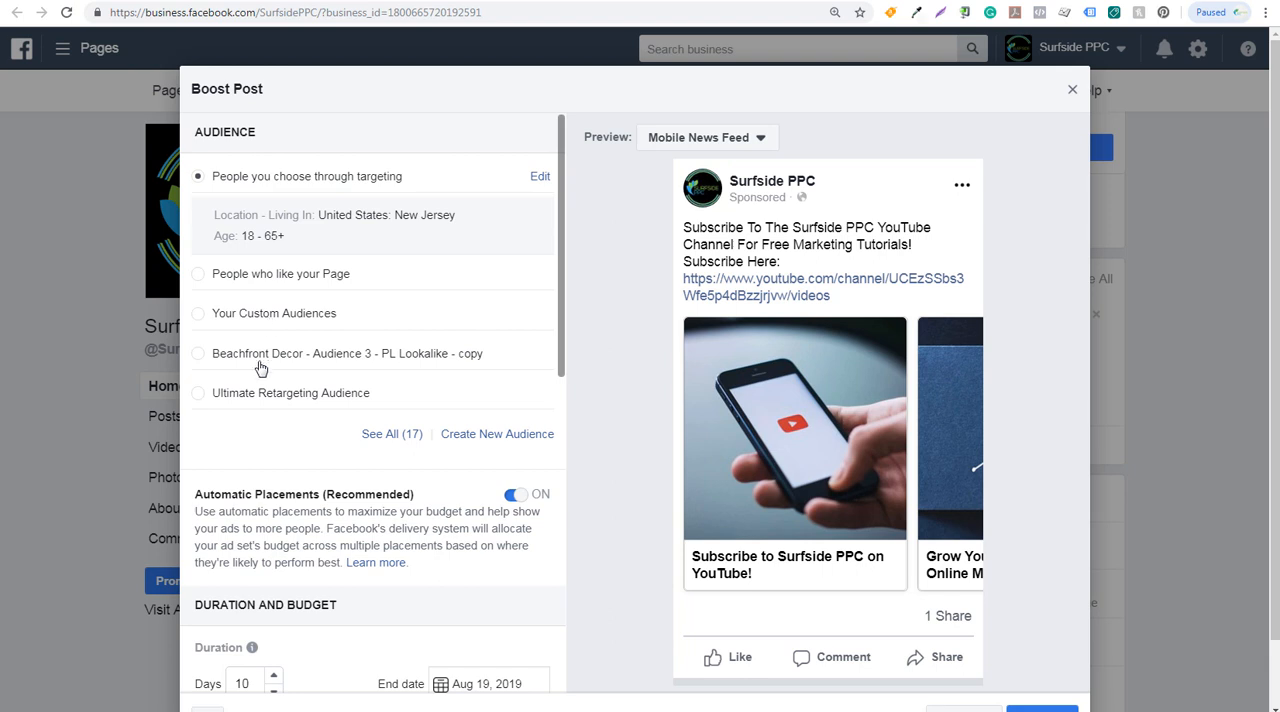
{"action": "scroll", "scroll_direction": "down", "scroll_amount": 3}
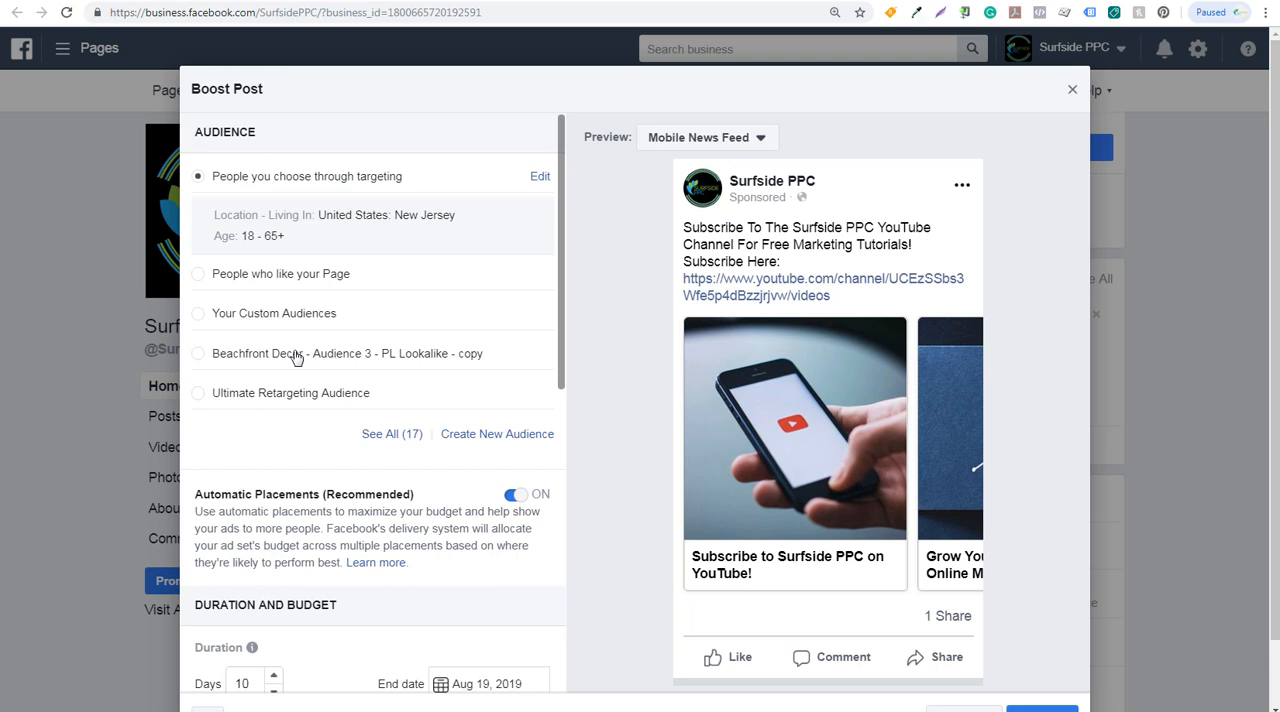
{"action": "mouse_move", "coordinate": [483, 441]}
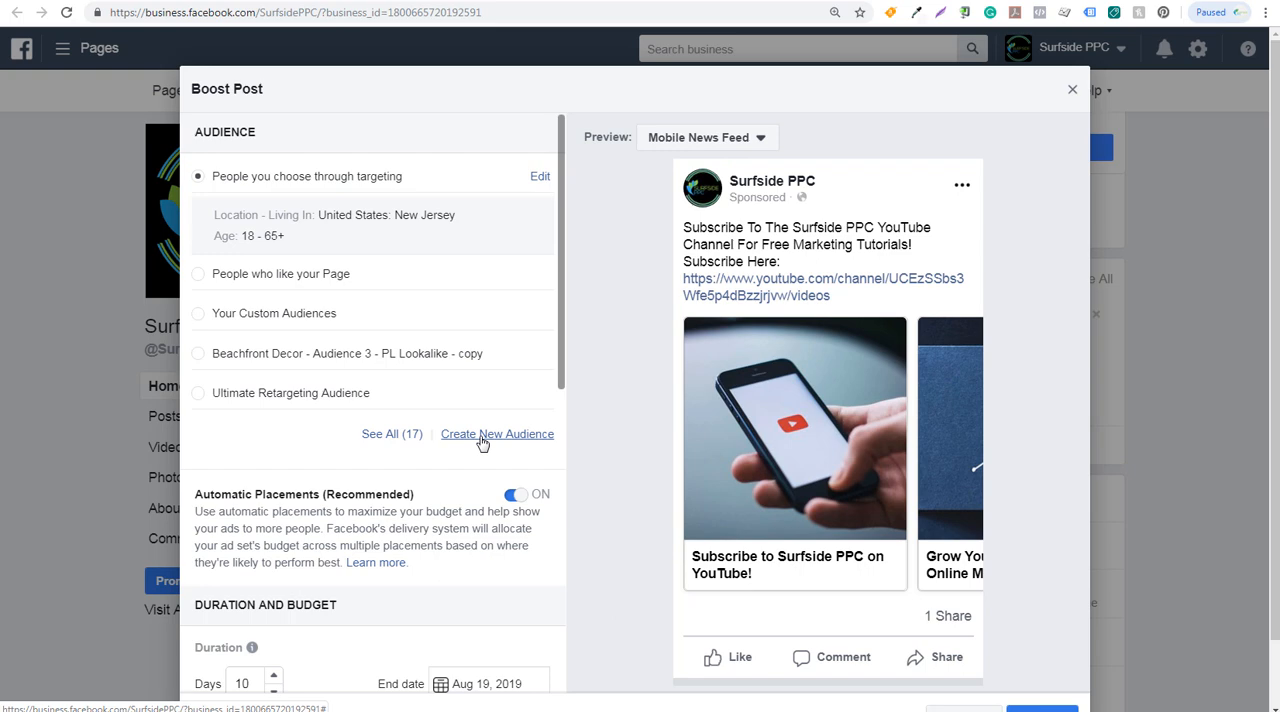
- Target people who like the Page and drop New Jersey, keeping all of the United States
{"action": "left_click", "coordinate": [198, 215]}
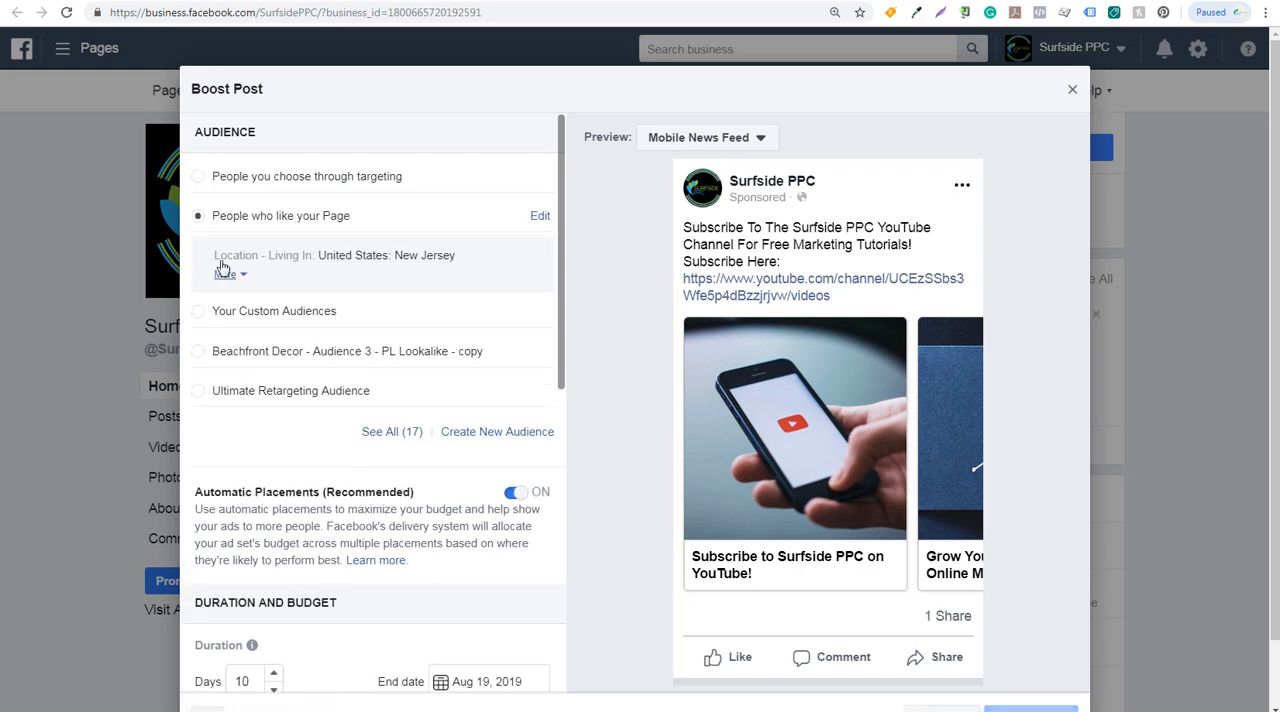
{"action": "left_click", "coordinate": [540, 215]}
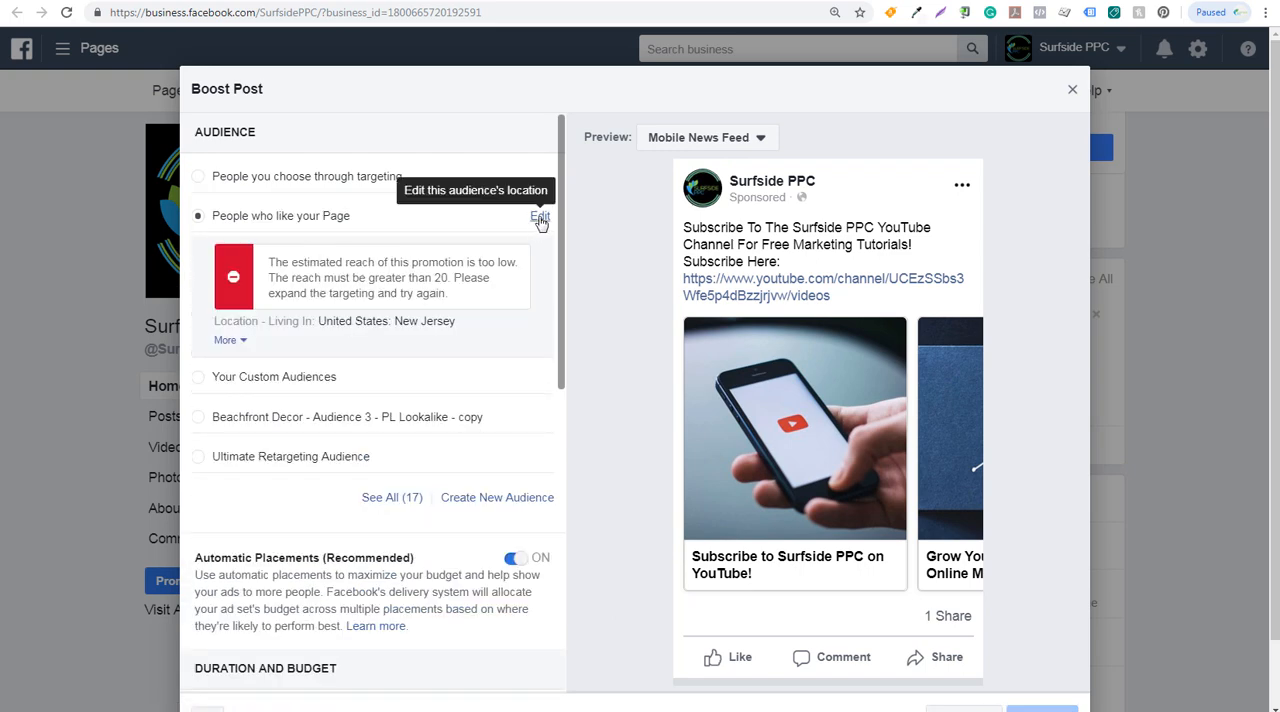
{"action": "left_click", "coordinate": [540, 218]}
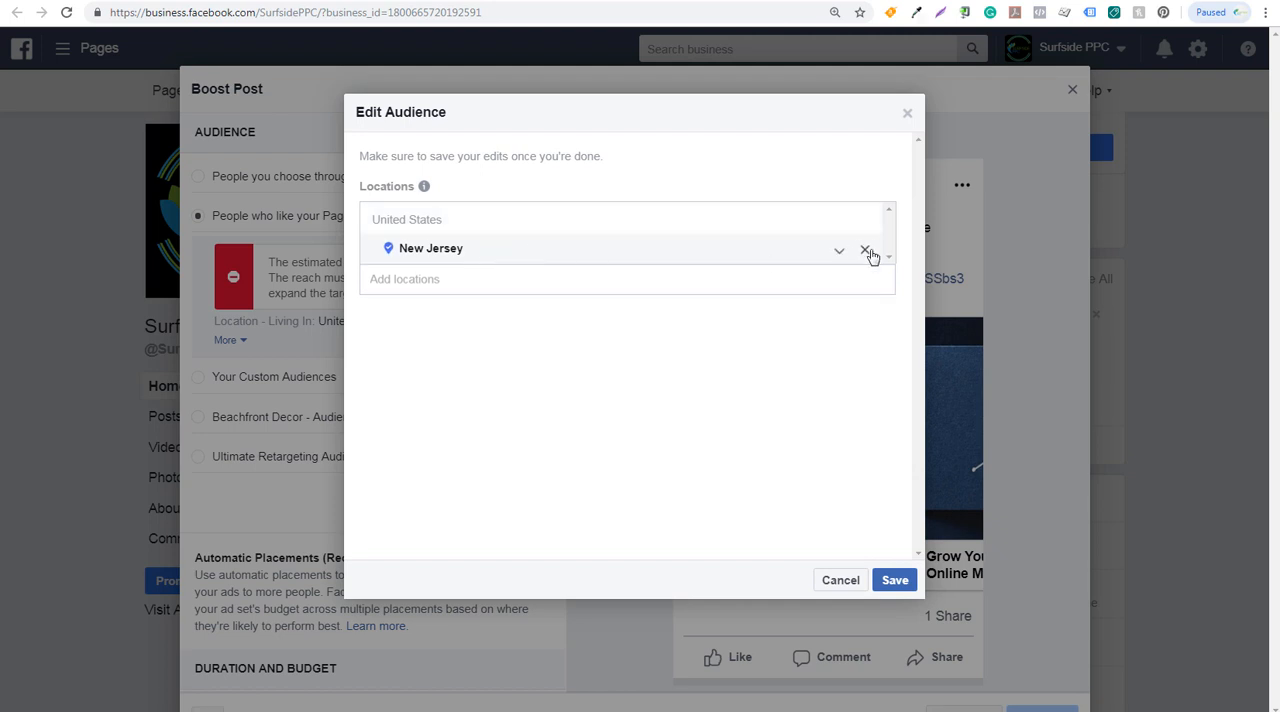
{"action": "left_click", "coordinate": [894, 580]}
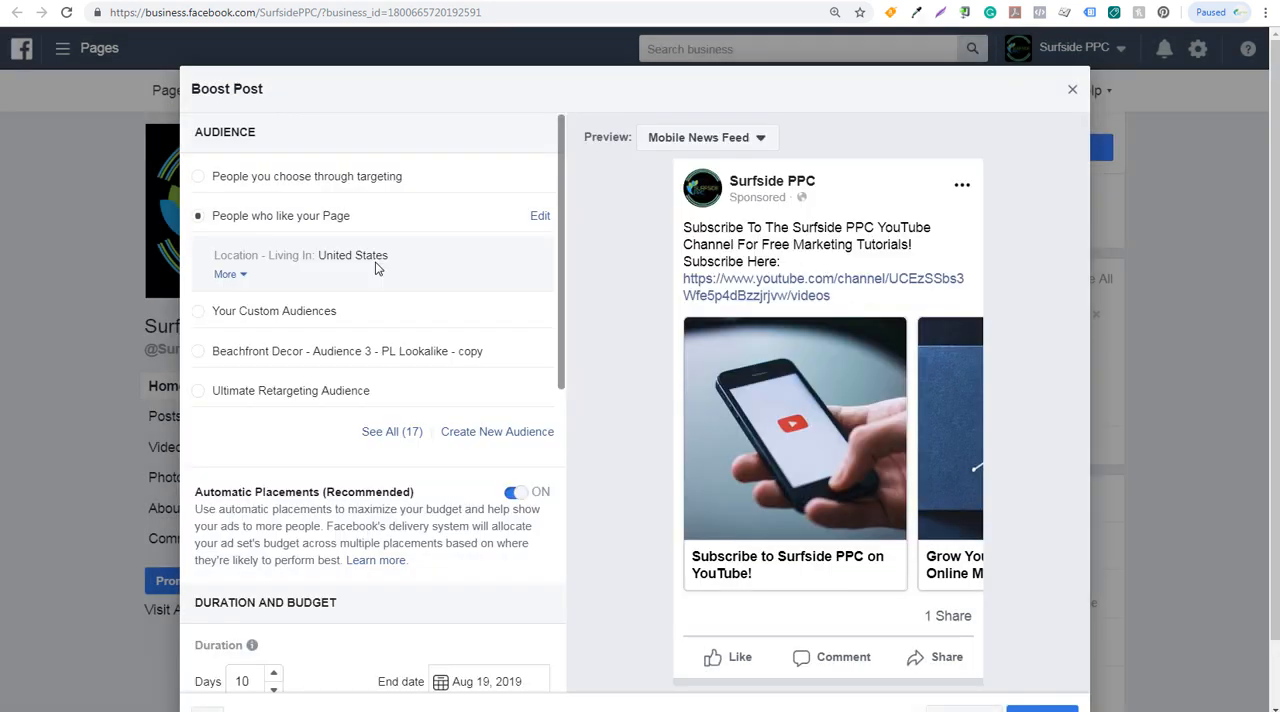
{"action": "mouse_move", "coordinate": [310, 256]}
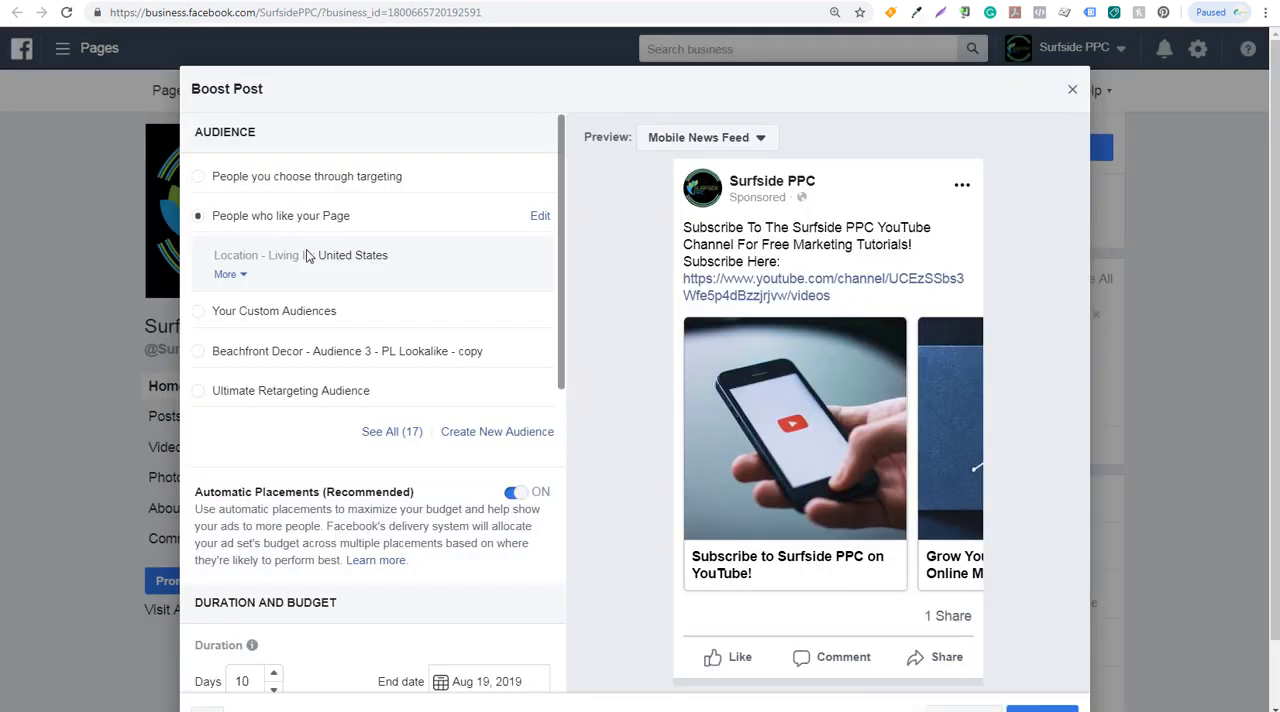
{"action": "scroll", "scroll_direction": "down", "scroll_amount": 3}
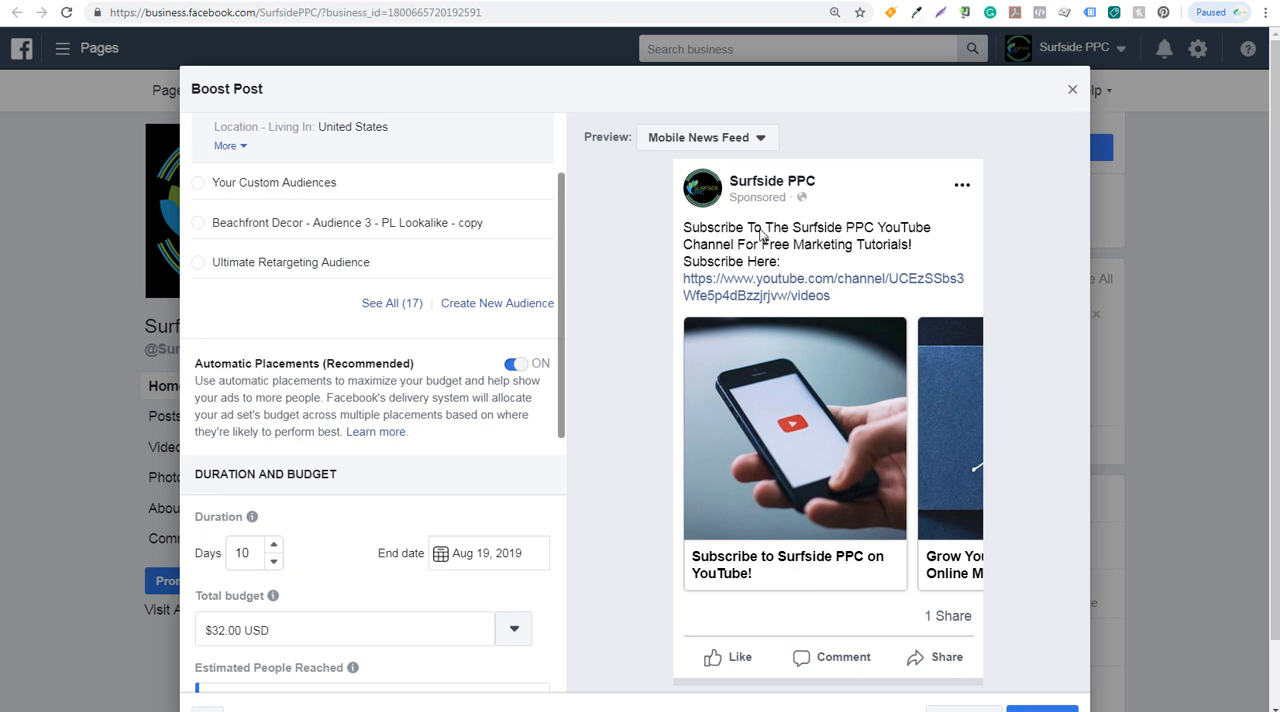
{"action": "mouse_move", "coordinate": [911, 247]}
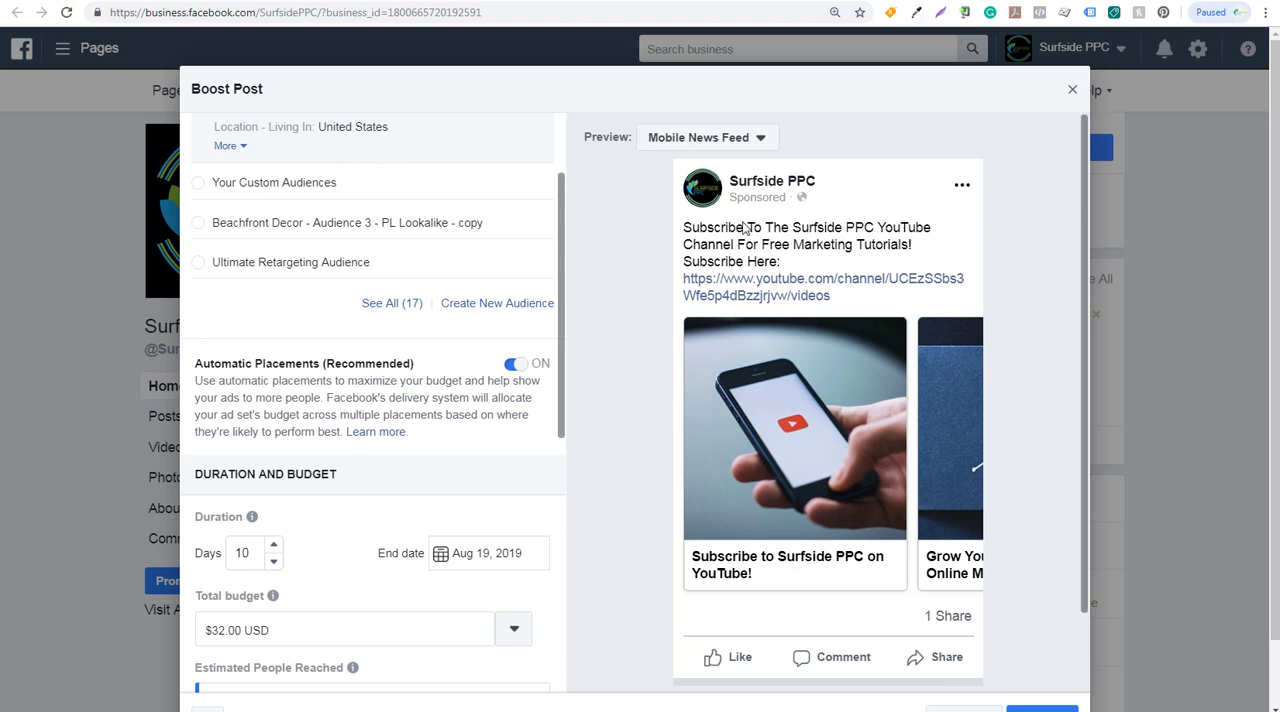
{"action": "mouse_move", "coordinate": [827, 222]}
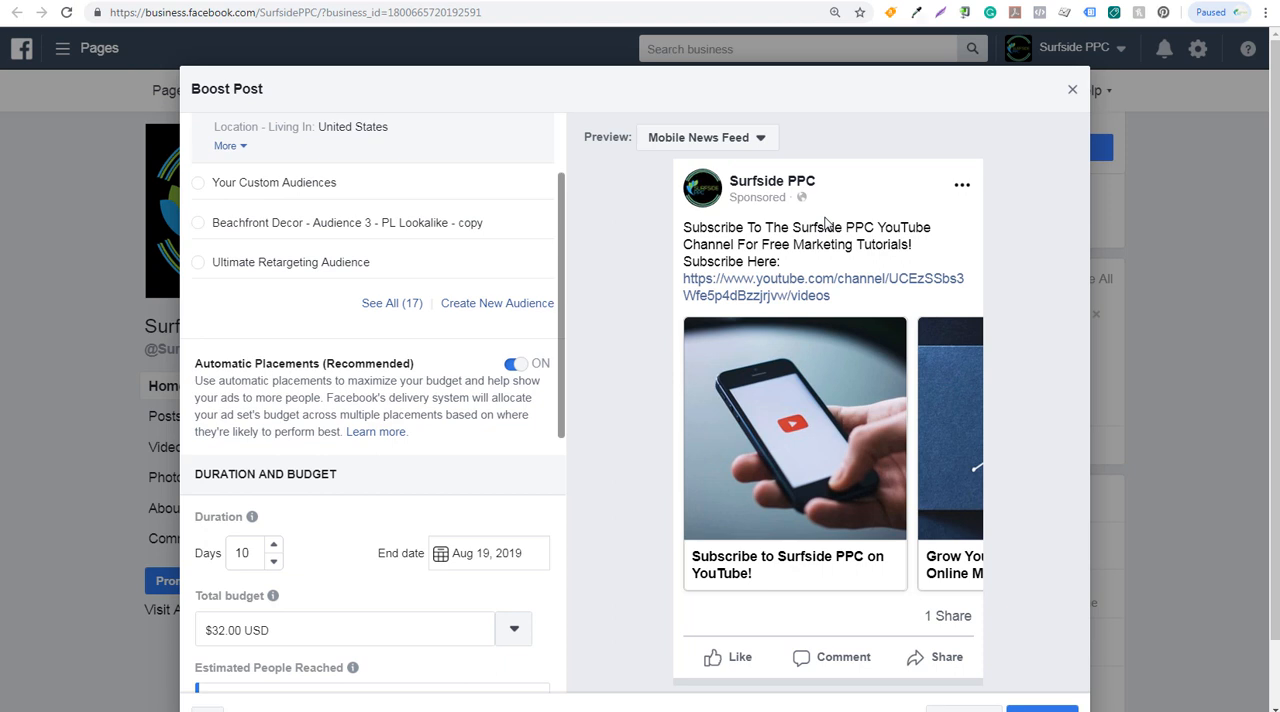
{"action": "mouse_move", "coordinate": [890, 238]}
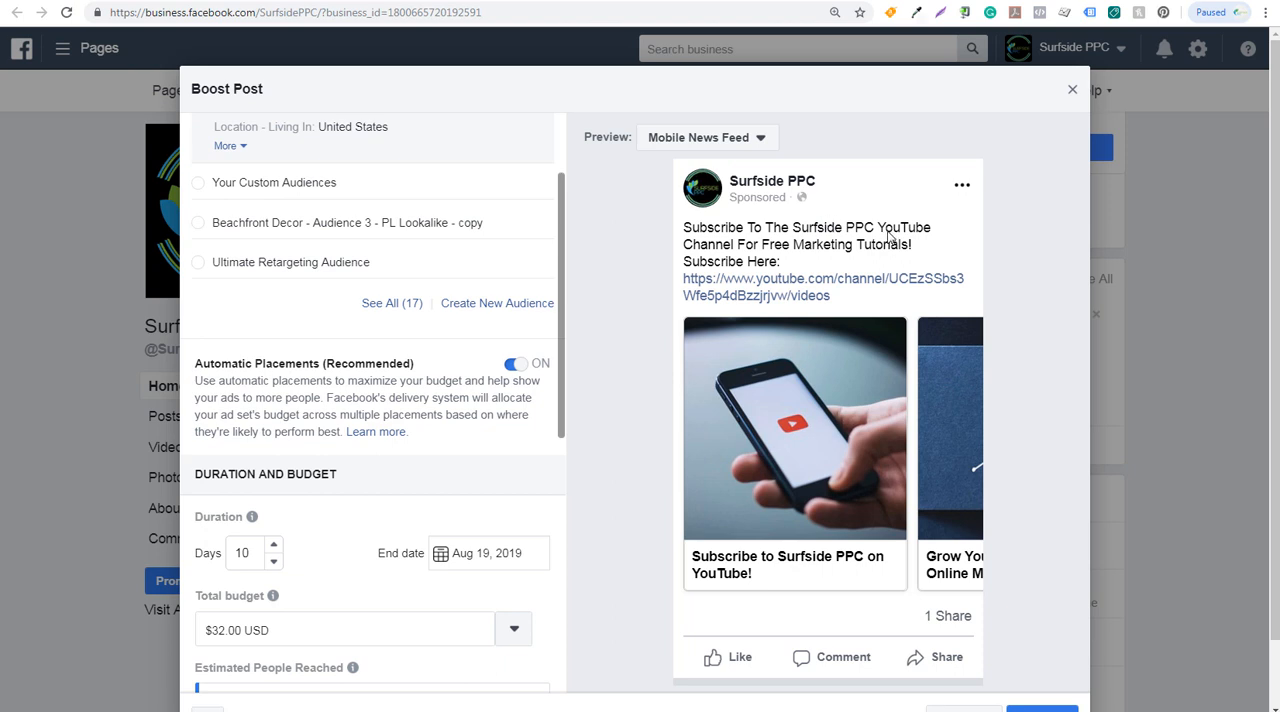
{"action": "mouse_move", "coordinate": [352, 667]}
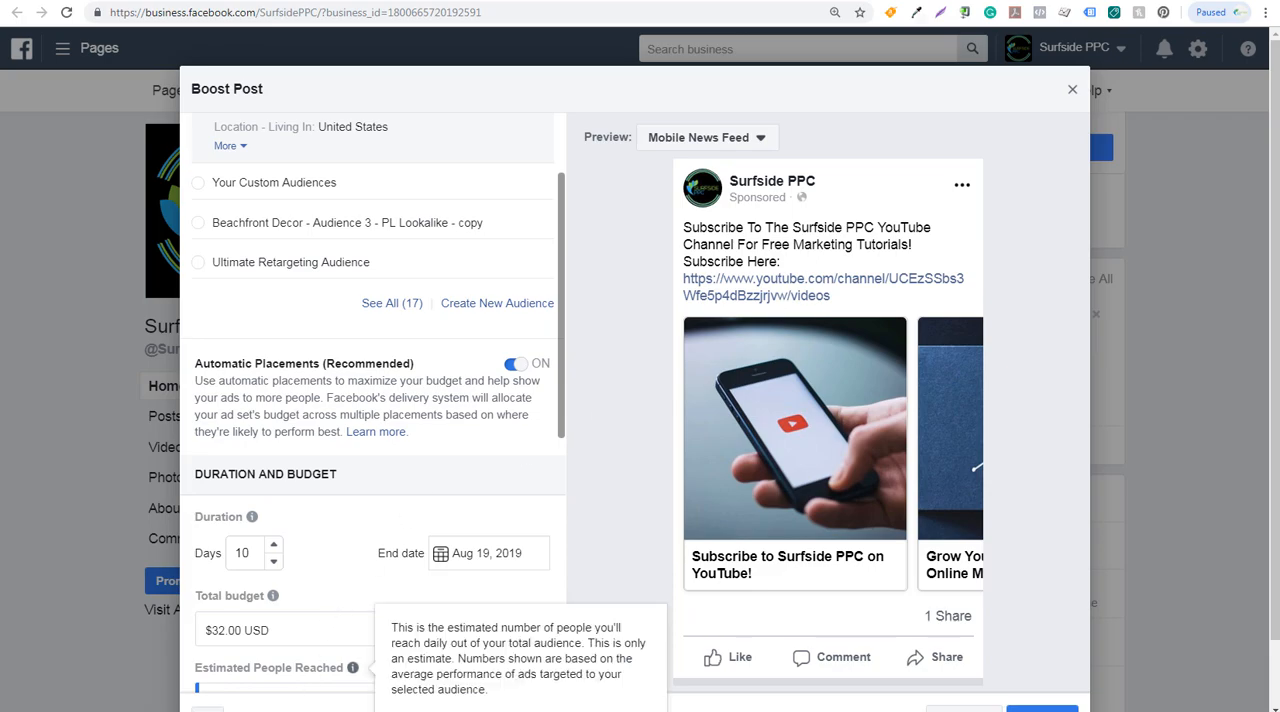
{"action": "left_click", "coordinate": [823, 286]}
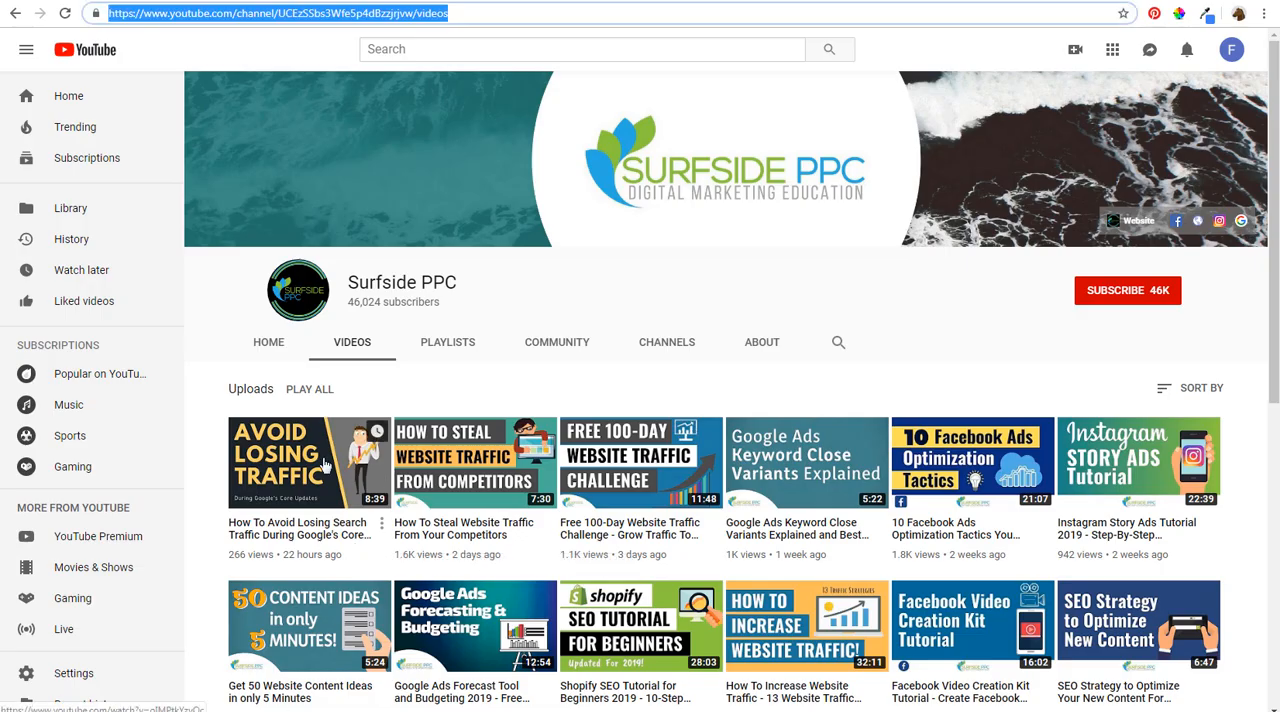
{"action": "mouse_move", "coordinate": [919, 371]}
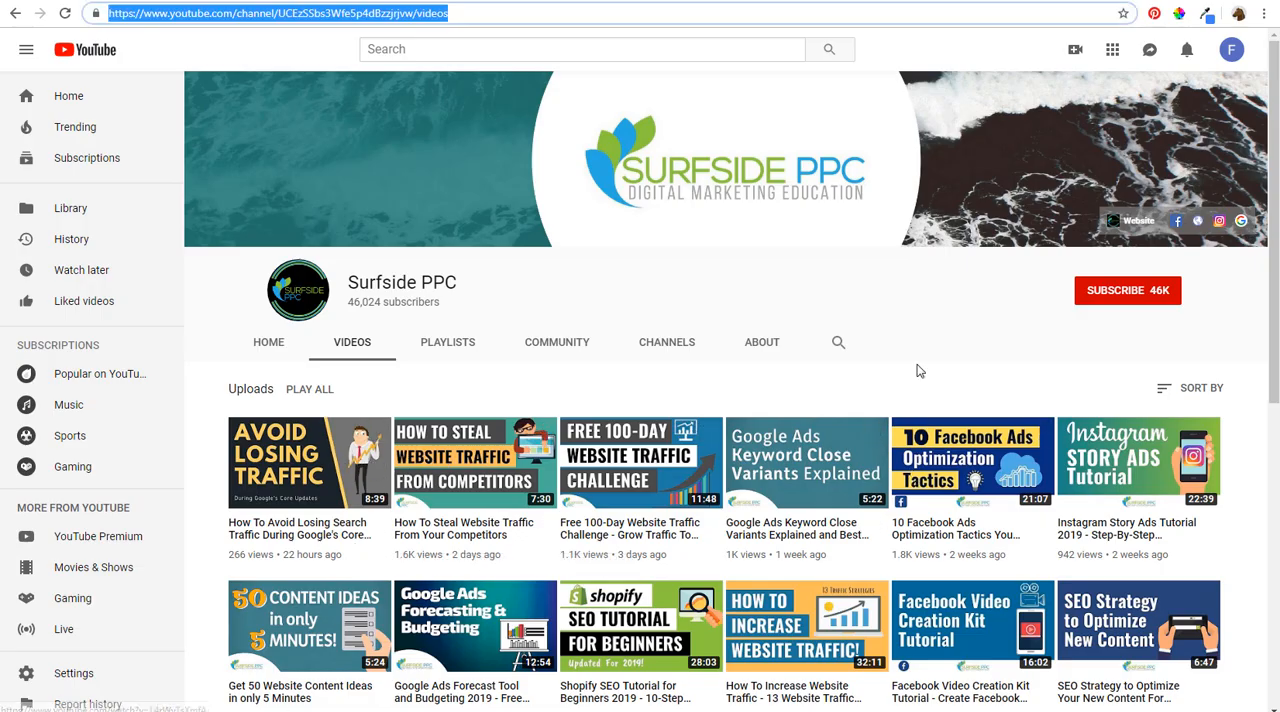
{"action": "mouse_move", "coordinate": [1155, 298]}
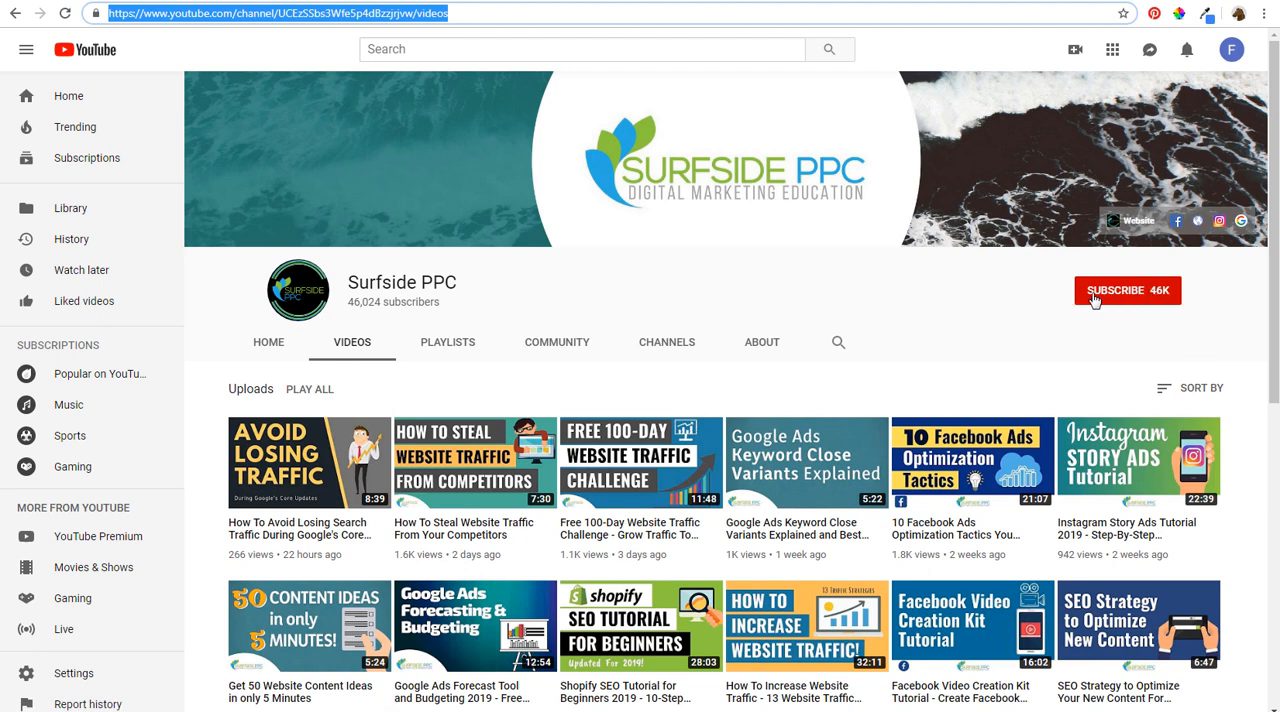
{"action": "mouse_move", "coordinate": [1015, 307]}
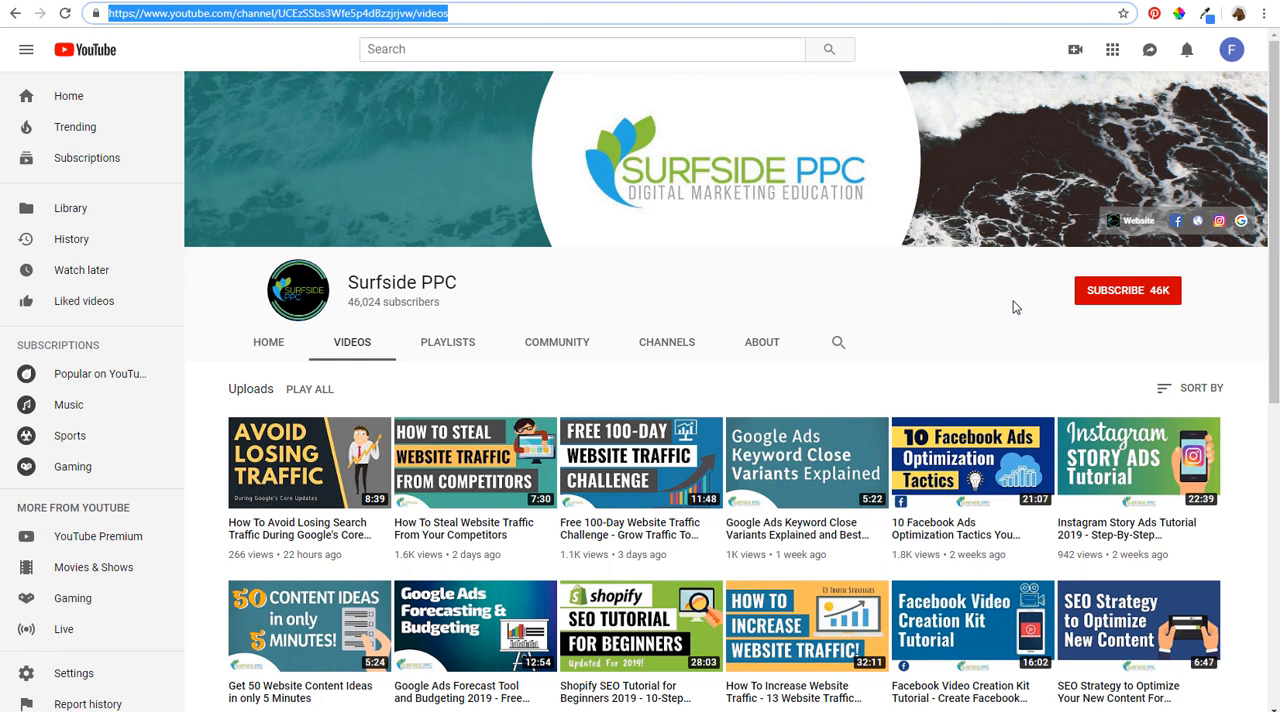
{"action": "mouse_move", "coordinate": [716, 329]}
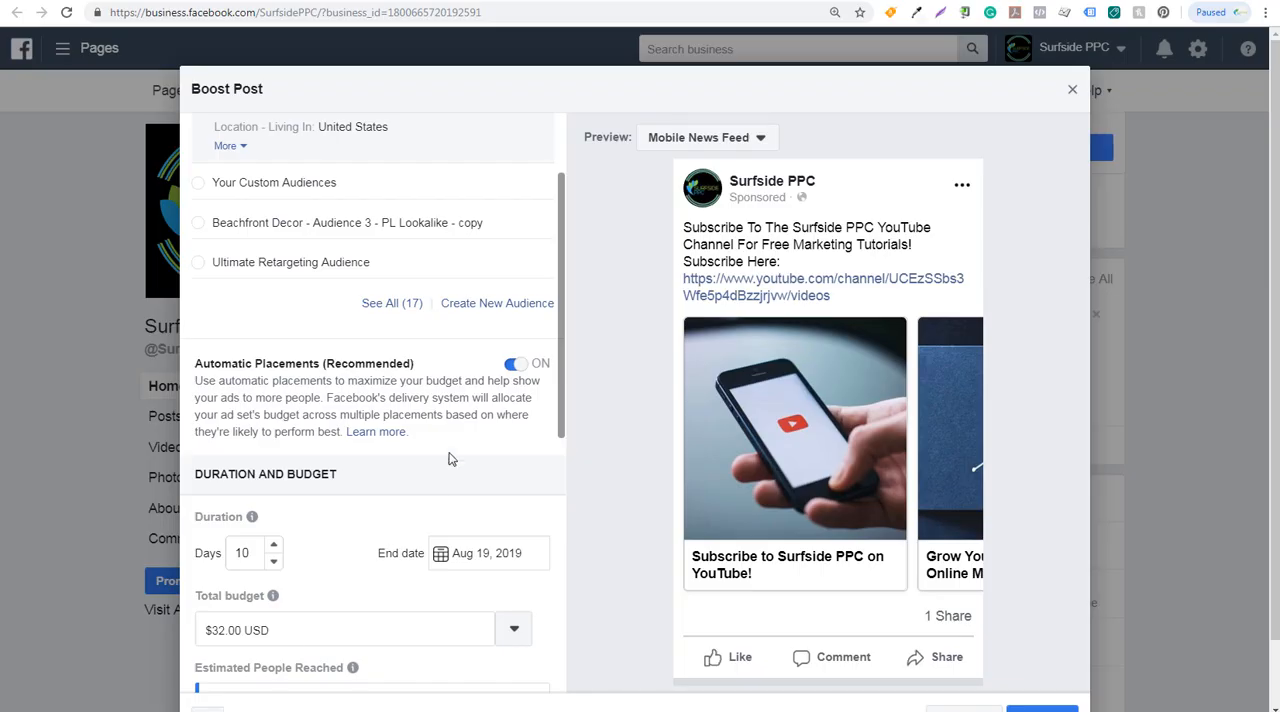
- Enter a $50.00 total budget for the 10-day boost
{"action": "scroll", "scroll_direction": "down", "scroll_amount": 3}
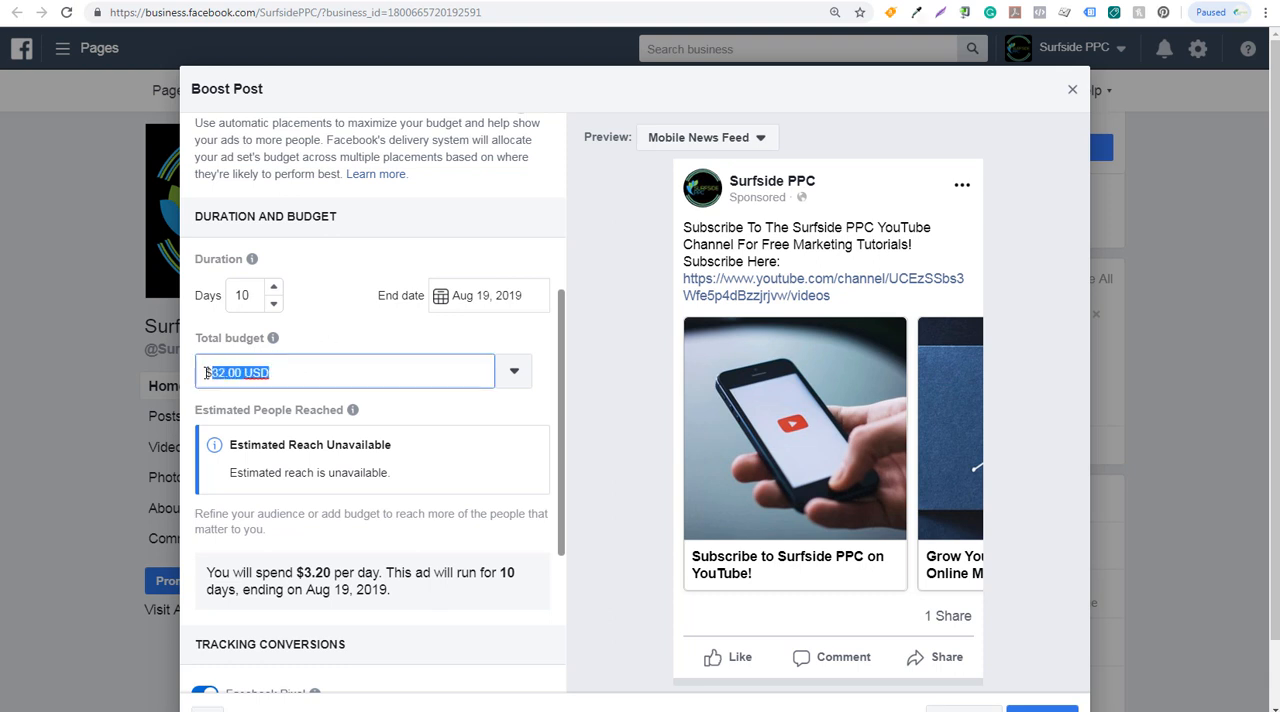
{"action": "type", "text": "50.00"}
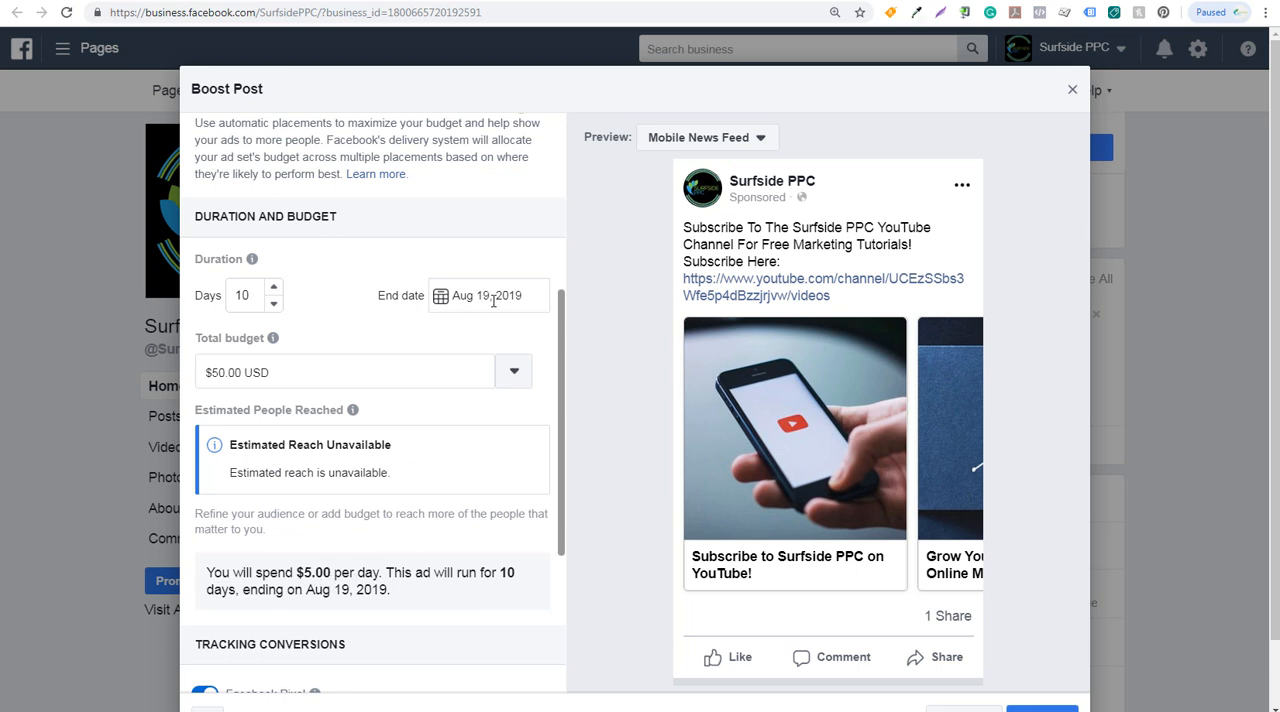
{"action": "scroll", "scroll_direction": "down", "scroll_amount": 3}
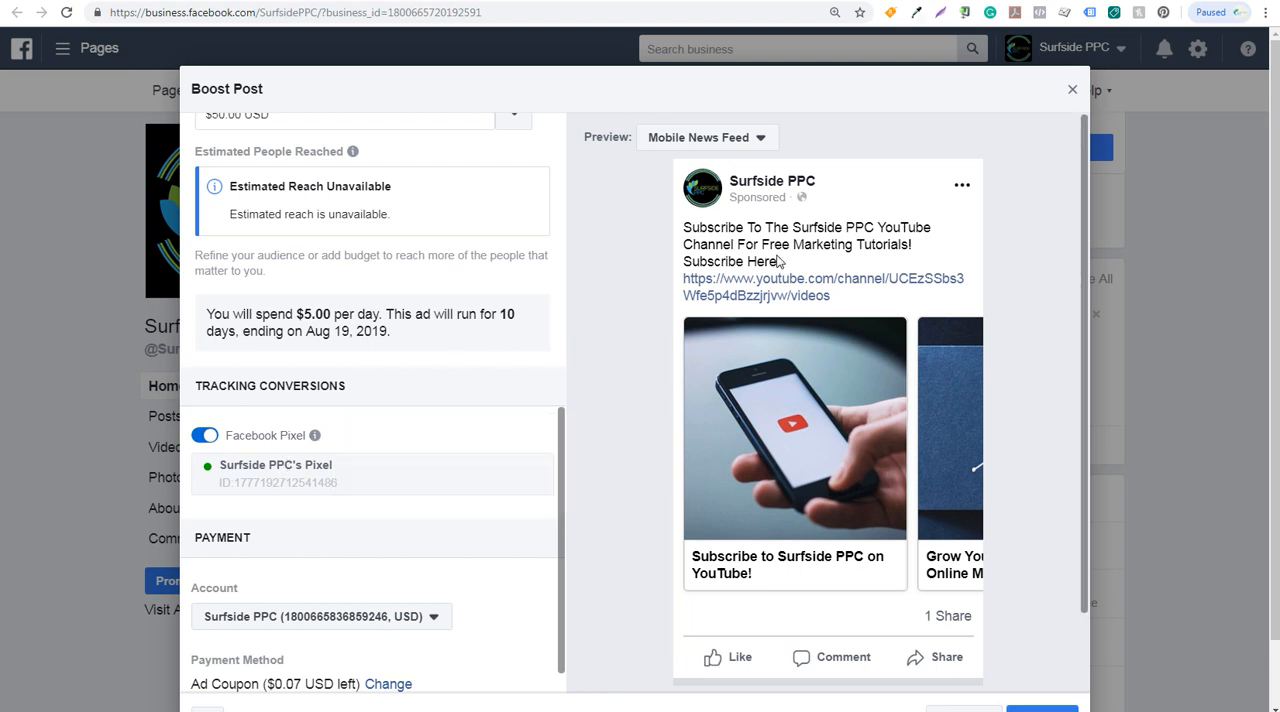
{"action": "mouse_move", "coordinate": [838, 282]}
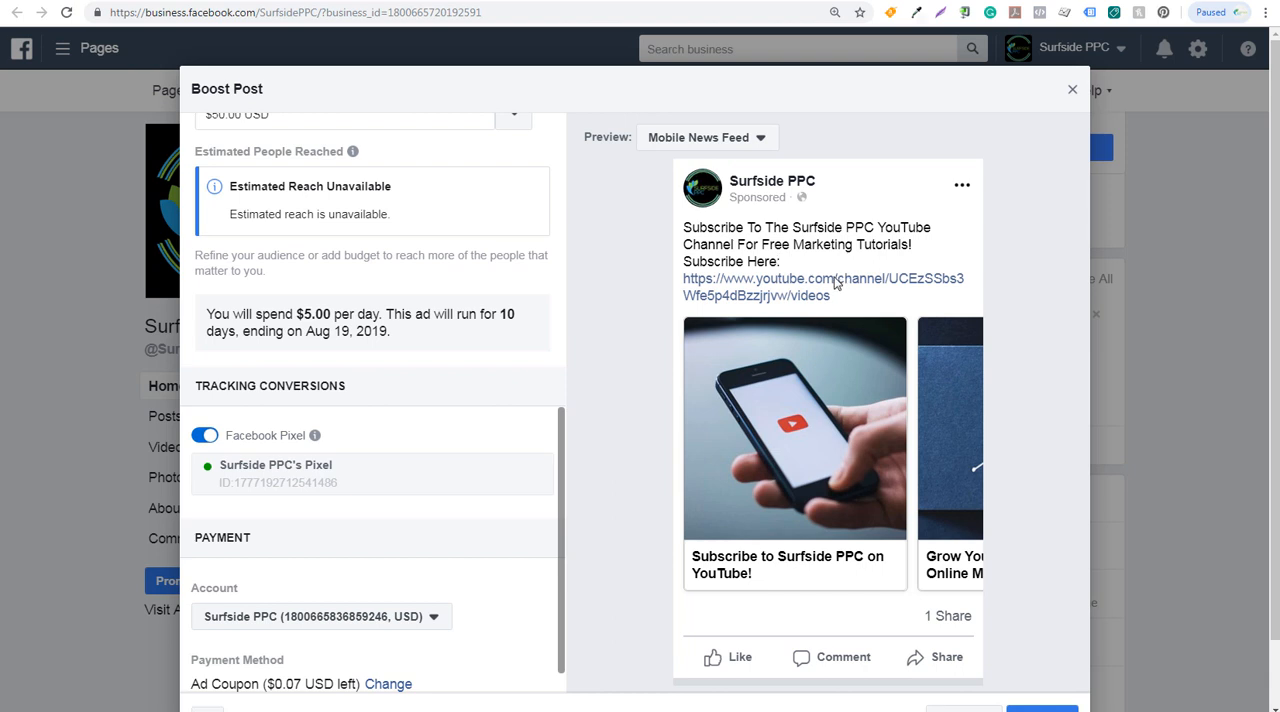
{"action": "mouse_move", "coordinate": [575, 267]}
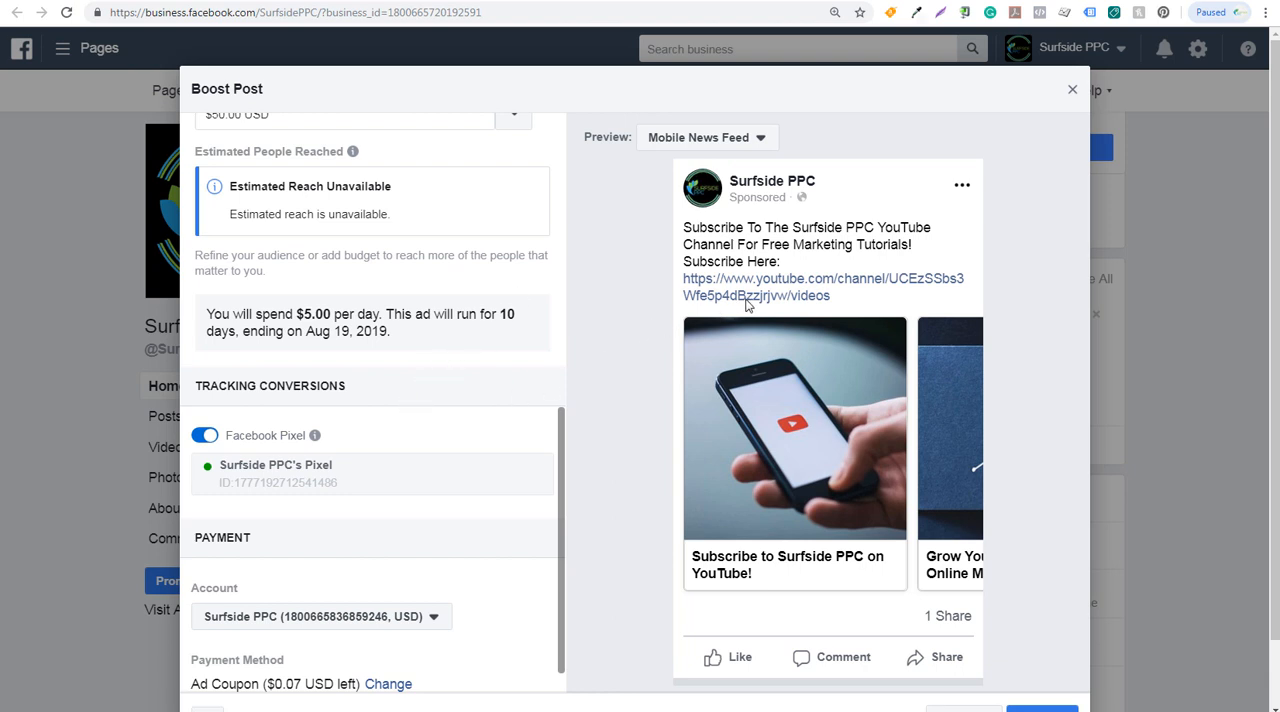
{"action": "mouse_move", "coordinate": [380, 464]}
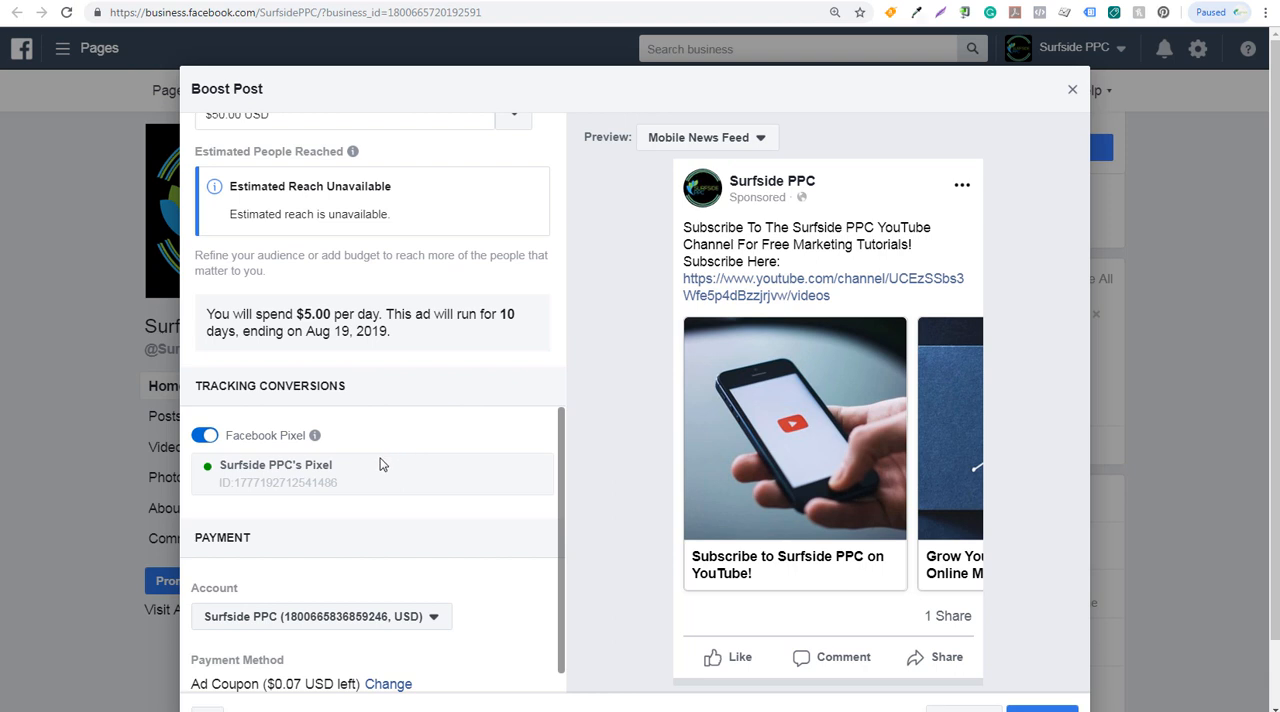
{"action": "mouse_move", "coordinate": [456, 416]}
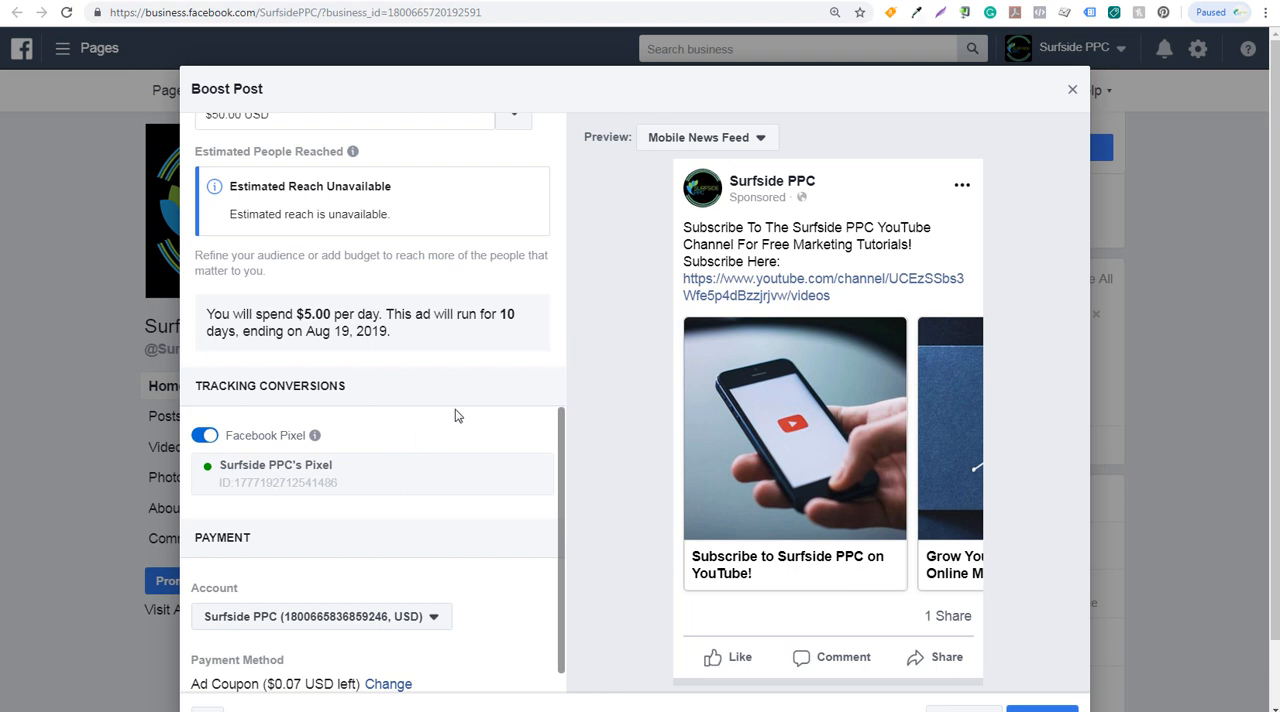
{"action": "scroll", "scroll_direction": "down", "scroll_amount": 3}
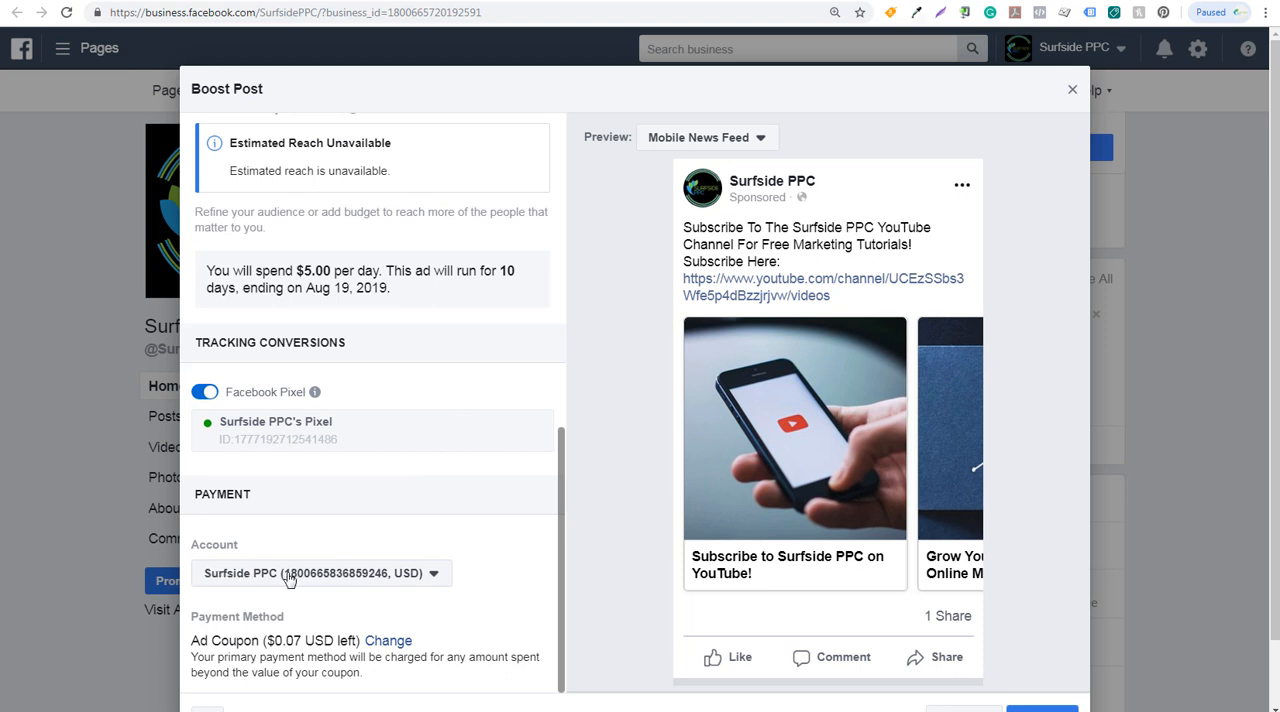
{"action": "scroll", "scroll_direction": "down", "scroll_amount": 3}
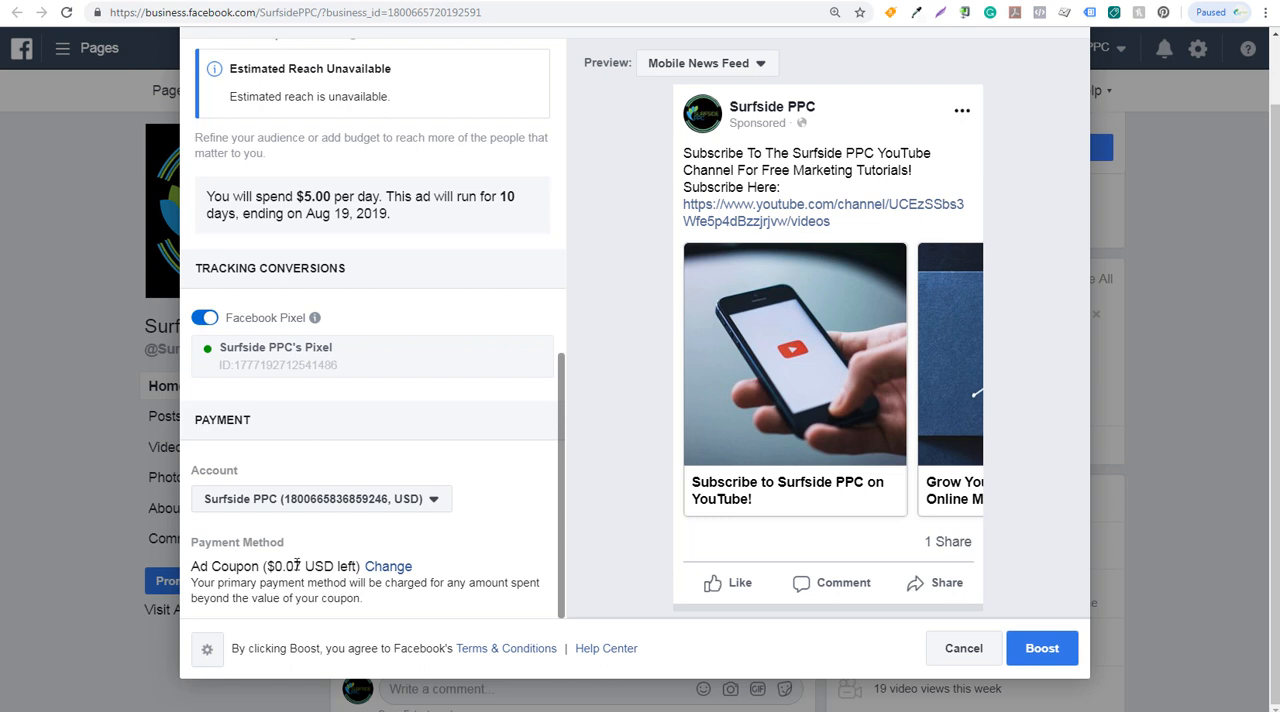
{"action": "mouse_move", "coordinate": [298, 565]}
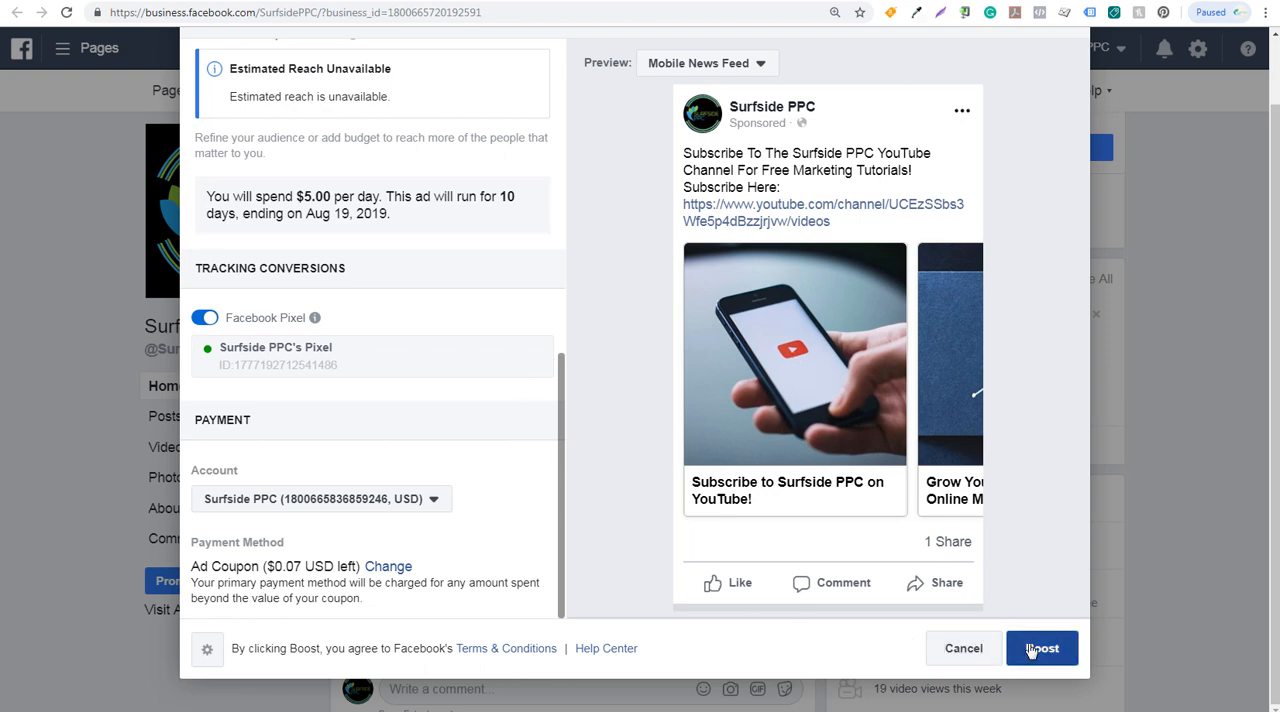
- Publish the boost with its $50.00 budget and Page-fan targeting
{"action": "left_click", "coordinate": [1041, 648]}
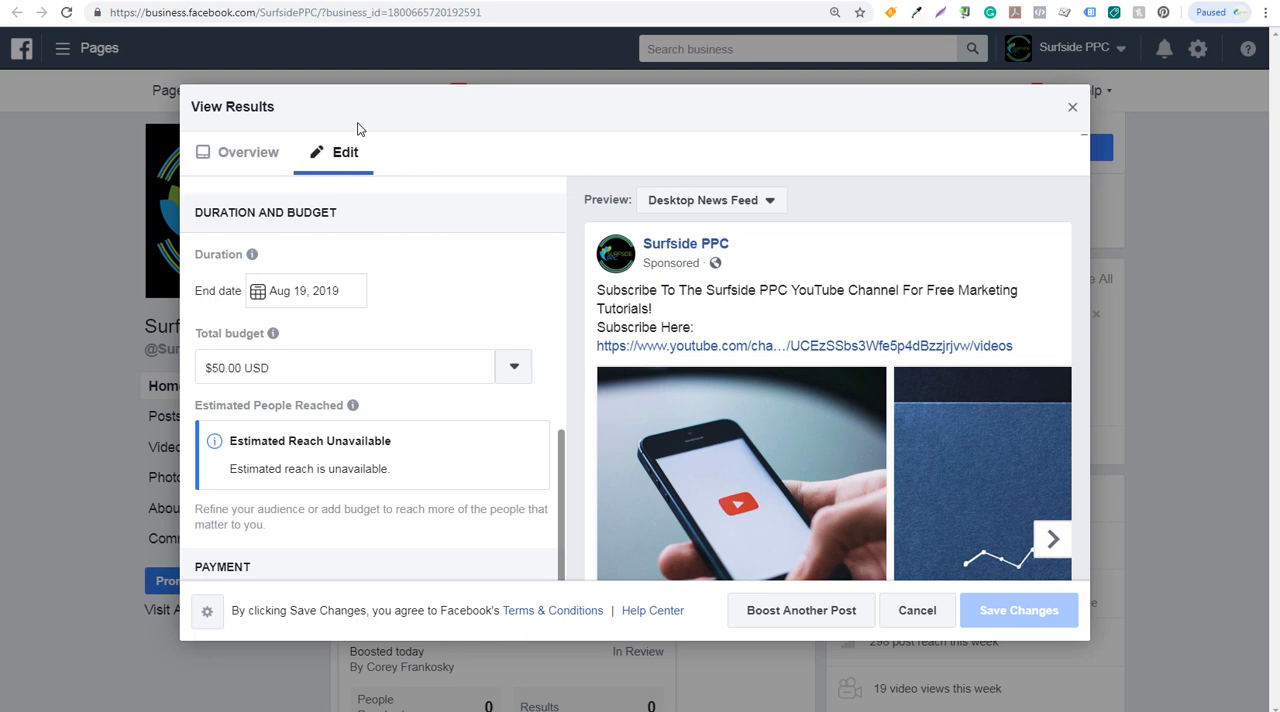
{"action": "mouse_move", "coordinate": [705, 295]}
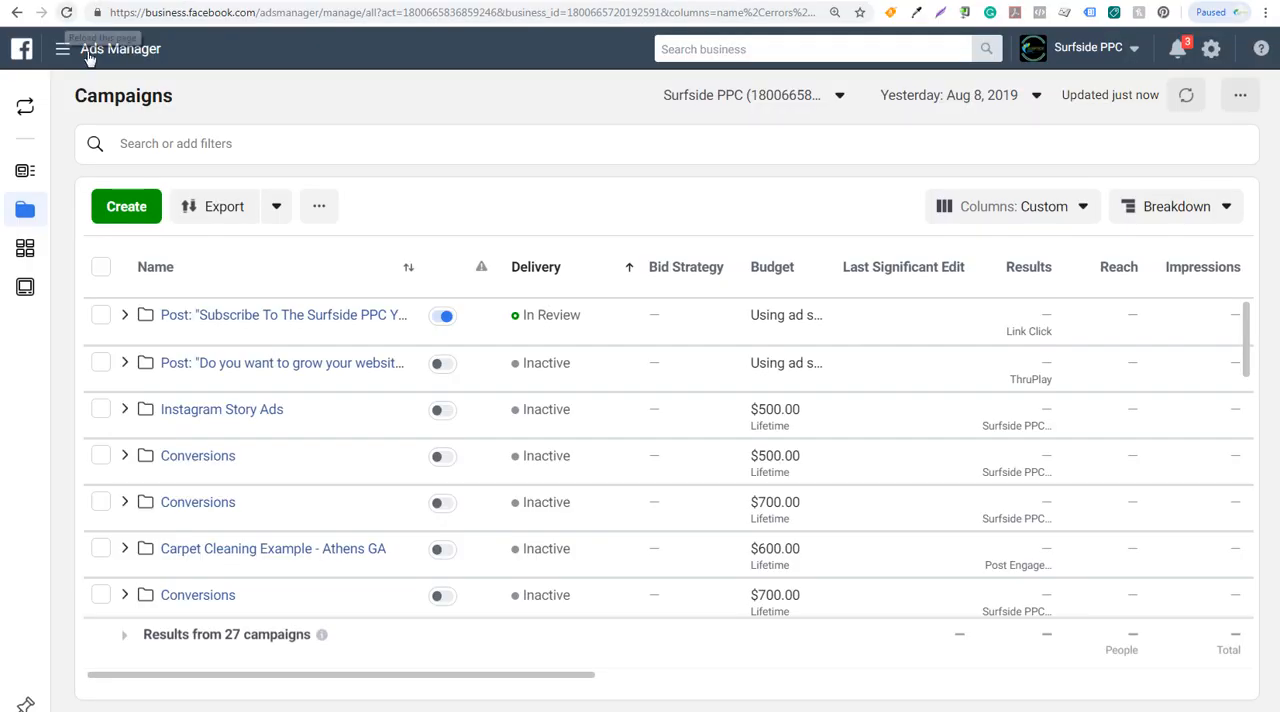
{"action": "mouse_move", "coordinate": [283, 314]}
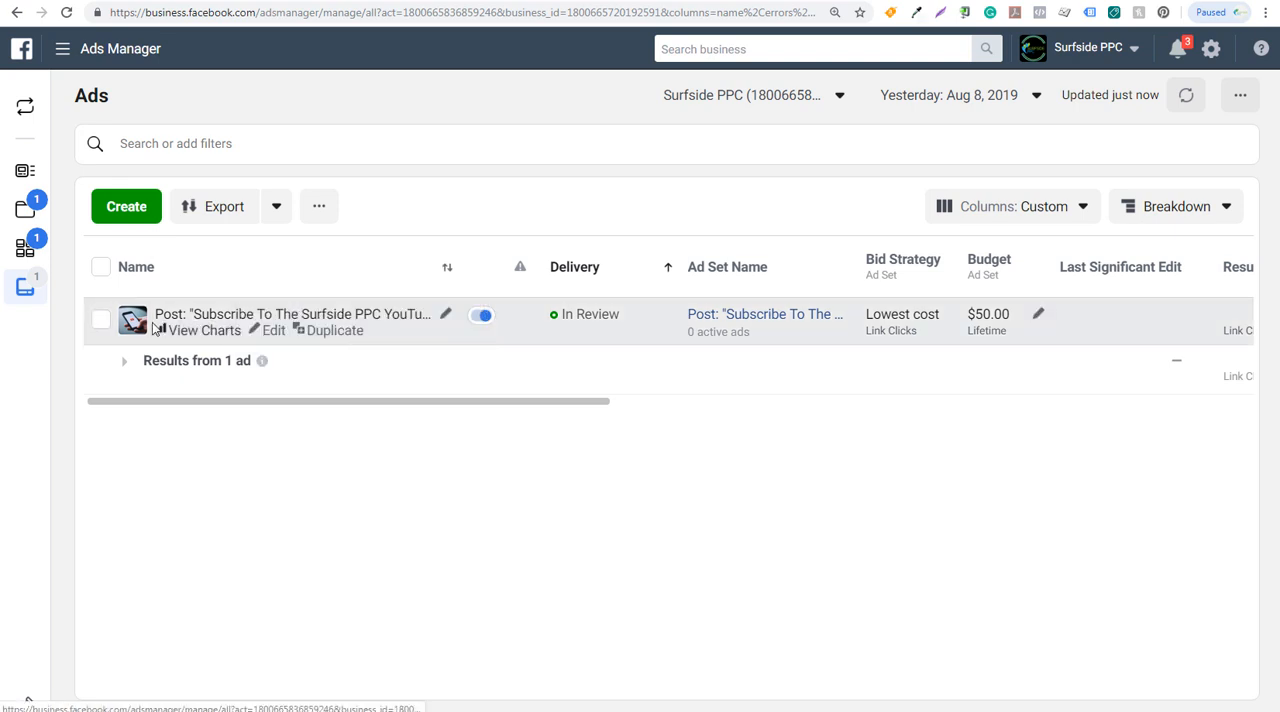
{"action": "left_click", "coordinate": [273, 330]}
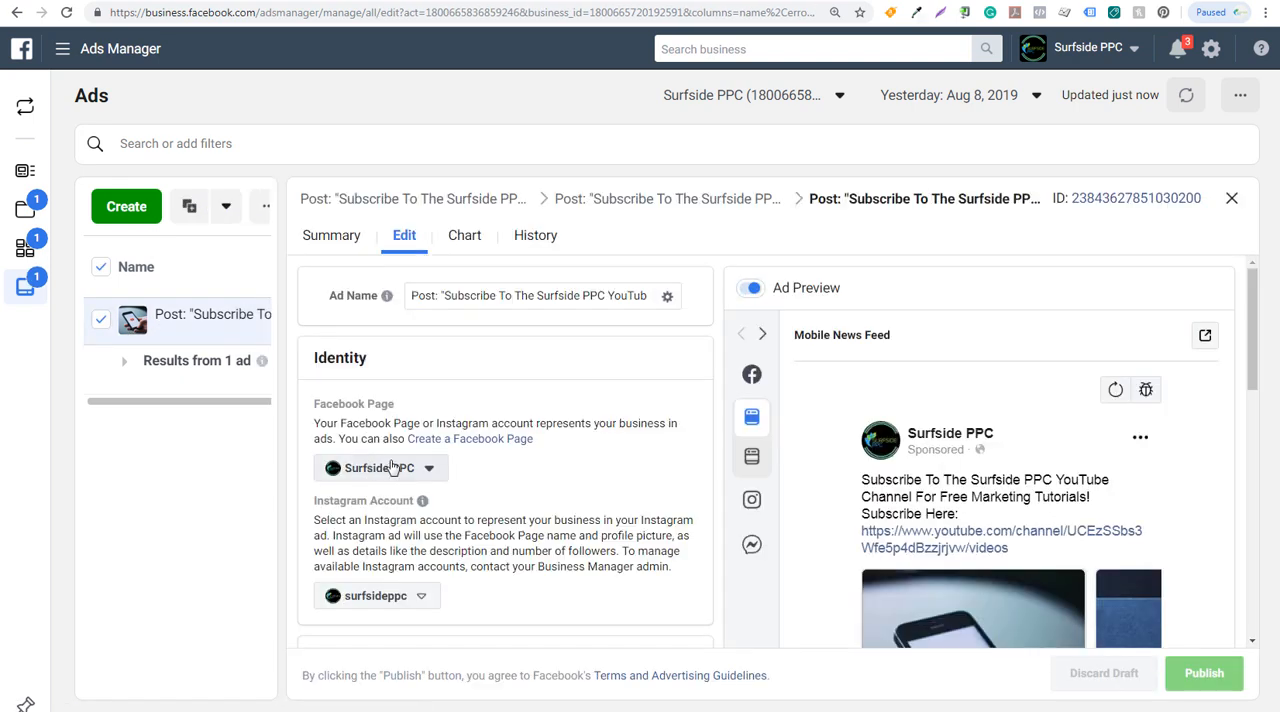
{"action": "scroll", "scroll_direction": "down", "scroll_amount": 3}
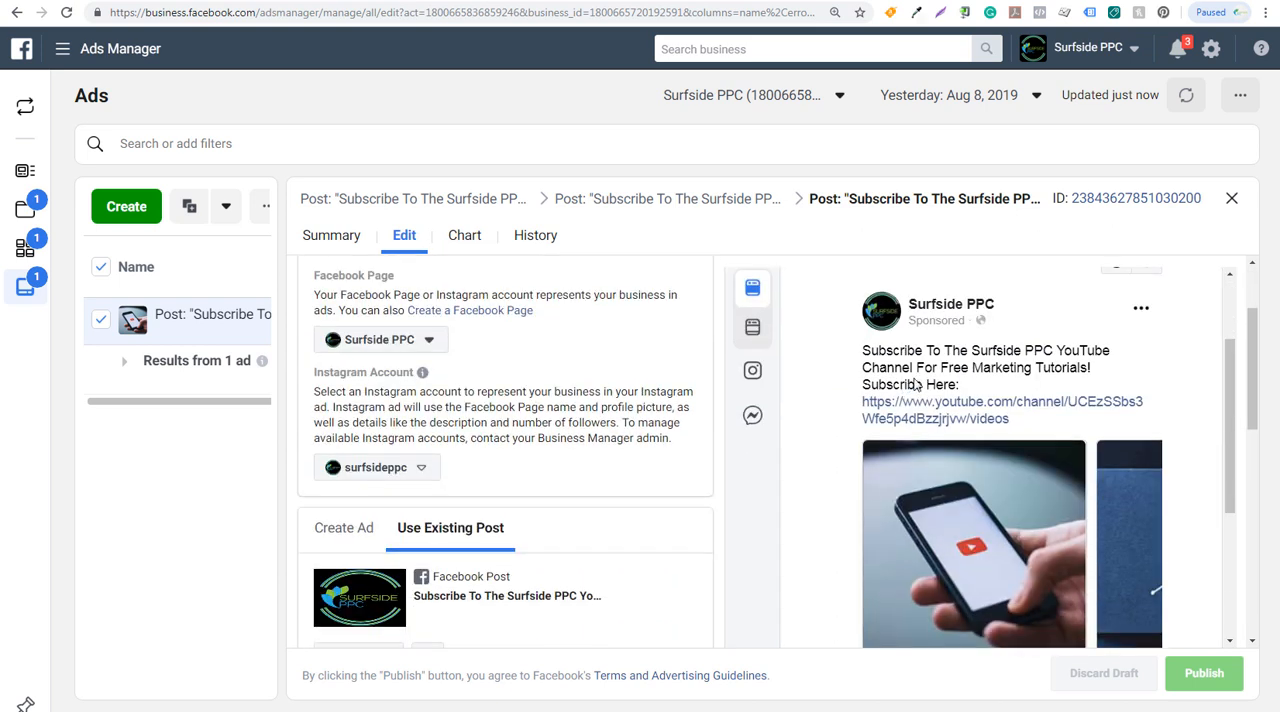
{"action": "mouse_move", "coordinate": [1005, 363]}
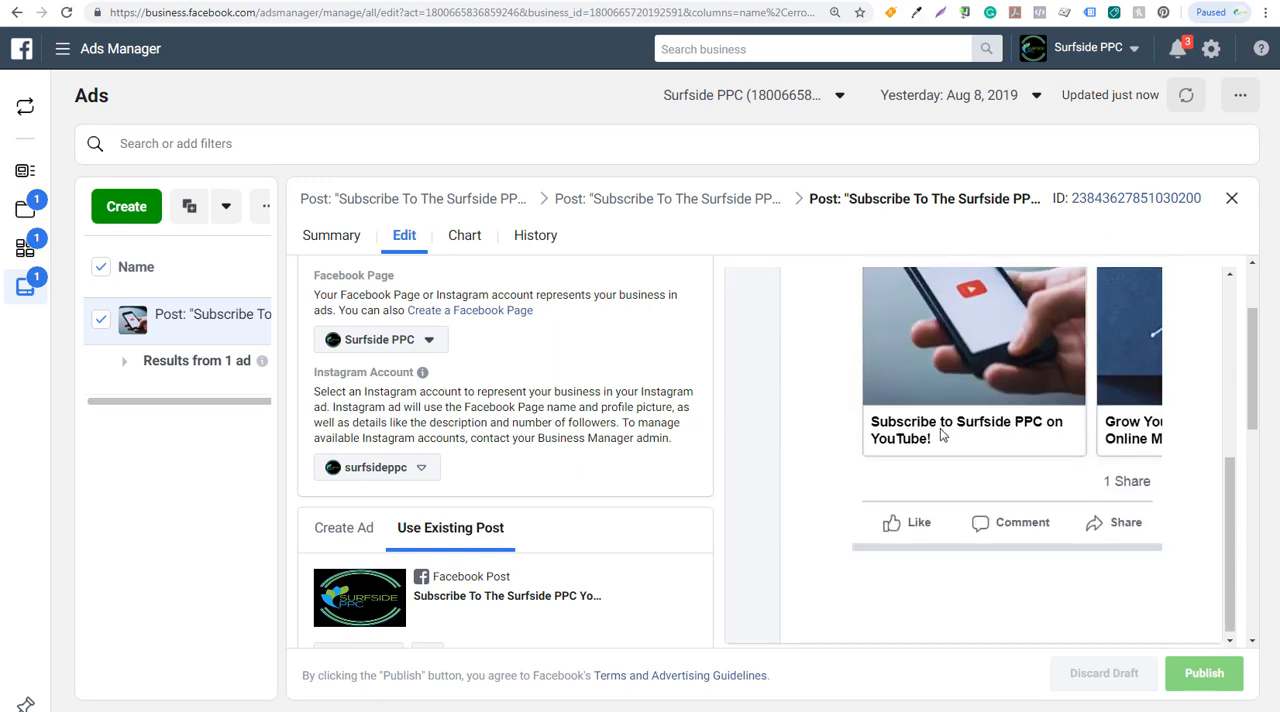
{"action": "mouse_move", "coordinate": [965, 432]}
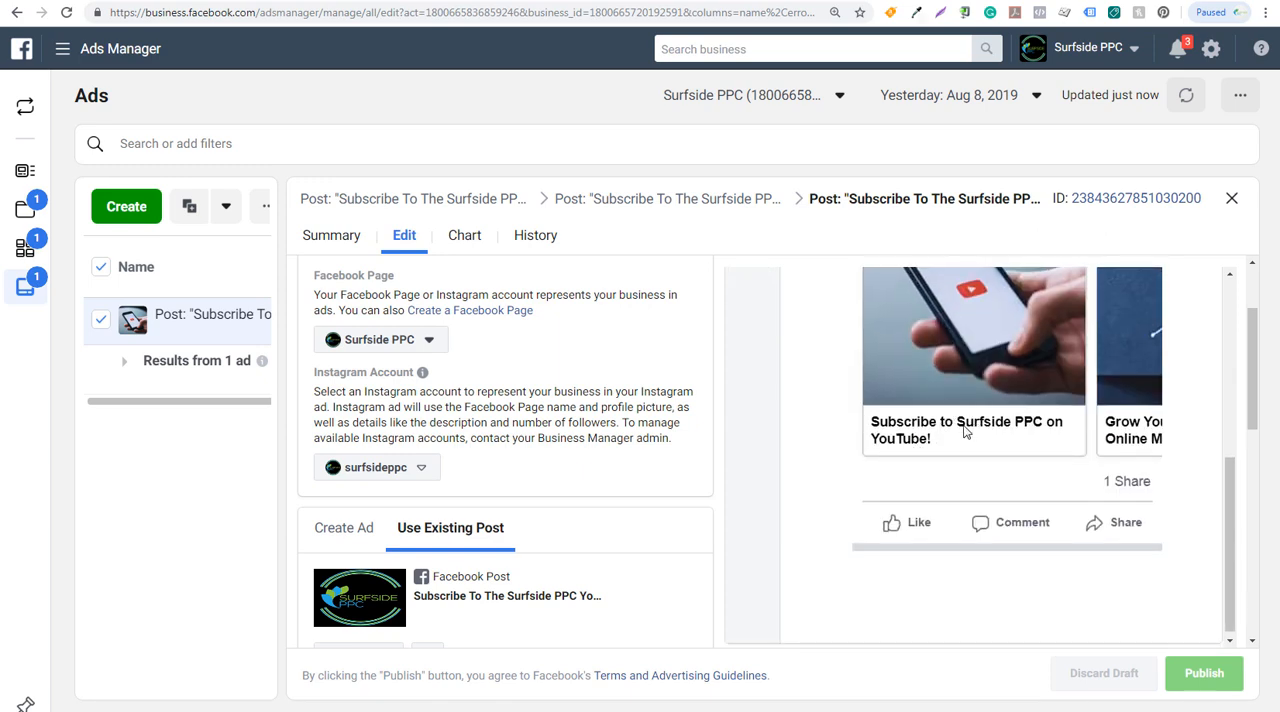
{"action": "mouse_move", "coordinate": [817, 428]}
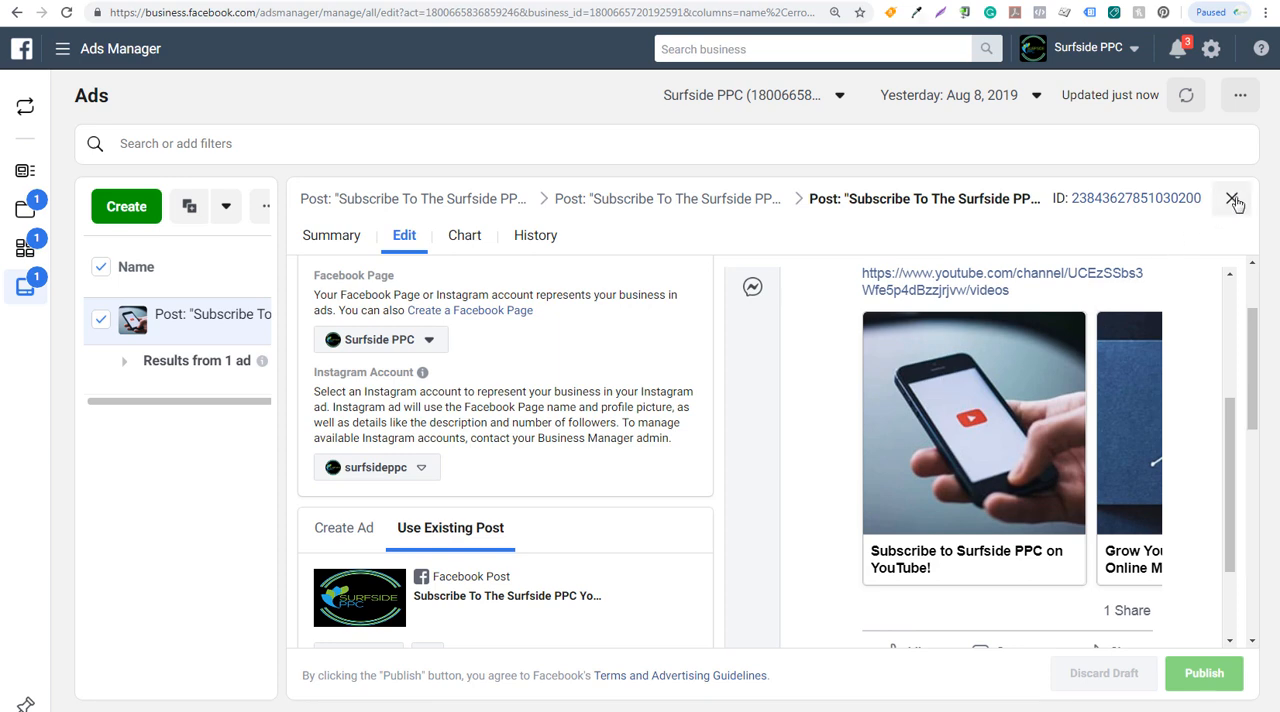
{"action": "left_click", "coordinate": [1233, 199]}
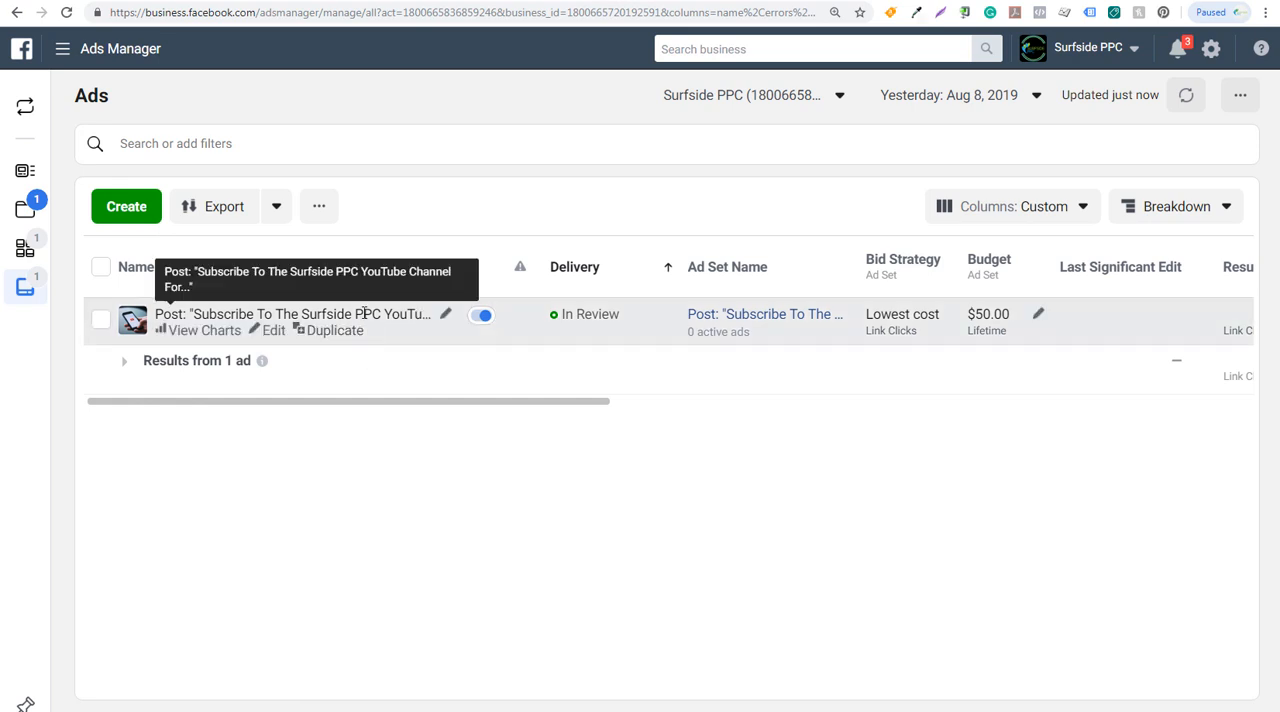
{"action": "mouse_move", "coordinate": [983, 318]}
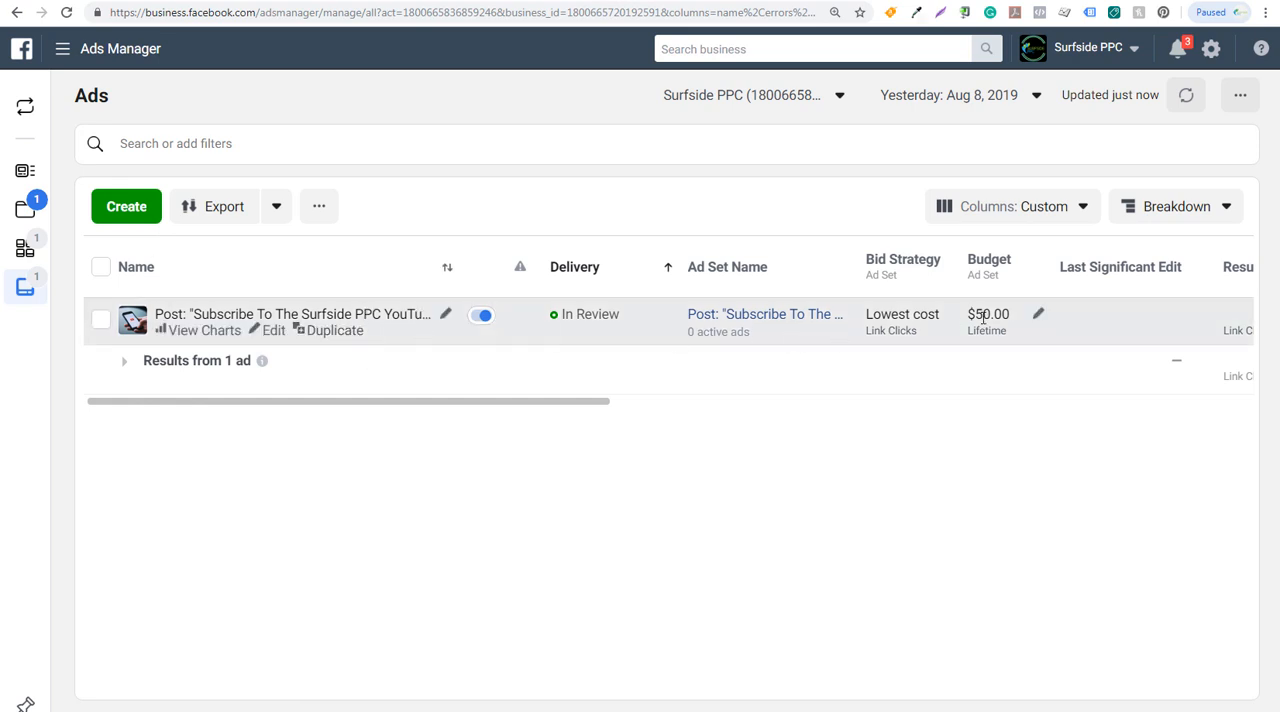
{"action": "mouse_move", "coordinate": [7, 257]}
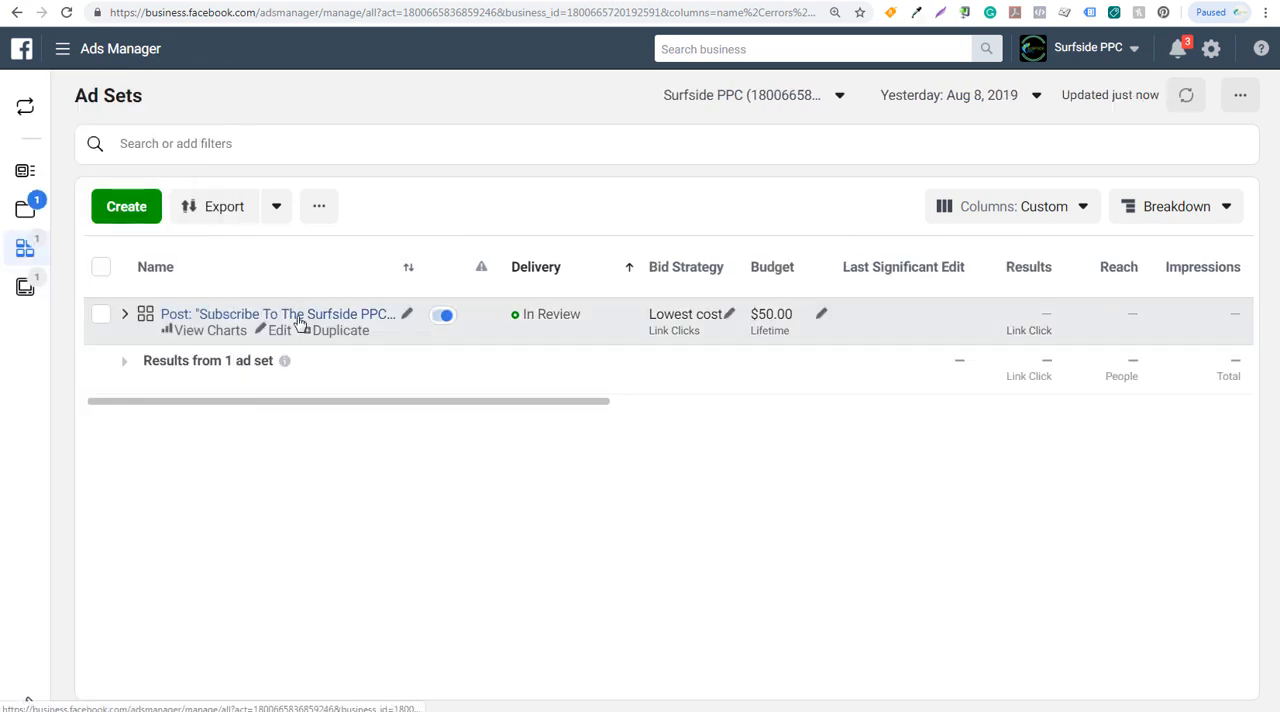
{"action": "mouse_move", "coordinate": [280, 314]}
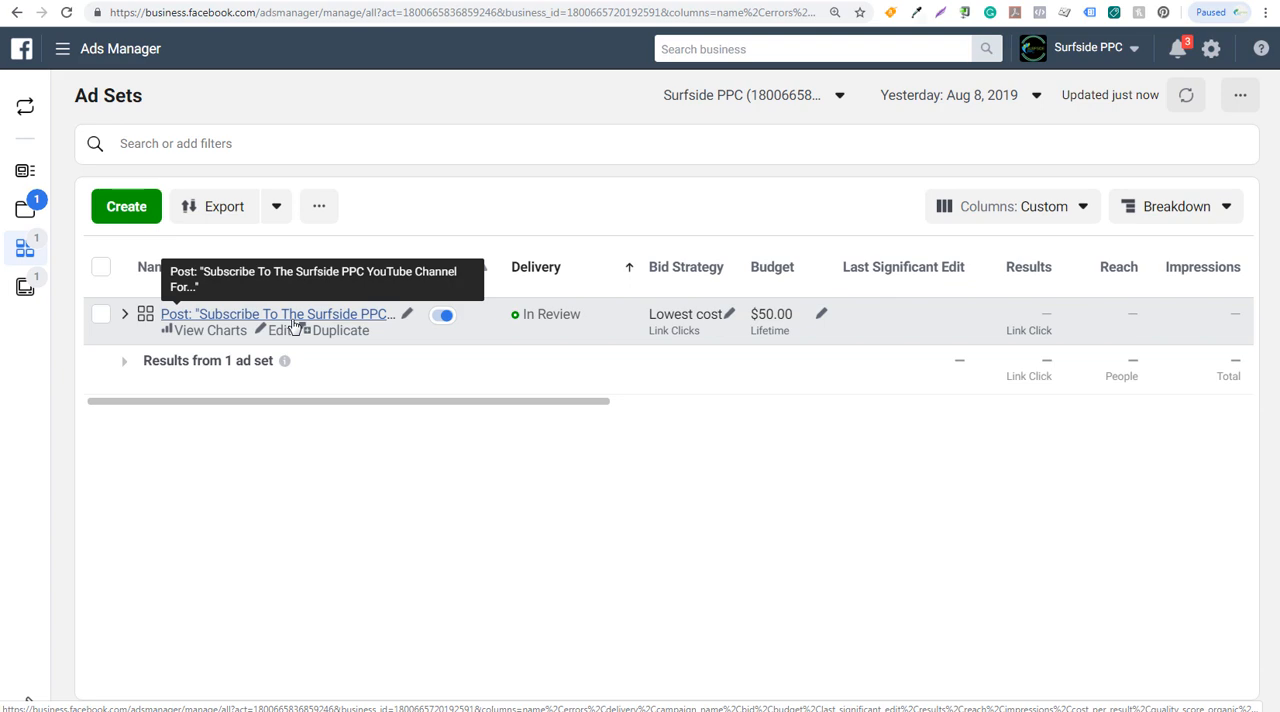
{"action": "mouse_move", "coordinate": [335, 337]}
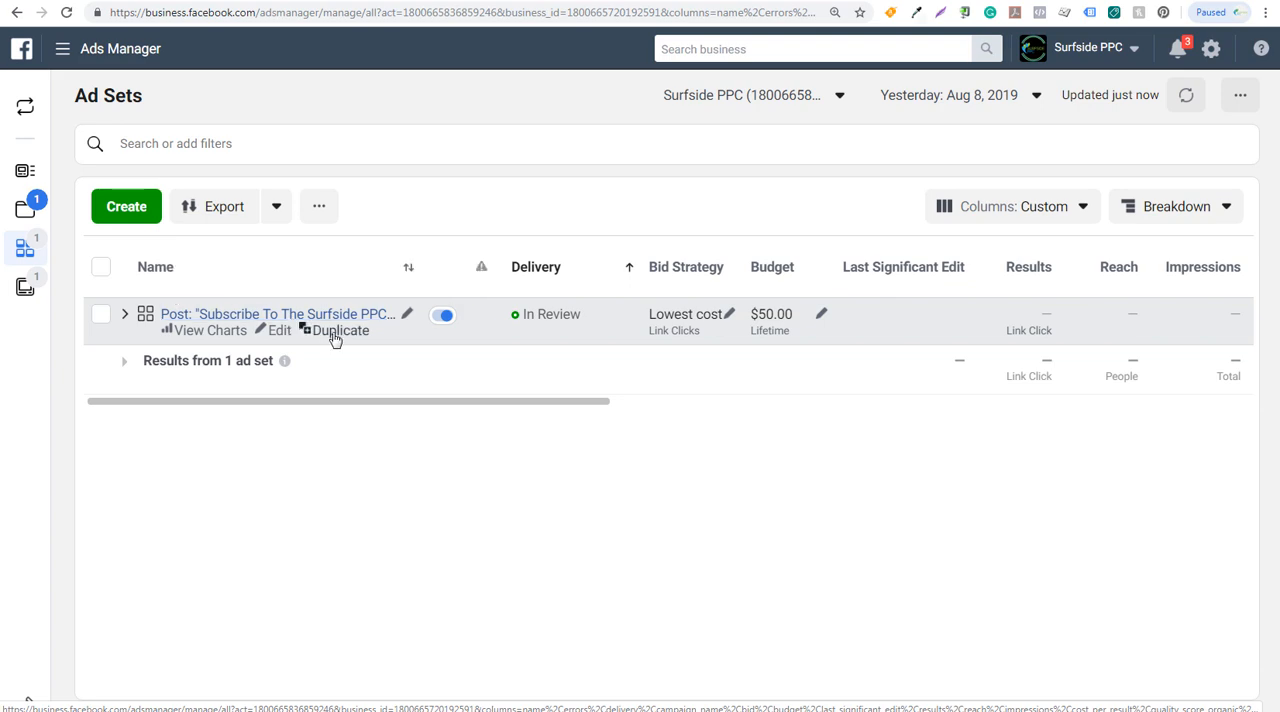
- Choose Duplicate on the boosted post's ad set row
{"action": "left_click", "coordinate": [340, 330]}
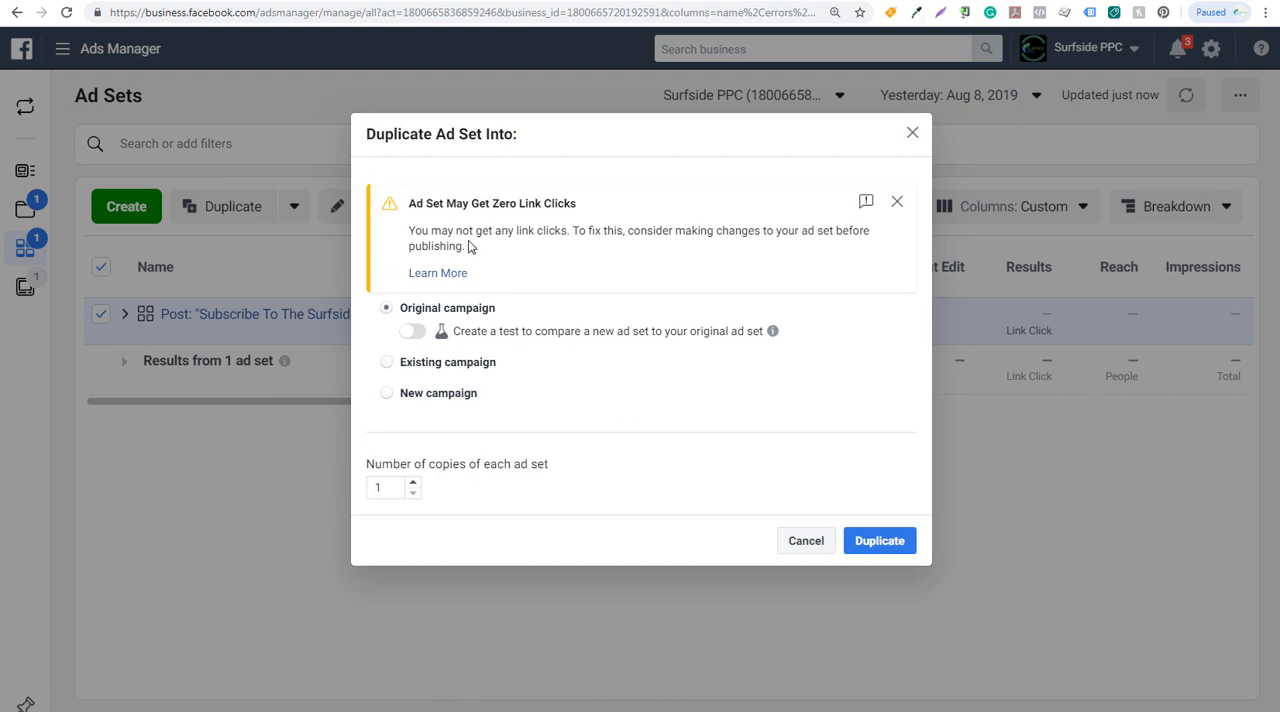
- Make one copy in the original campaign and name it Digital Marketing Interests
{"action": "left_click", "coordinate": [879, 540]}
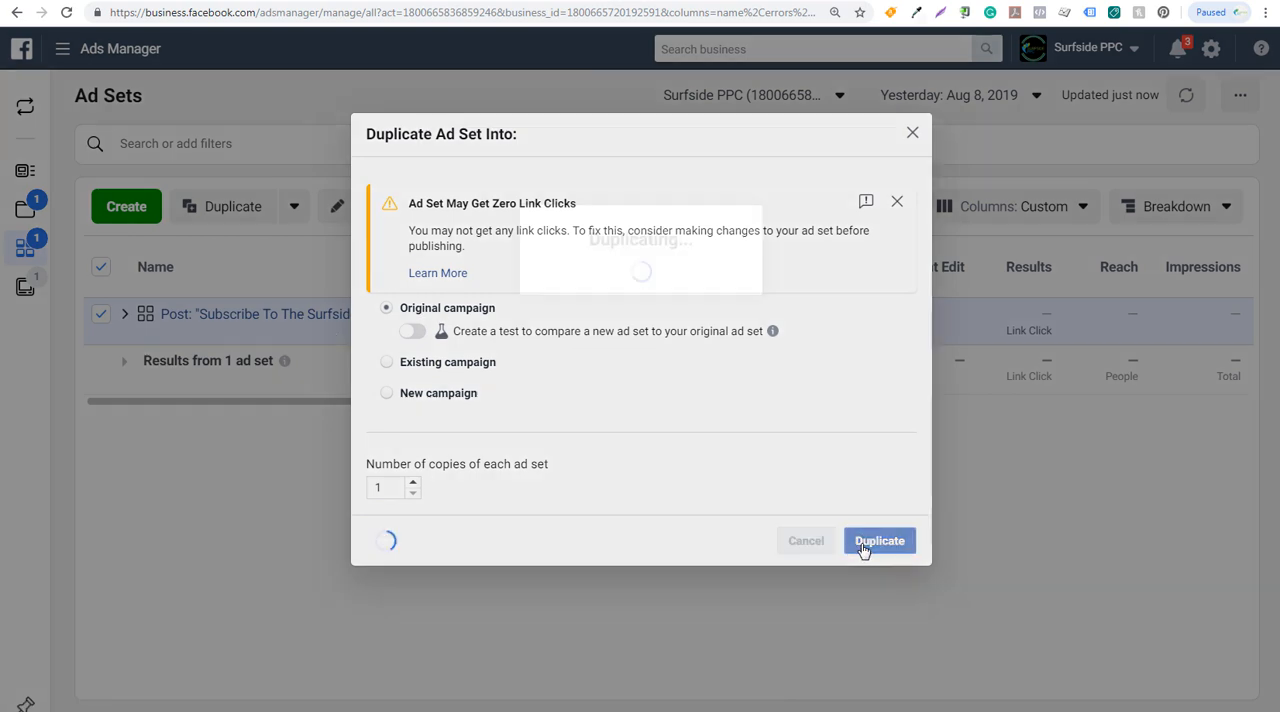
{"action": "left_click", "coordinate": [879, 540]}
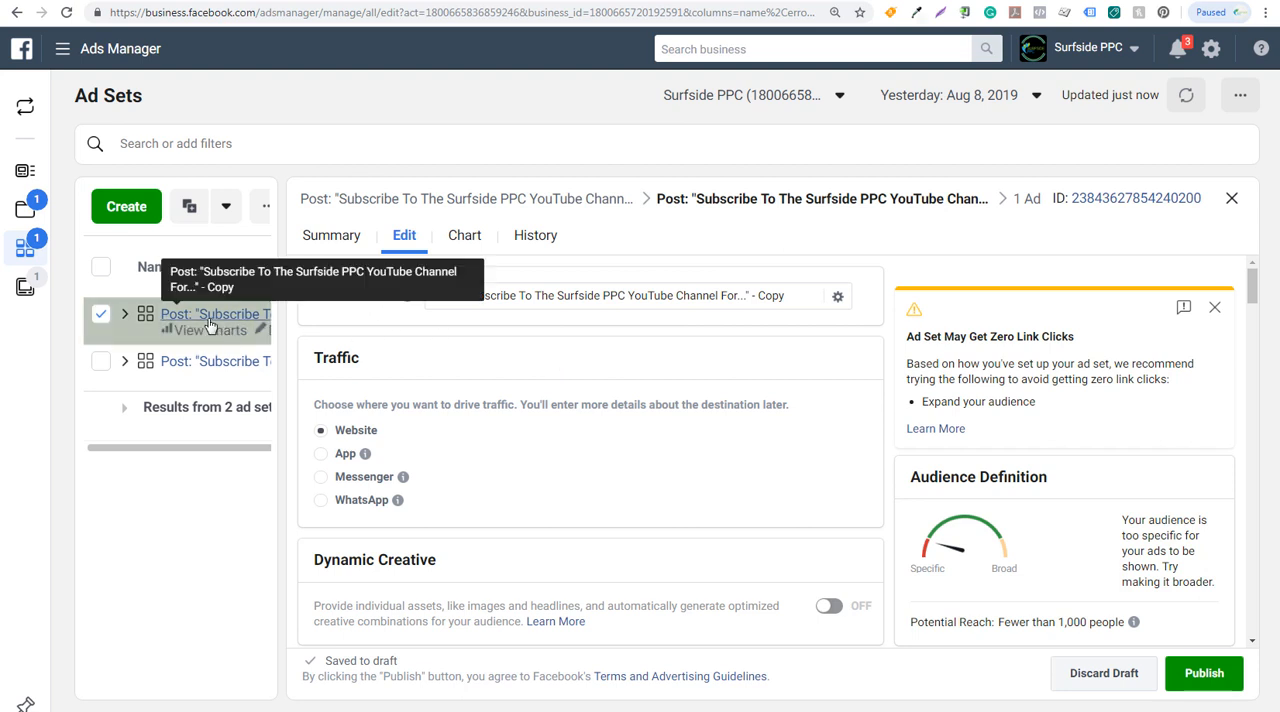
{"action": "mouse_move", "coordinate": [504, 285]}
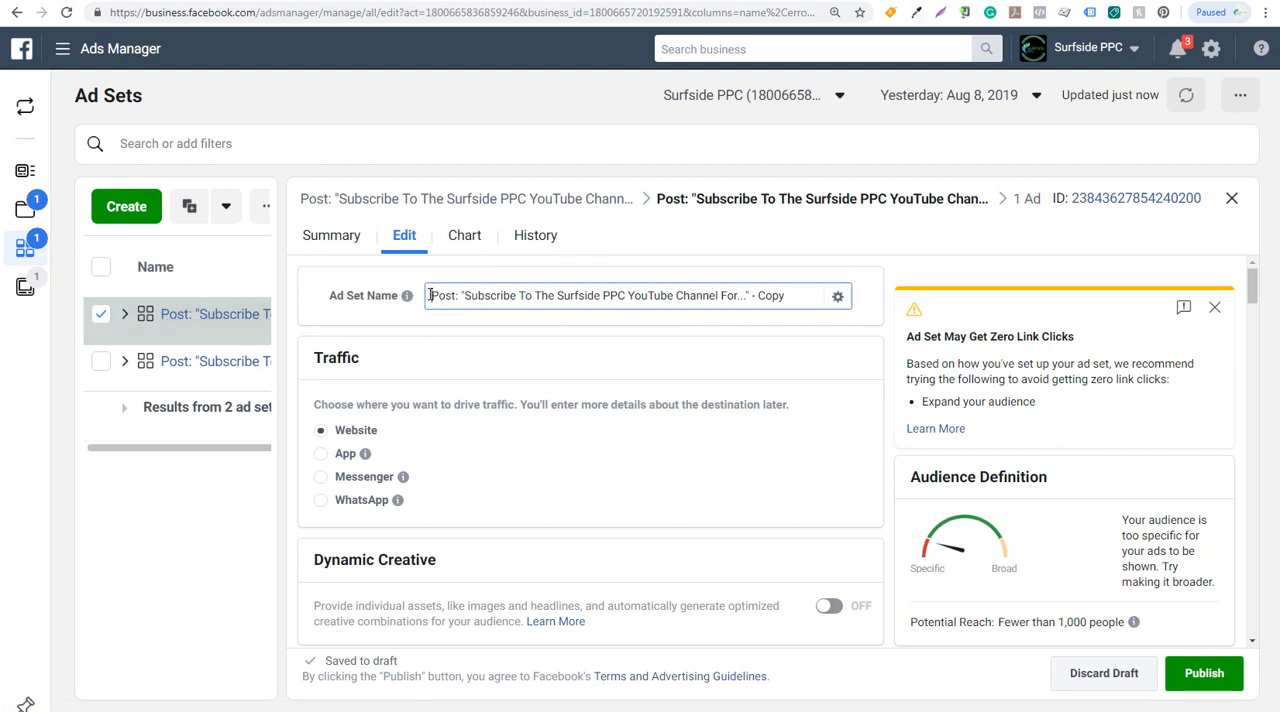
{"action": "triple_click", "coordinate": [605, 295]}
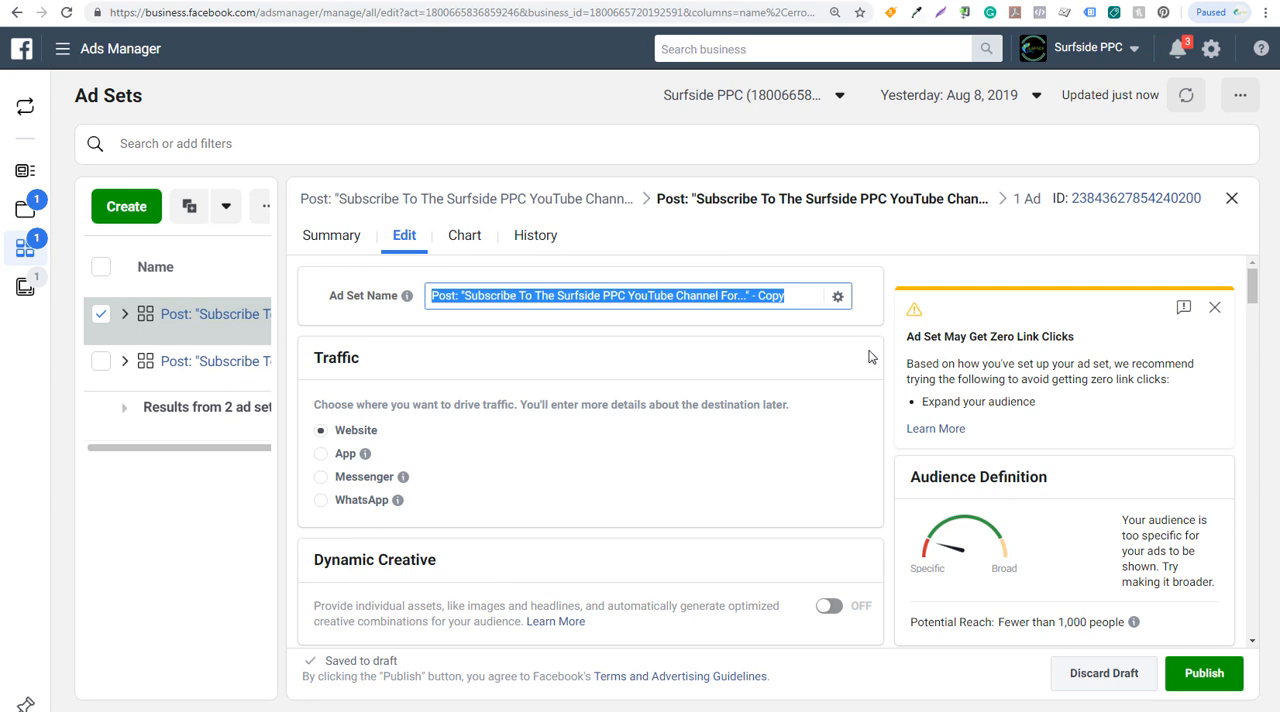
{"action": "type", "text": "Digital Marketin"}
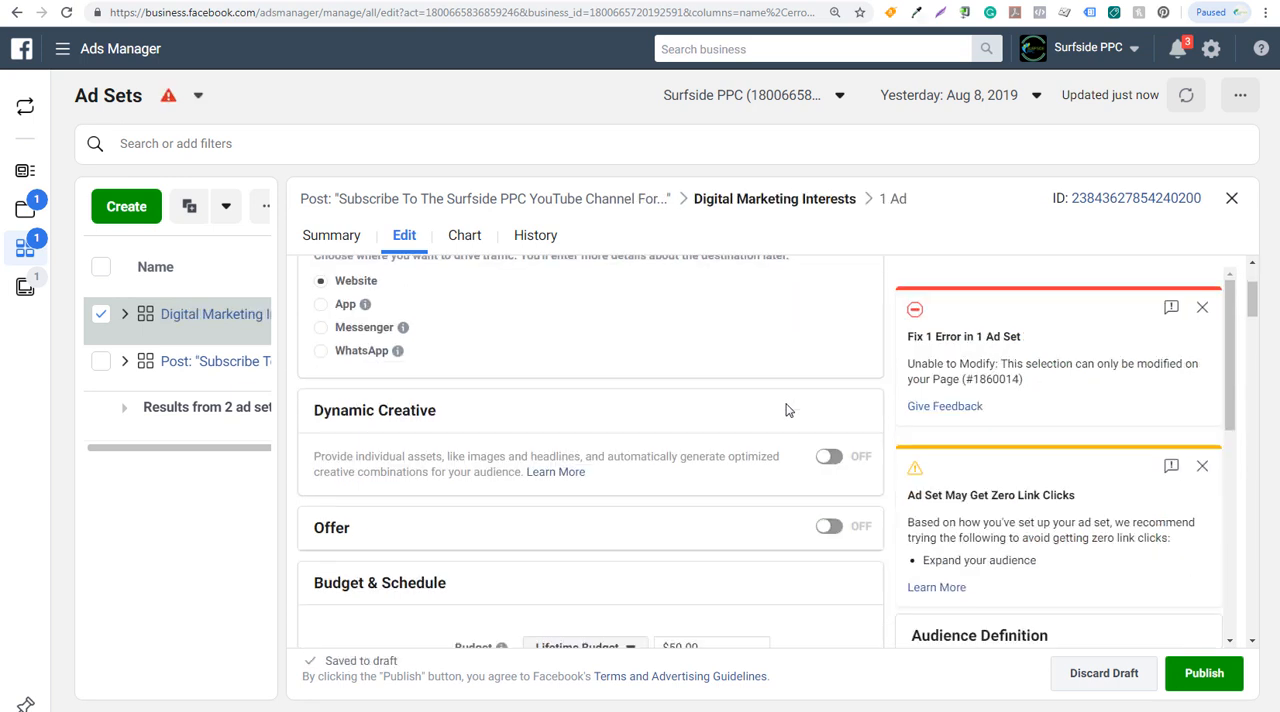
- Pick the saved audience Surfside PPC - Digital Marketing, reaching 6,600,000 people
{"action": "scroll", "scroll_direction": "down", "scroll_amount": 3}
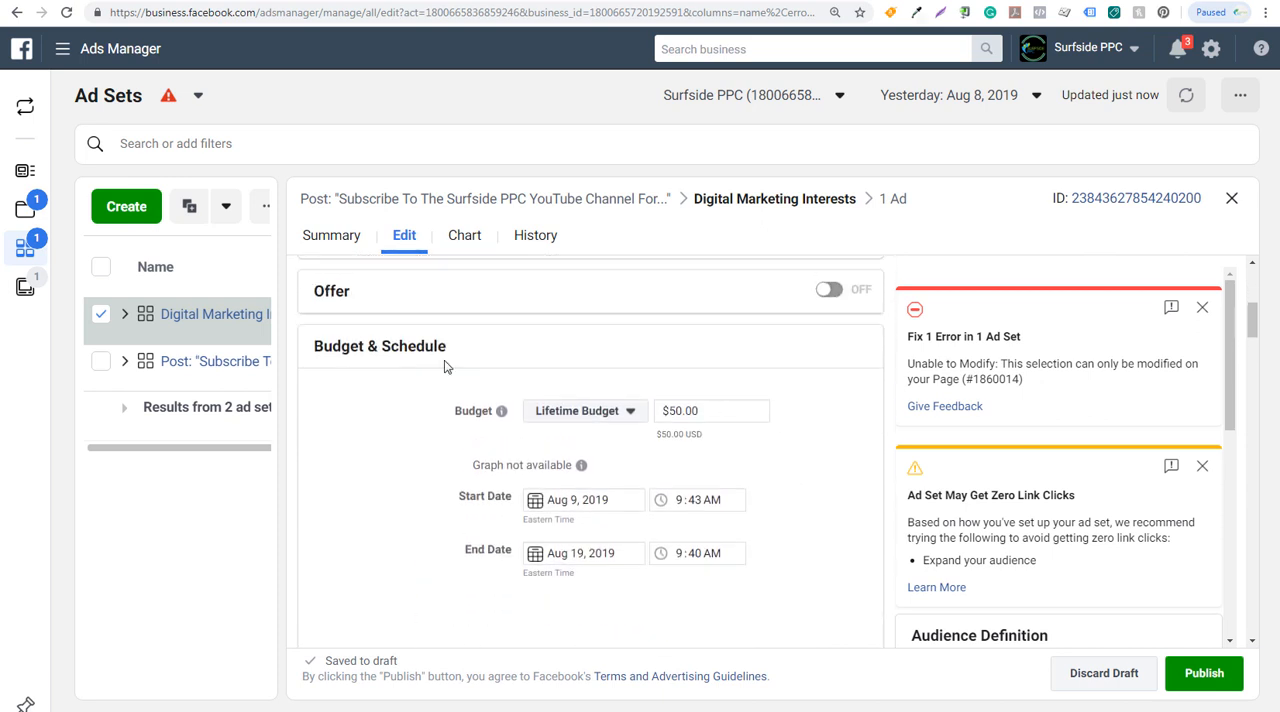
{"action": "left_click", "coordinate": [712, 411]}
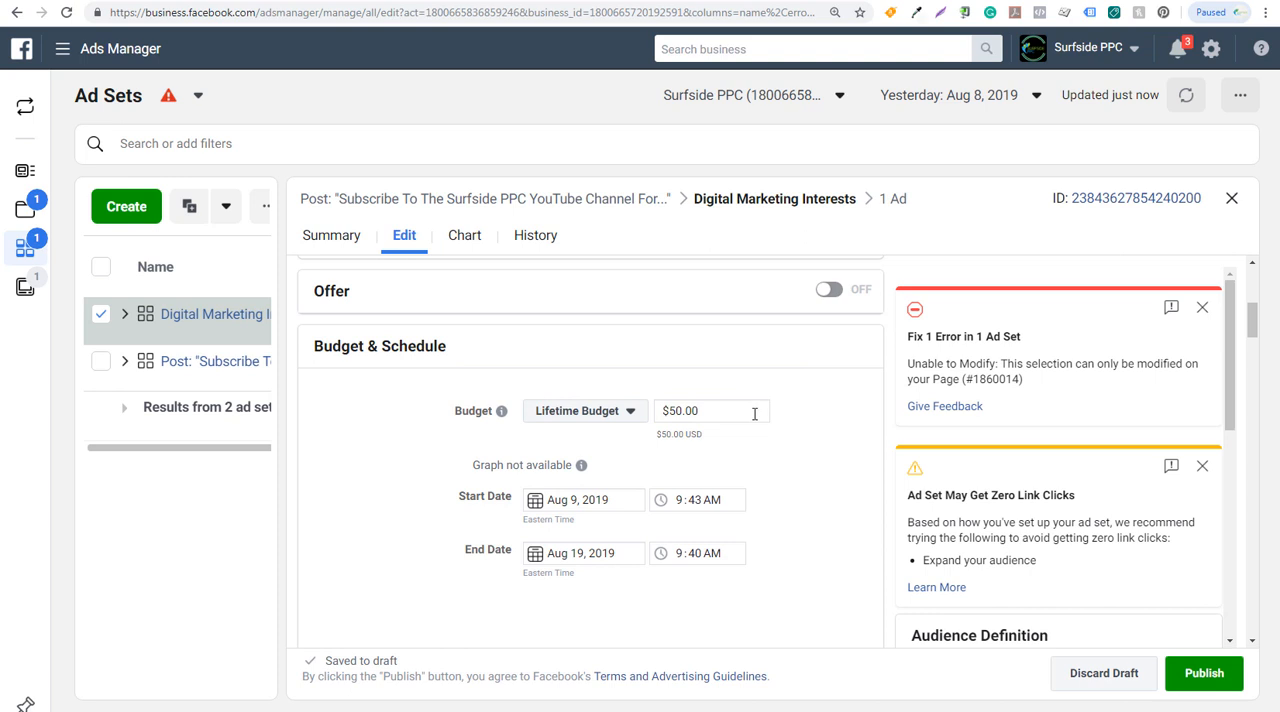
{"action": "mouse_move", "coordinate": [838, 543]}
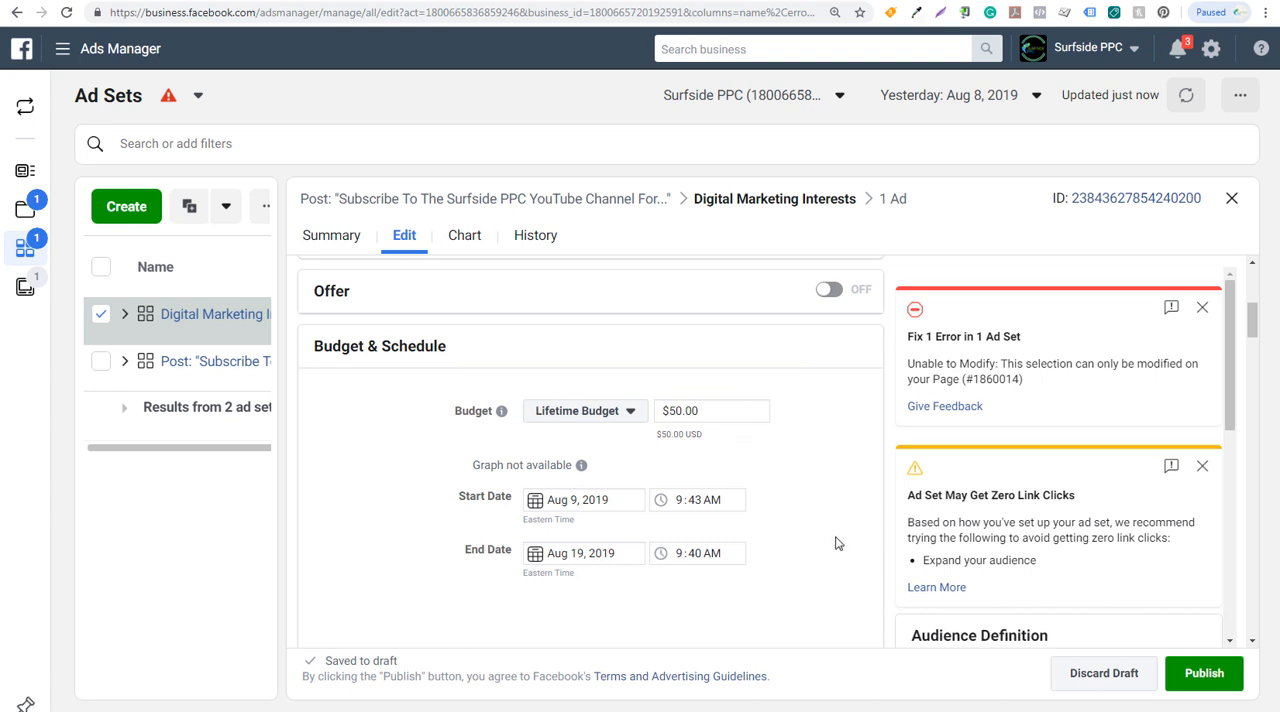
{"action": "scroll", "scroll_direction": "down", "scroll_amount": 3}
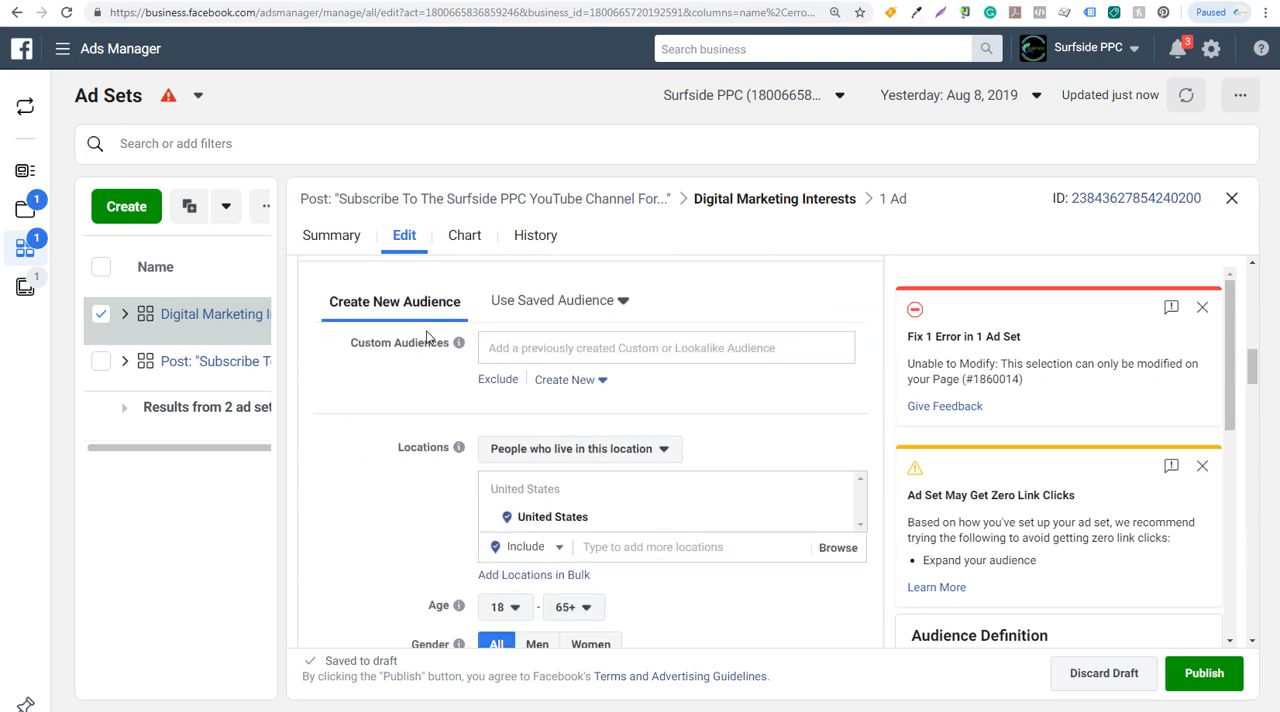
{"action": "left_click", "coordinate": [560, 300]}
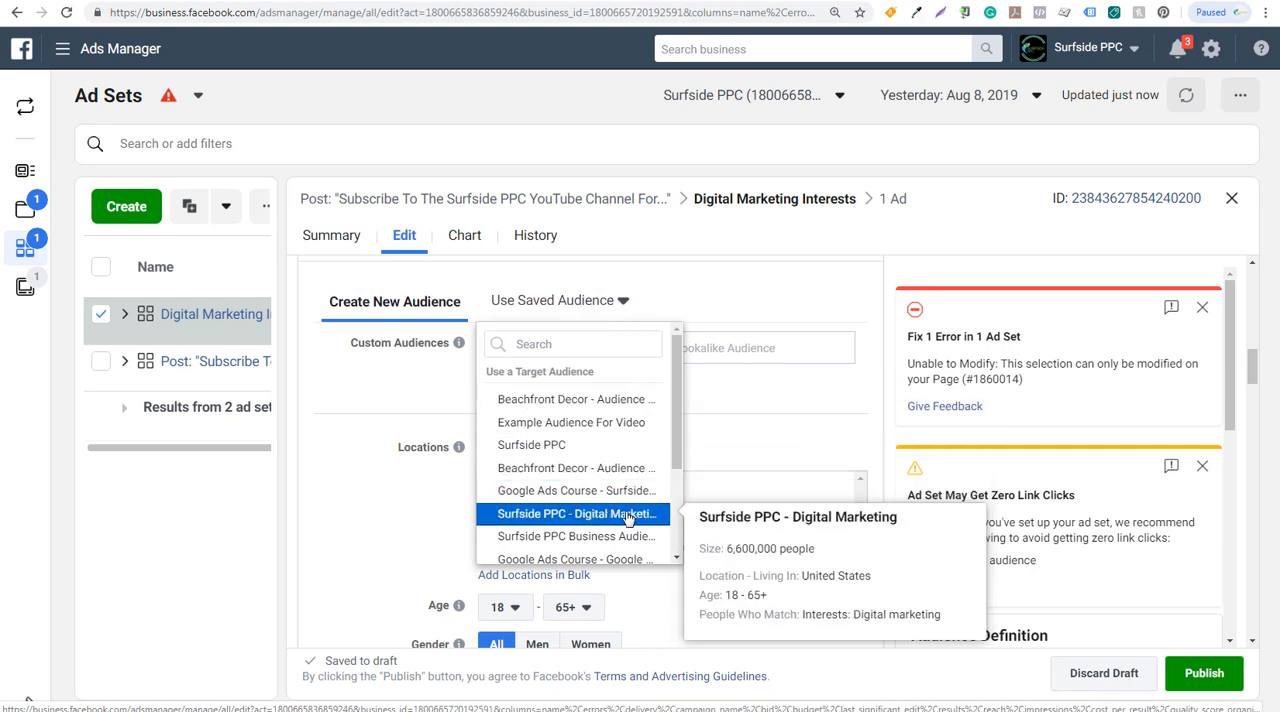
{"action": "left_click", "coordinate": [574, 513]}
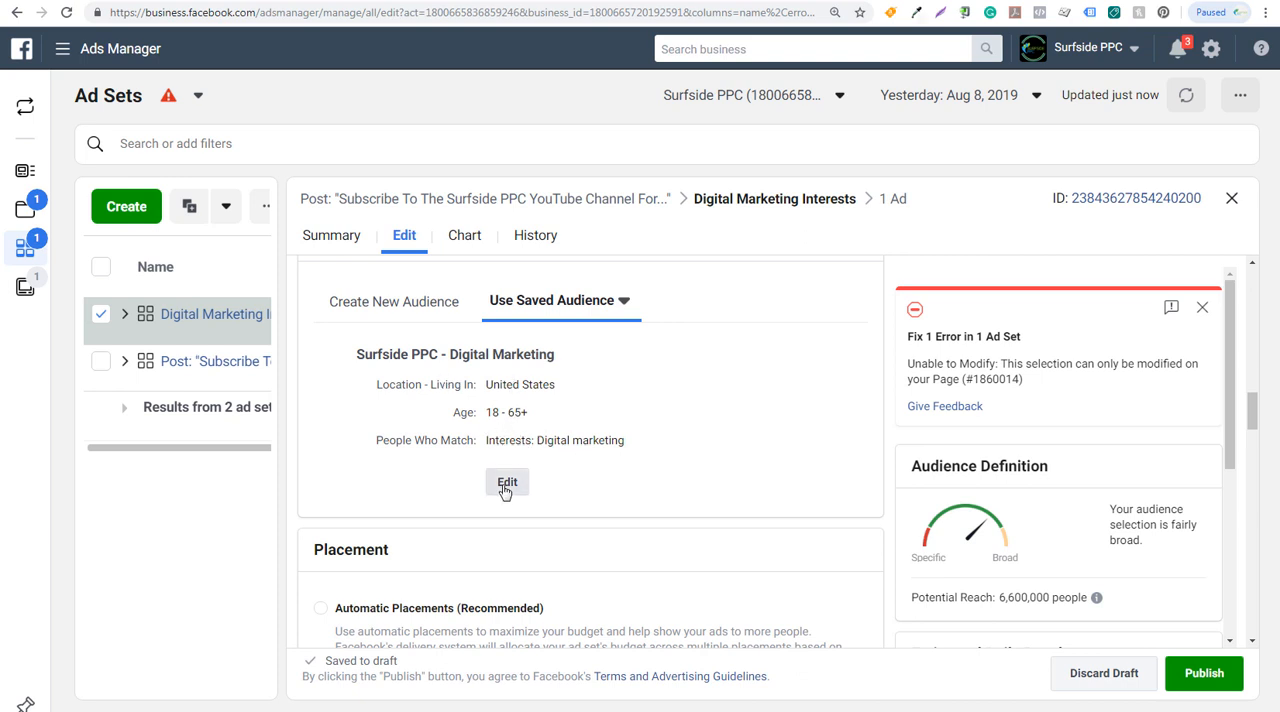
- Update the saved audience to ages 24–40, YouTube likers, excluding Page fans
{"action": "left_click", "coordinate": [507, 482]}
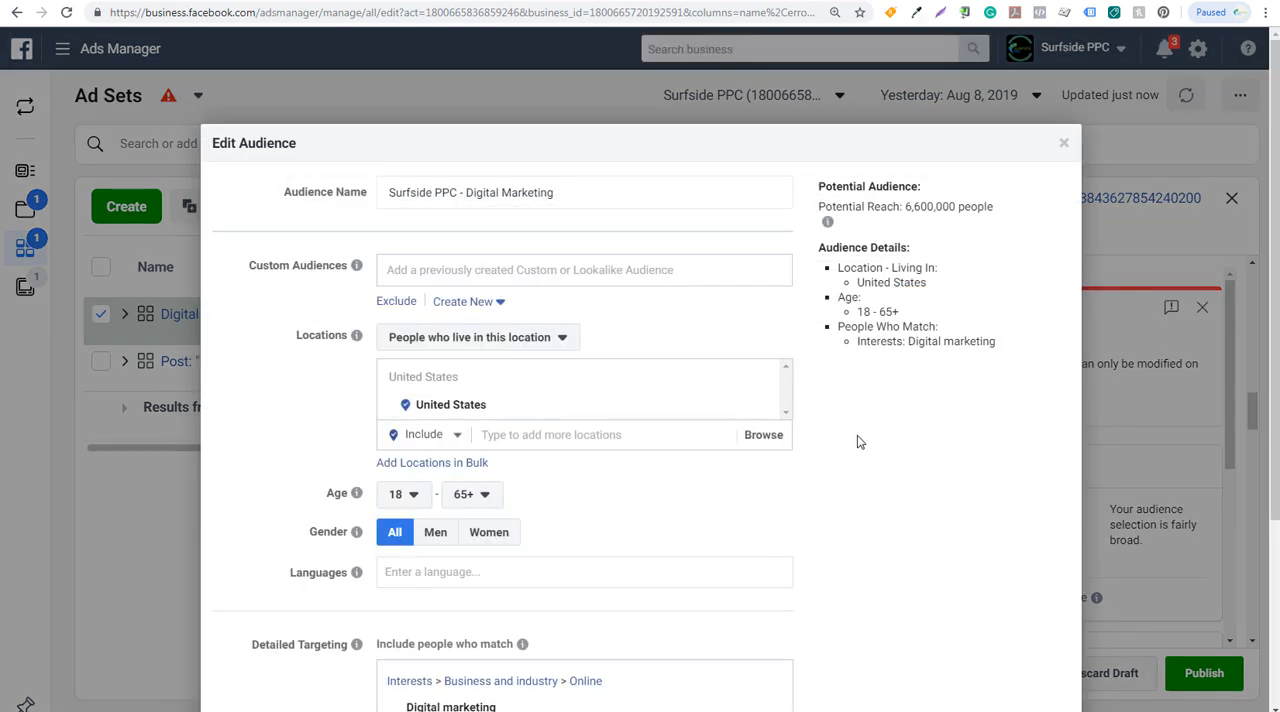
{"action": "scroll", "scroll_direction": "down", "scroll_amount": 3}
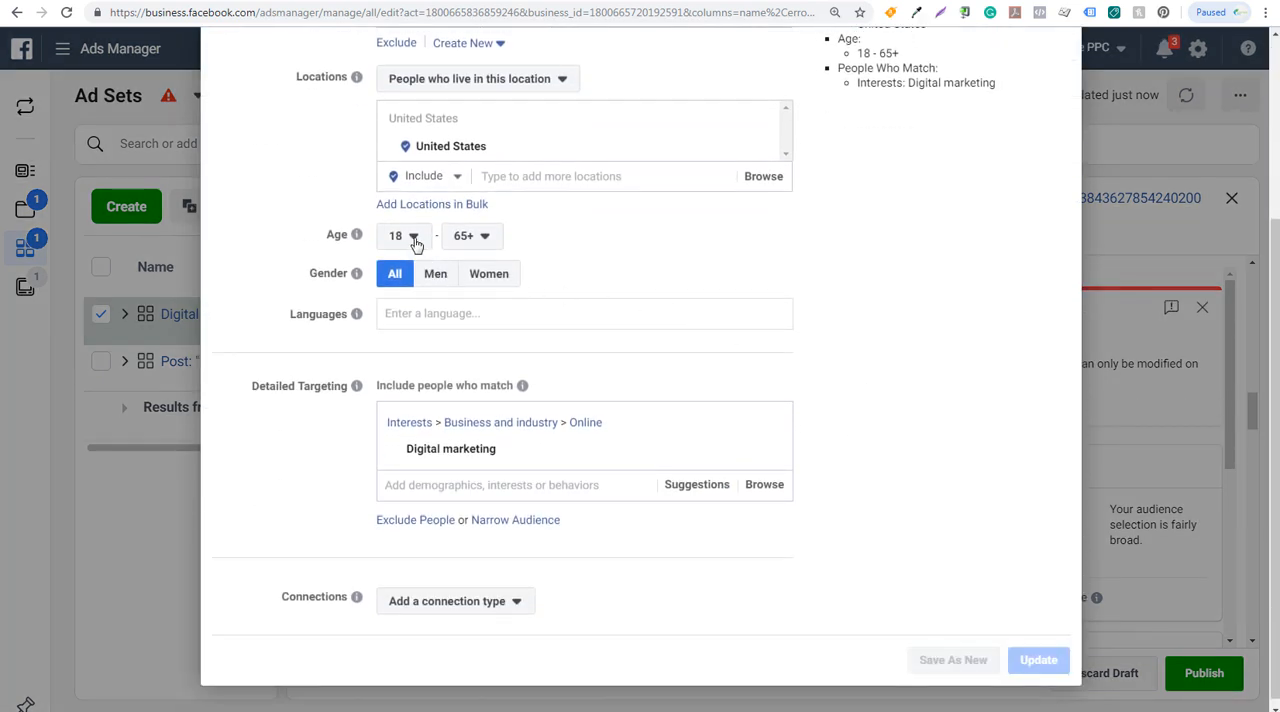
{"action": "left_click", "coordinate": [404, 235]}
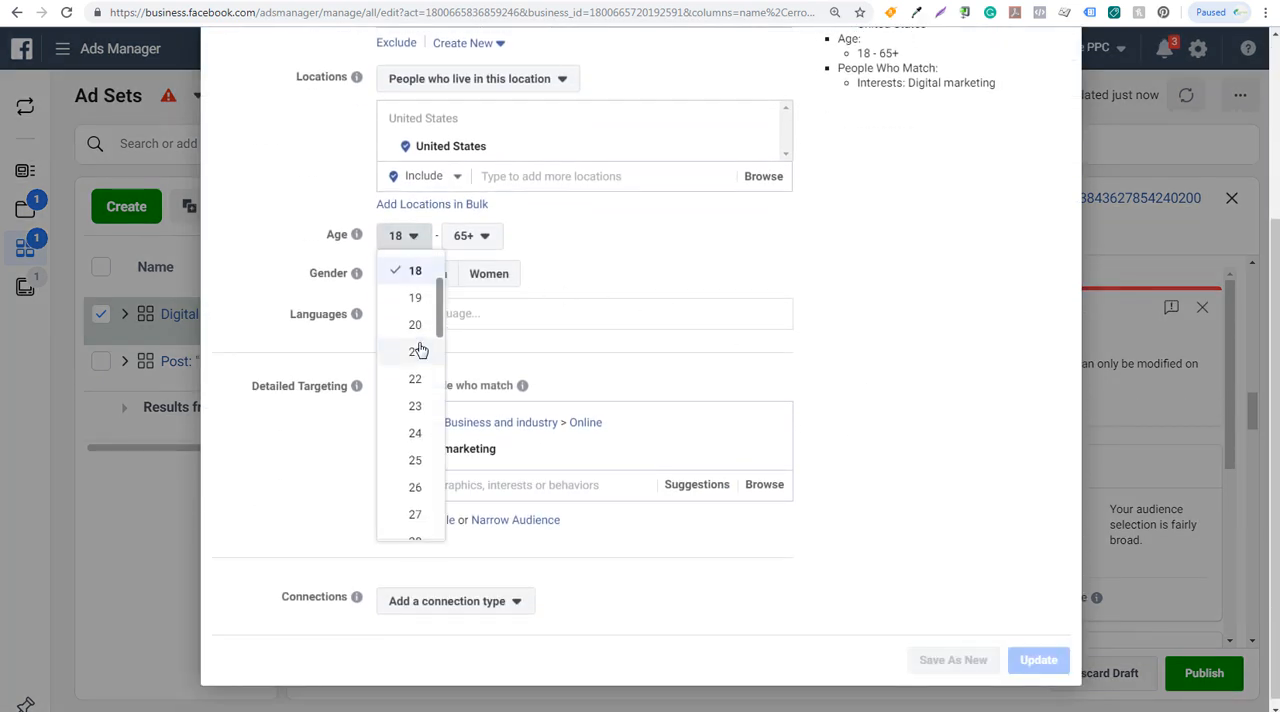
{"action": "scroll", "scroll_direction": "down", "scroll_amount": 3}
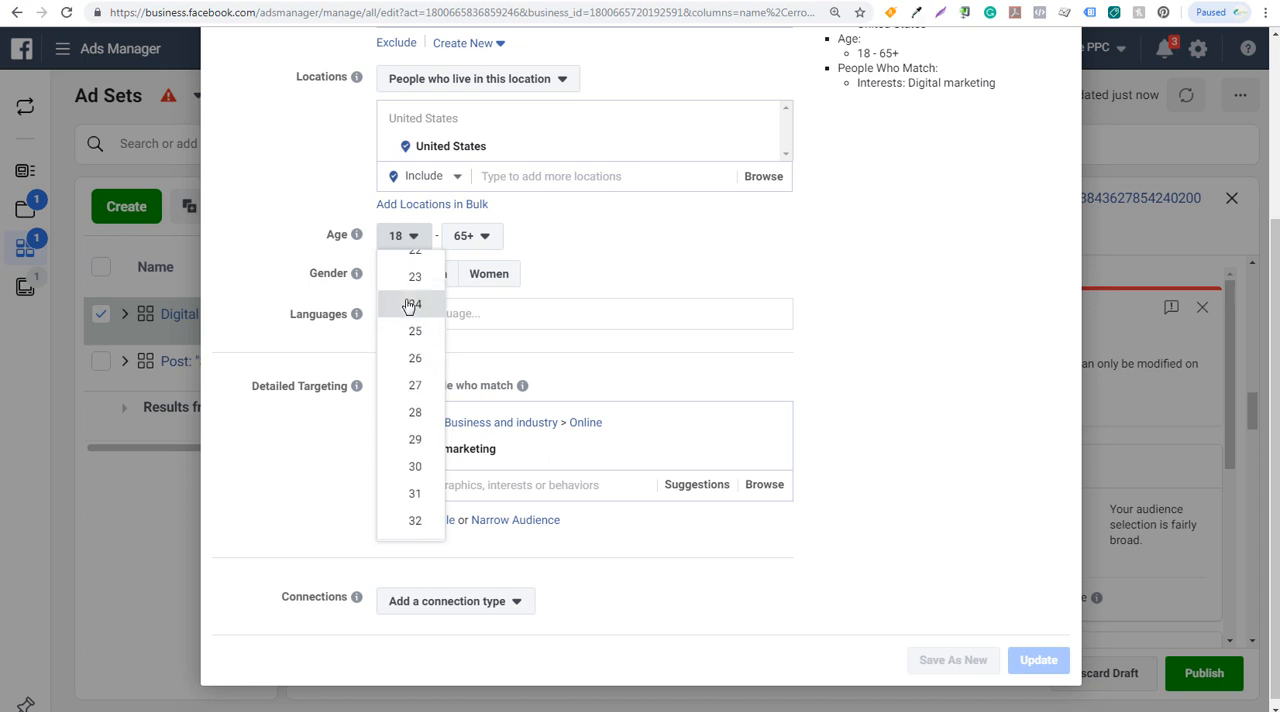
{"action": "left_click", "coordinate": [414, 304]}
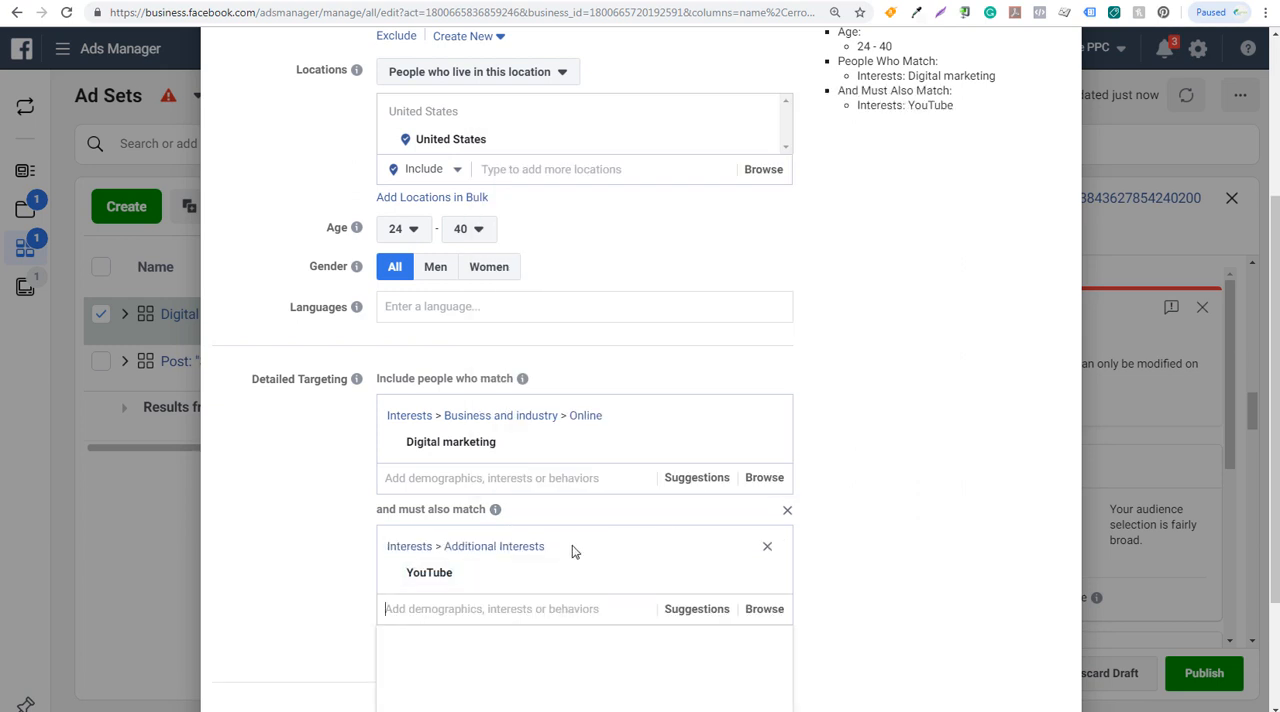
{"action": "mouse_move", "coordinate": [450, 441]}
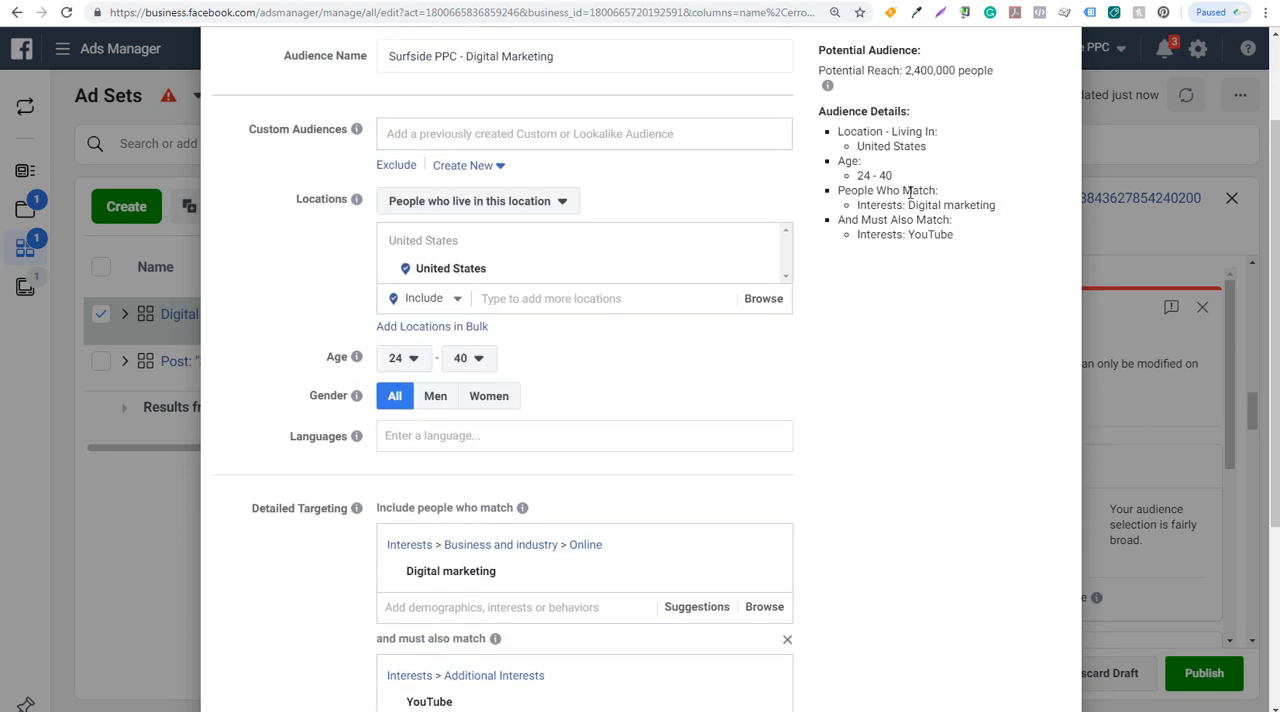
{"action": "scroll", "scroll_direction": "down", "scroll_amount": 3}
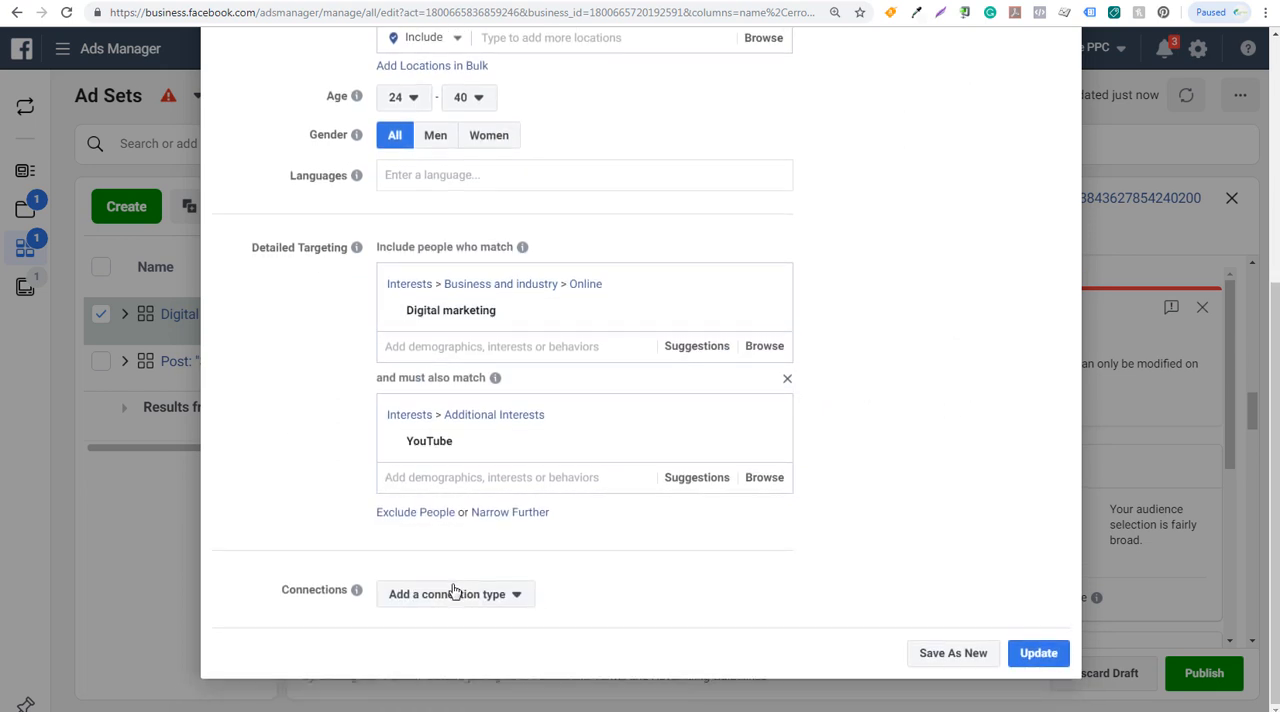
{"action": "left_click", "coordinate": [447, 594]}
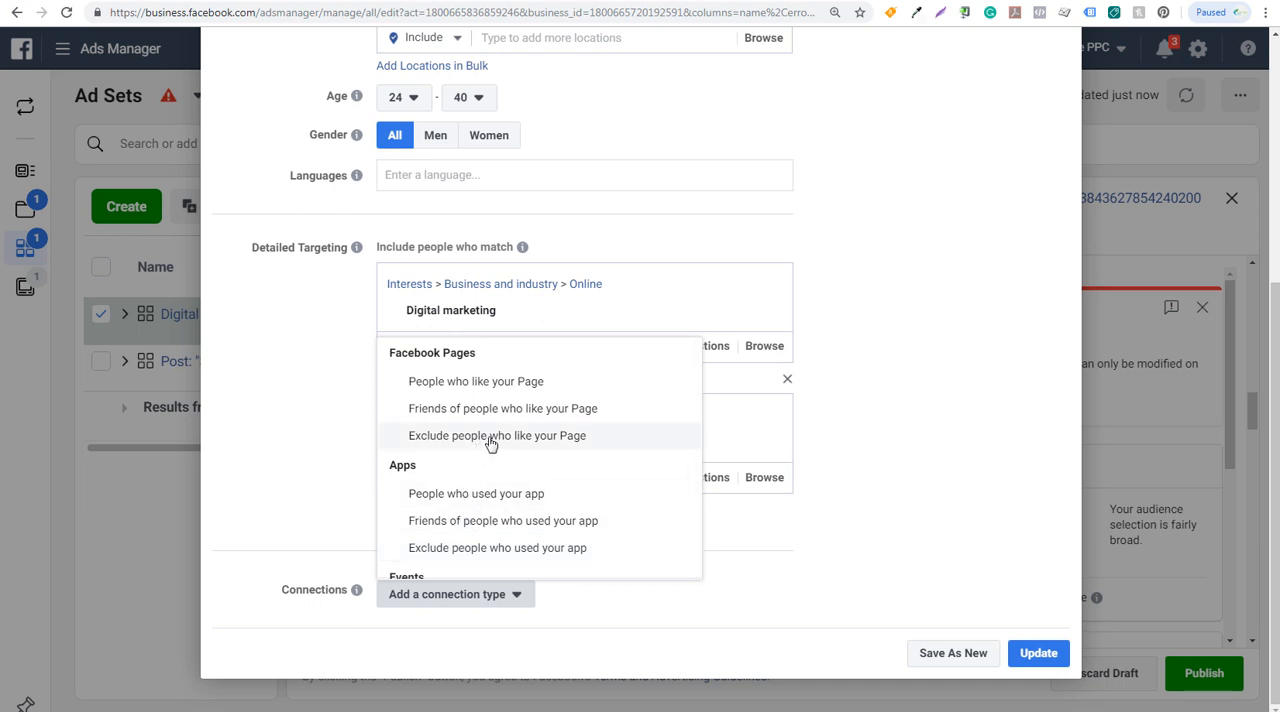
{"action": "left_click", "coordinate": [497, 435]}
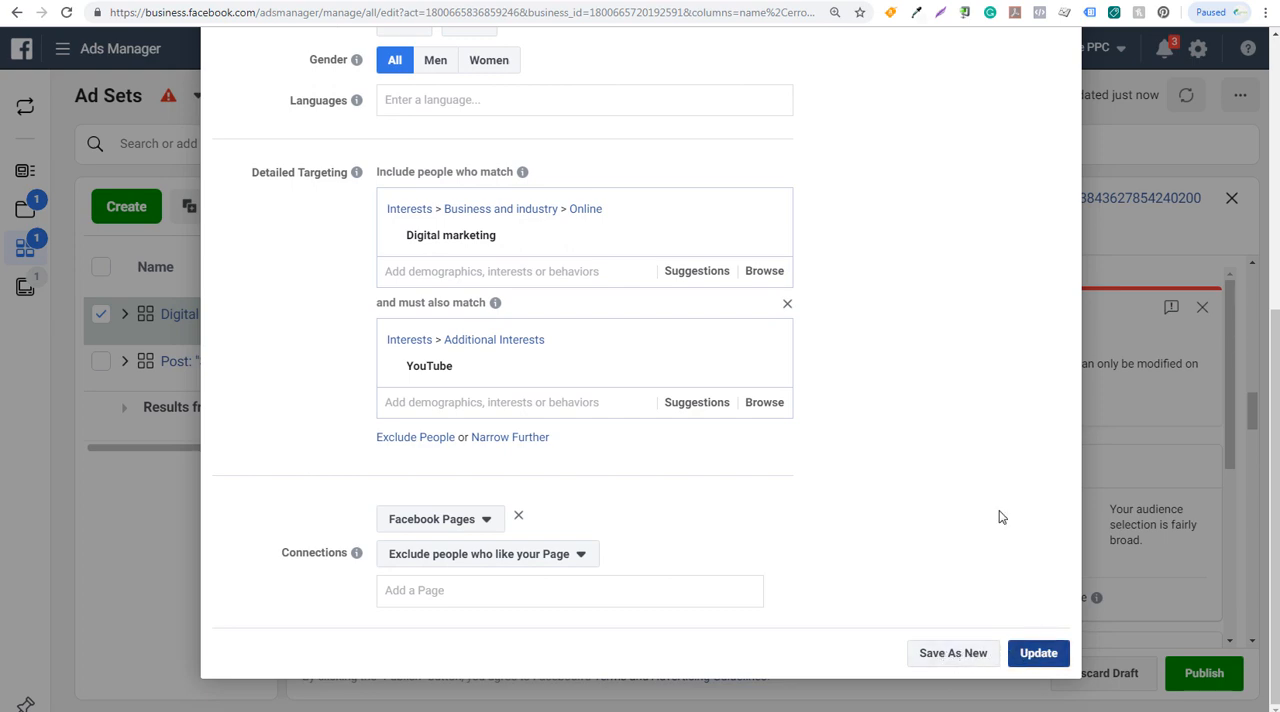
{"action": "left_click", "coordinate": [1038, 653]}
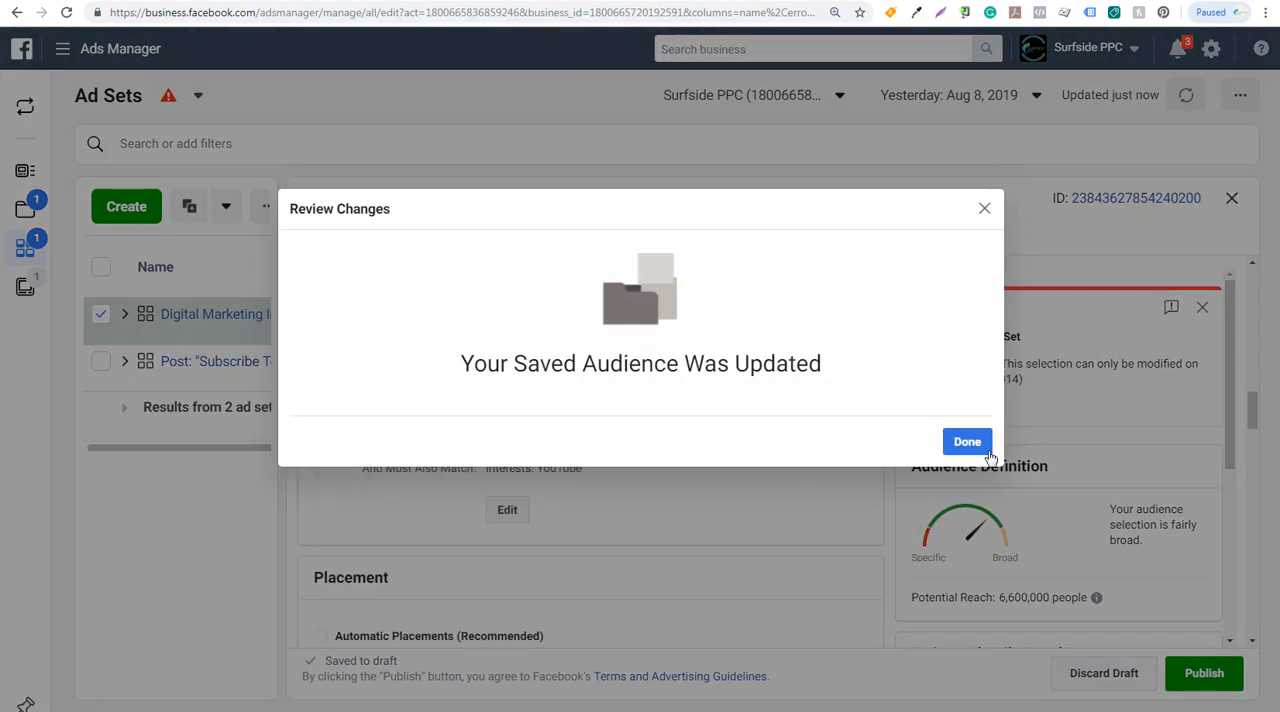
{"action": "left_click", "coordinate": [966, 441]}
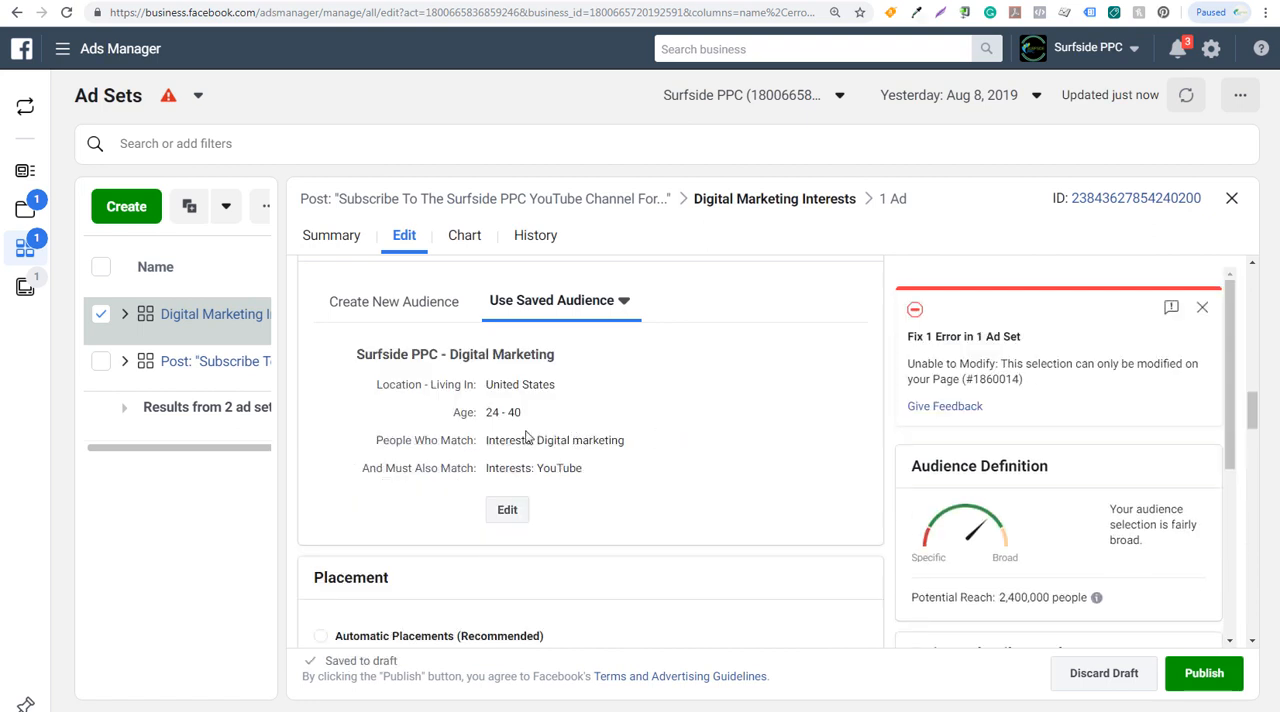
{"action": "mouse_move", "coordinate": [535, 467]}
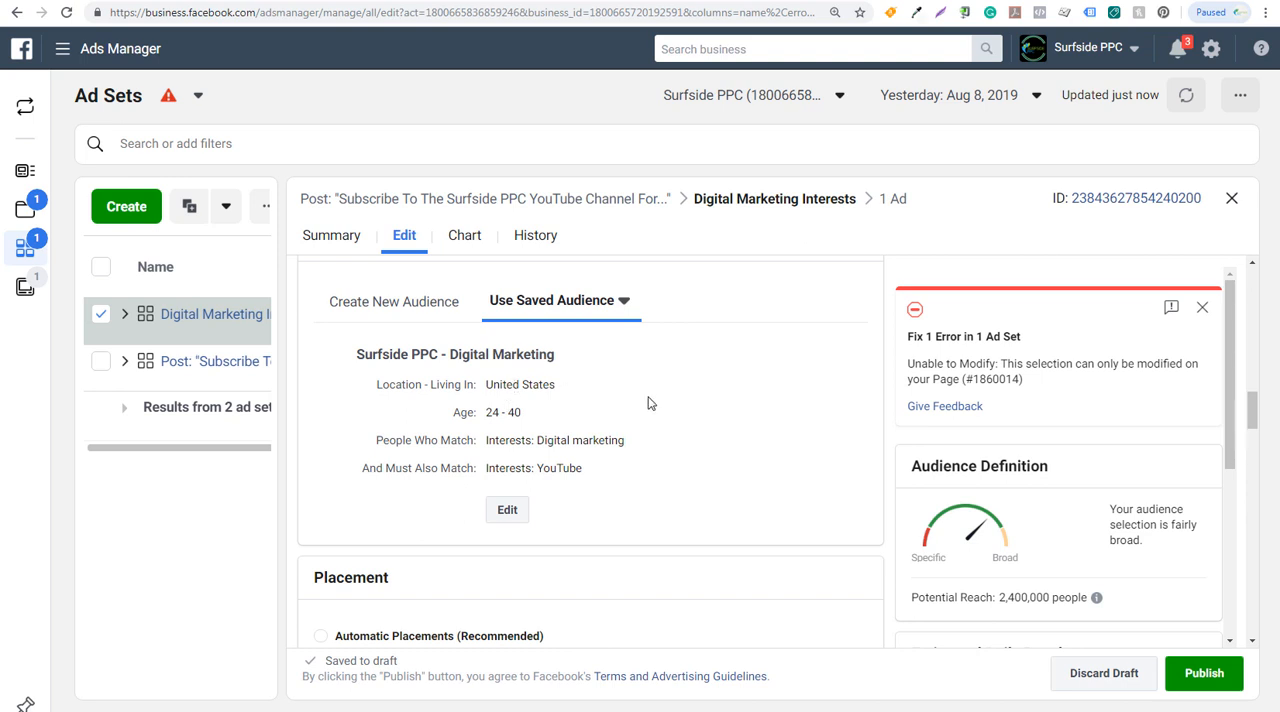
- Switch the ad set to Automatic Placements and publish it
{"action": "scroll", "scroll_direction": "down", "scroll_amount": 3}
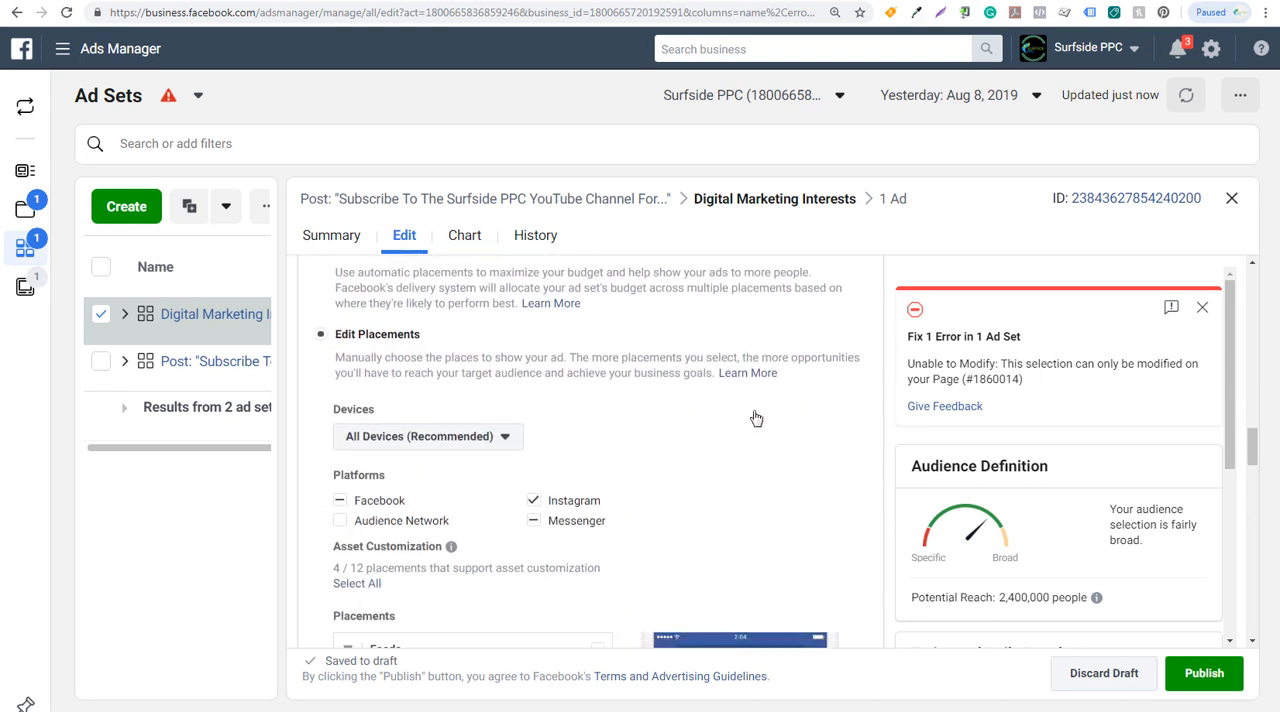
{"action": "left_click", "coordinate": [320, 378]}
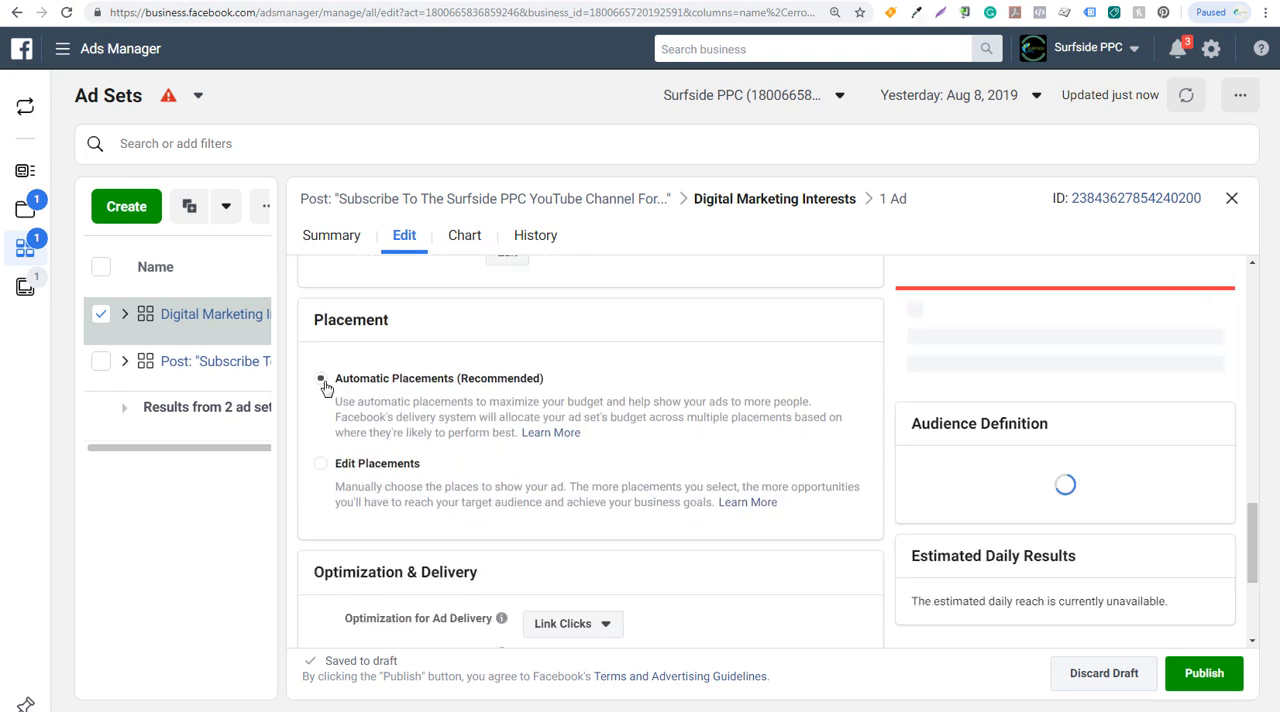
{"action": "scroll", "scroll_direction": "down", "scroll_amount": 3}
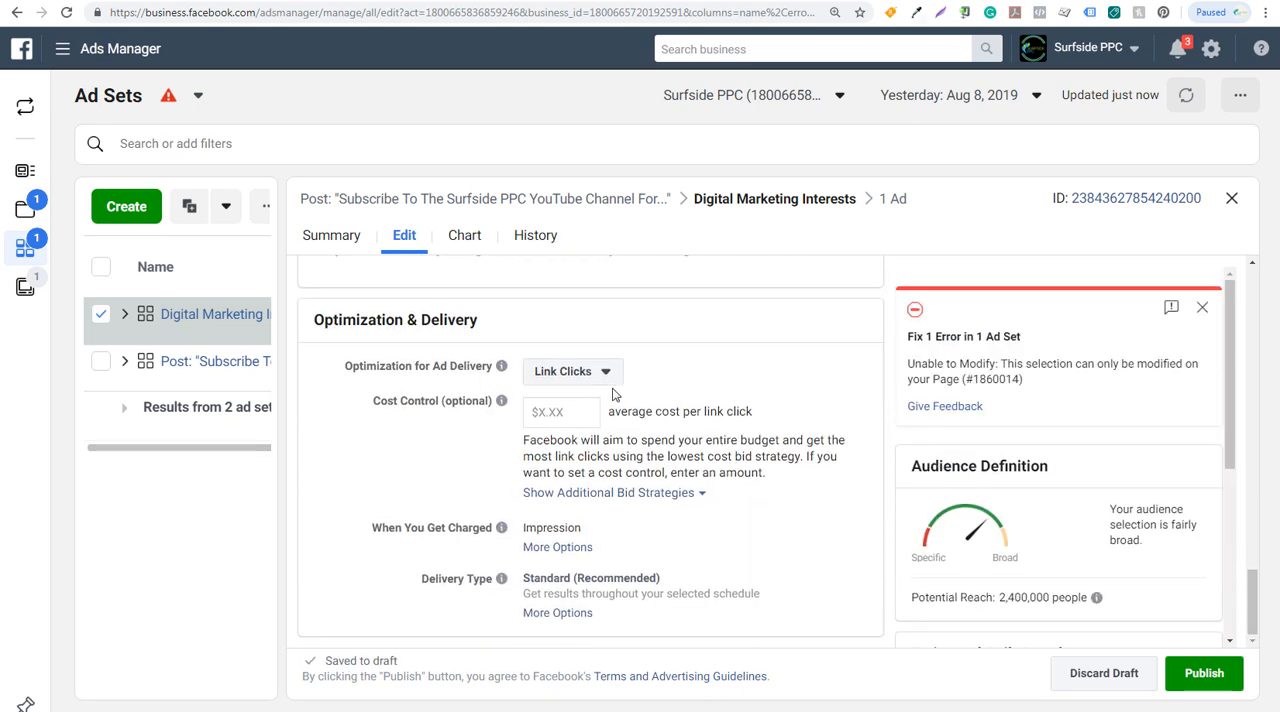
{"action": "mouse_move", "coordinate": [1253, 657]}
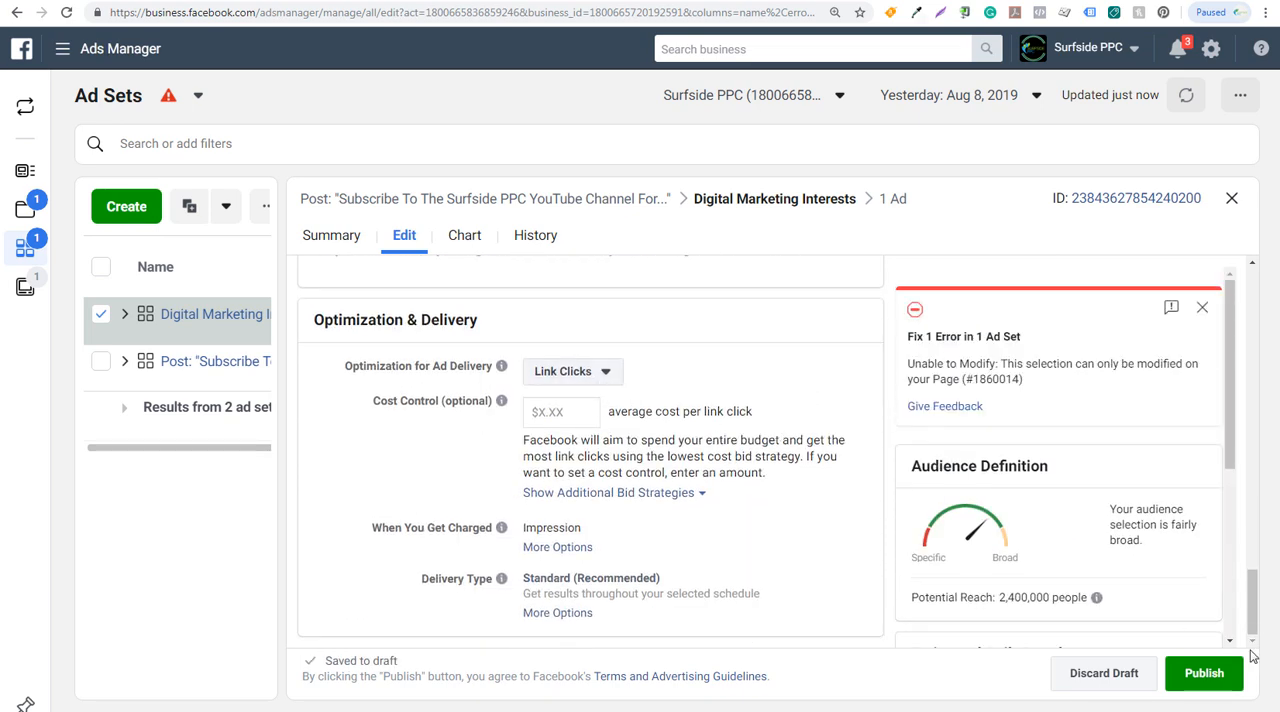
{"action": "left_click", "coordinate": [1203, 672]}
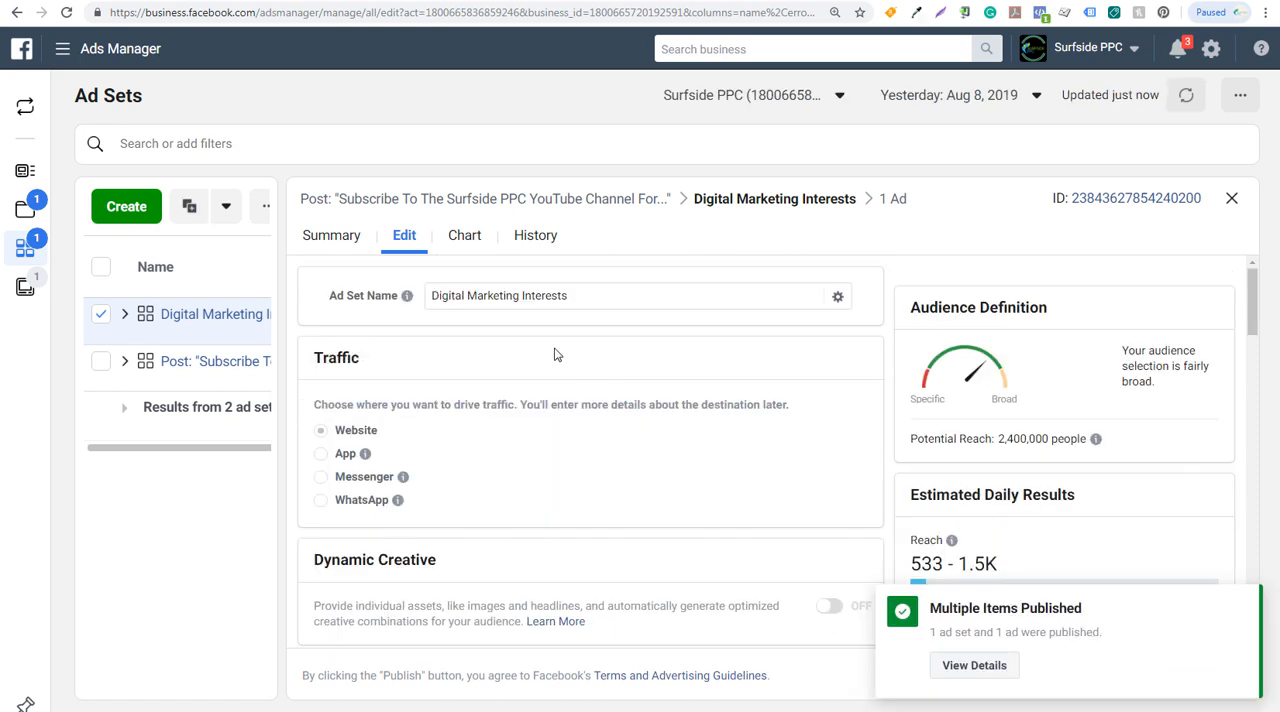
{"action": "mouse_move", "coordinate": [1094, 322]}
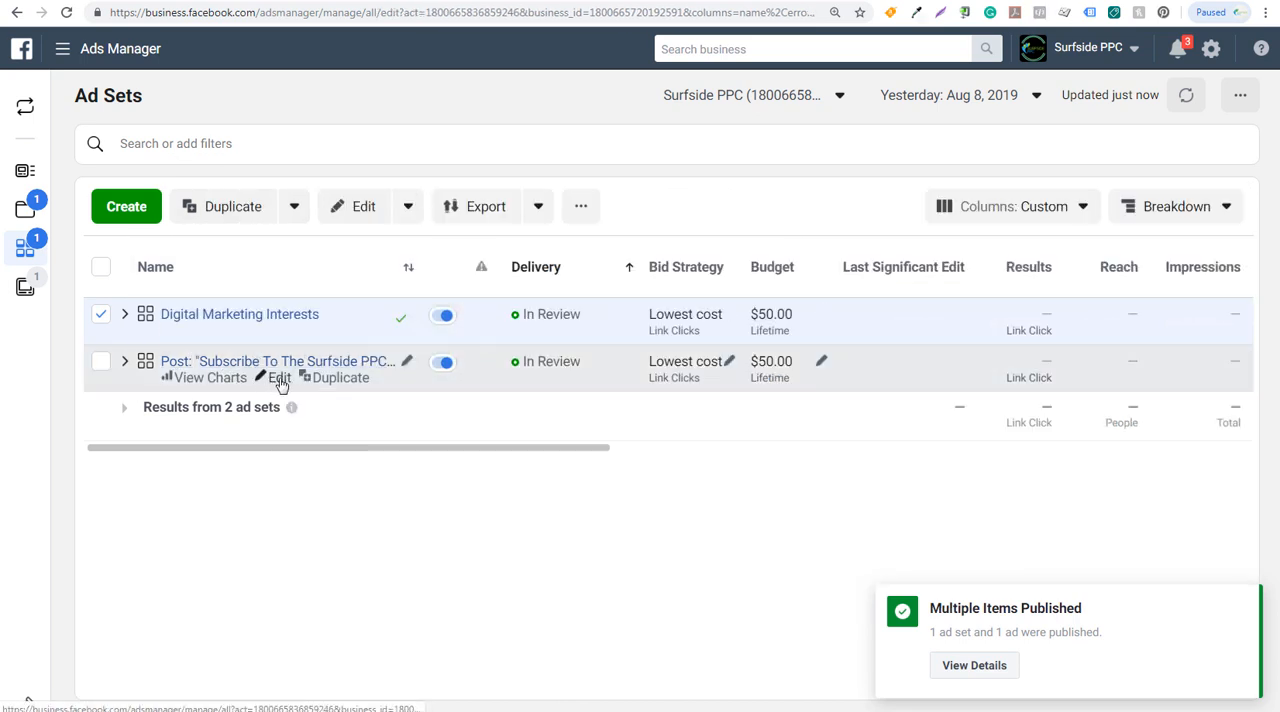
- Rename the original ad set Surfside PPC Page Likes, publish, and return to the Page
{"action": "left_click", "coordinate": [278, 377]}
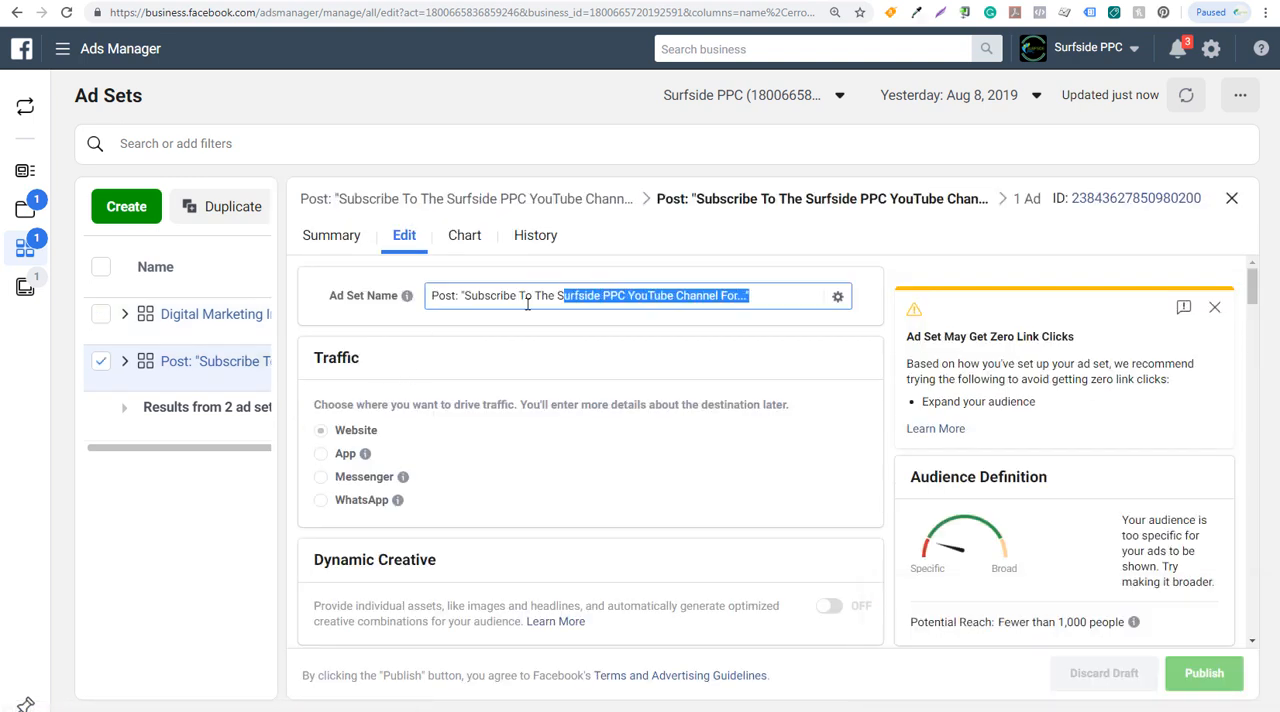
{"action": "type", "text": "Surfside PPC Page Likes"}
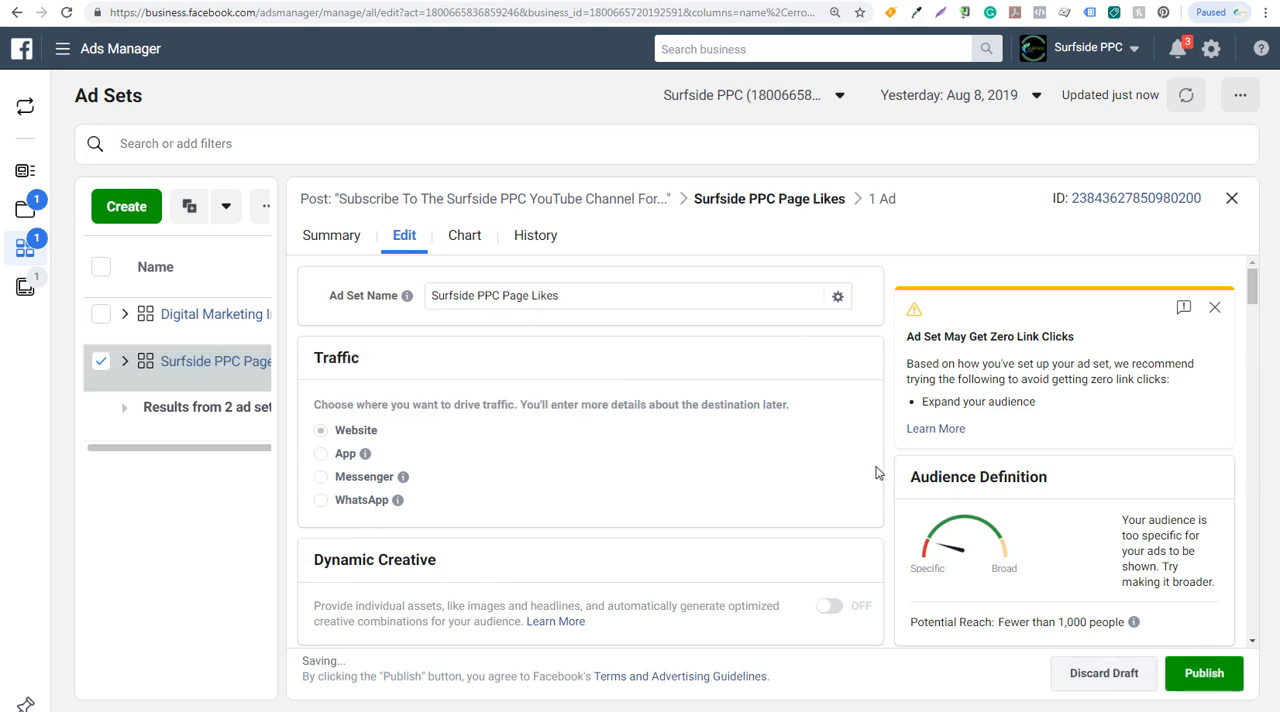
{"action": "left_click", "coordinate": [1203, 673]}
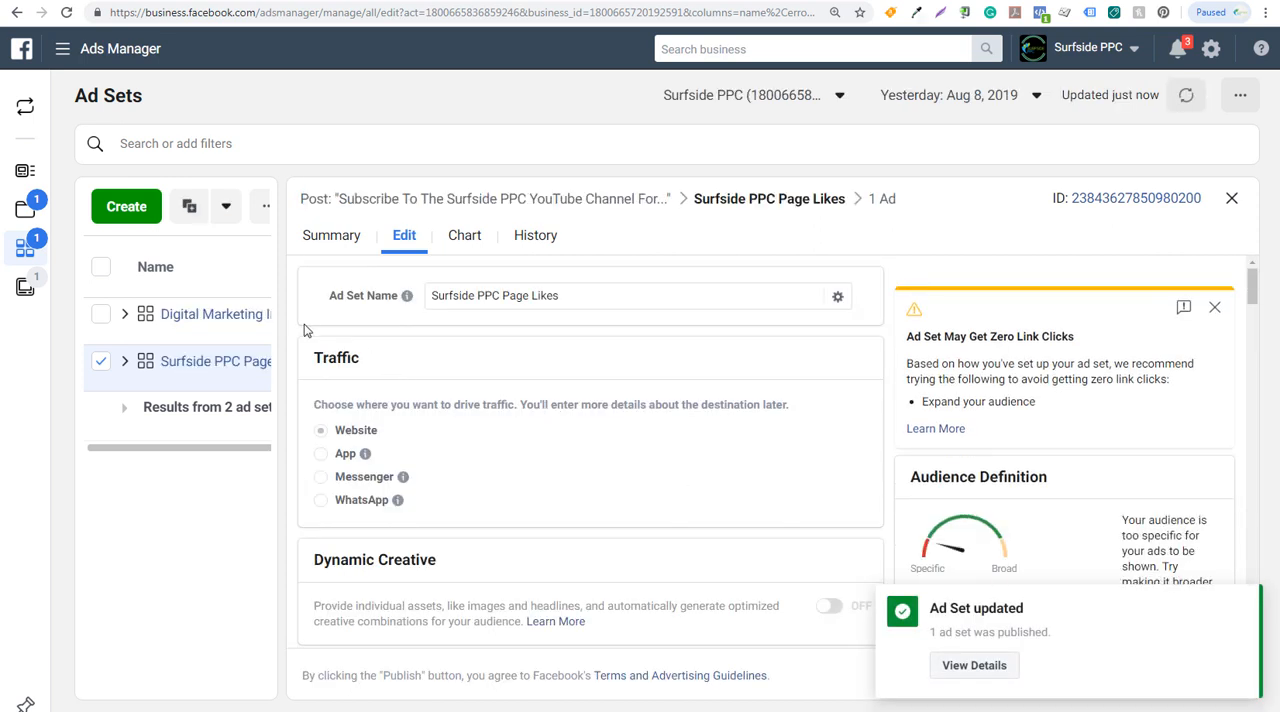
{"action": "mouse_move", "coordinate": [1003, 276]}
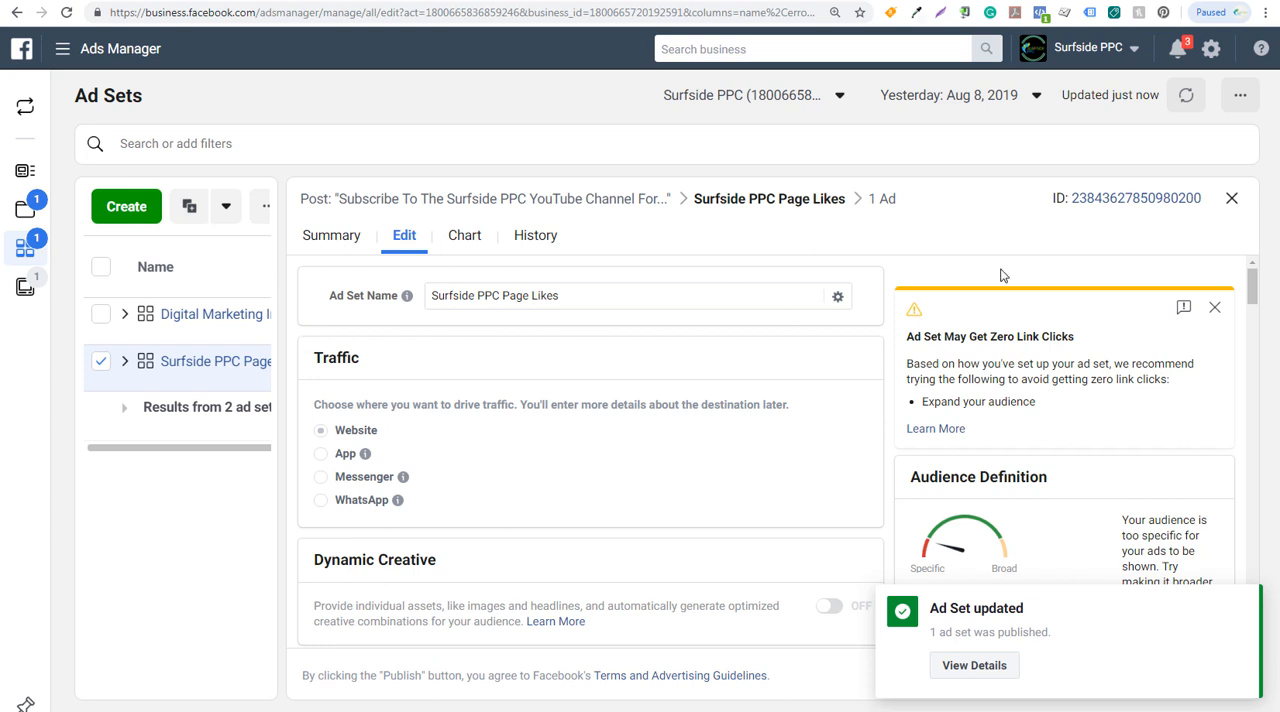
{"action": "left_click", "coordinate": [1232, 198]}
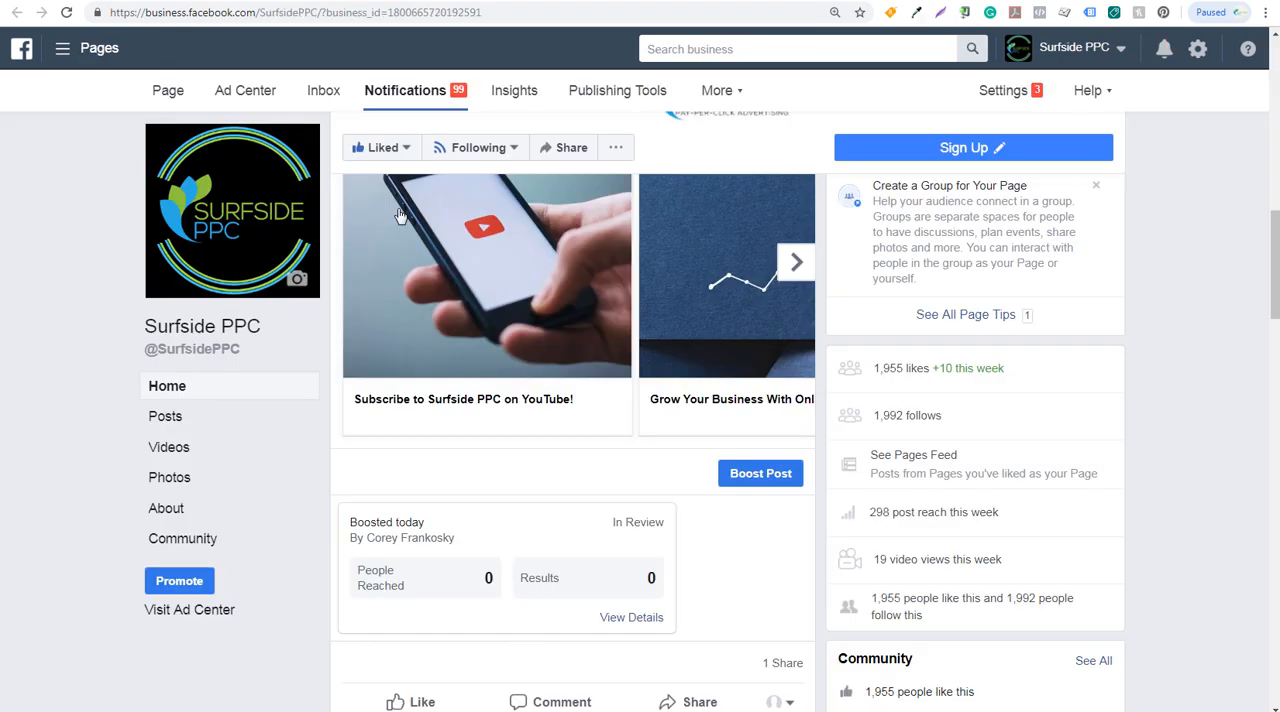
{"action": "mouse_move", "coordinate": [760, 473]}
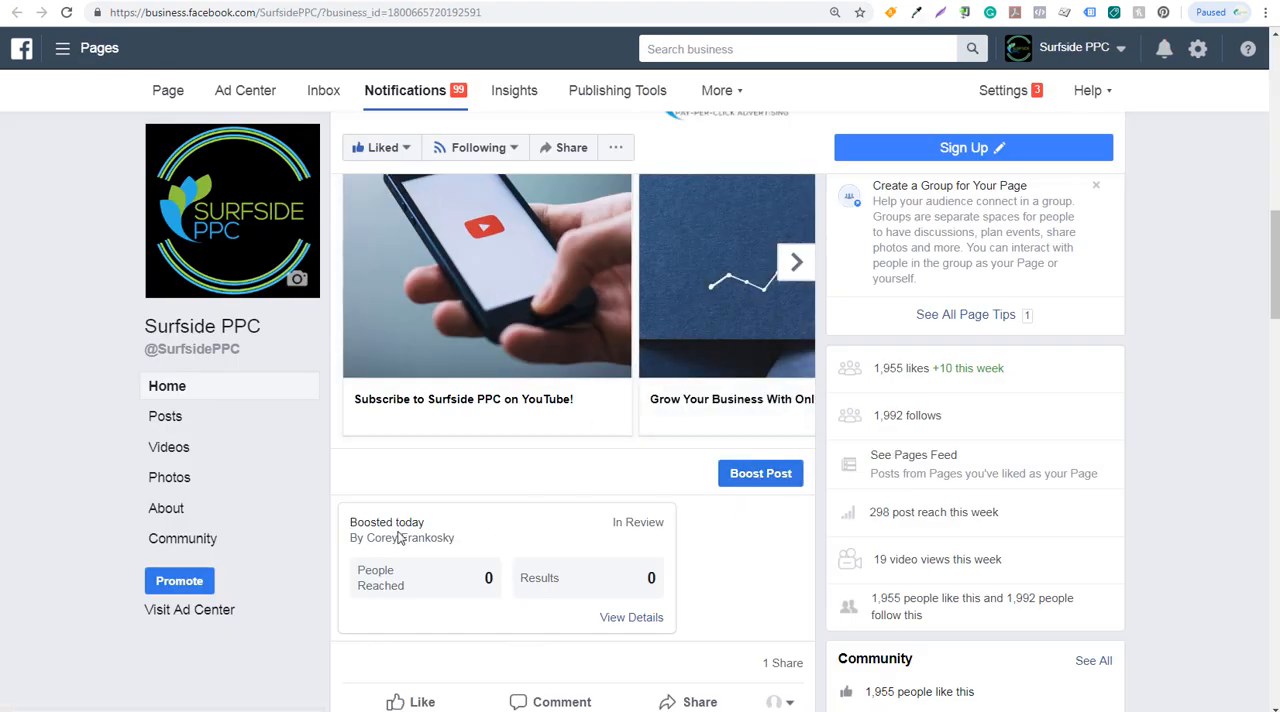
{"action": "mouse_move", "coordinate": [478, 587]}
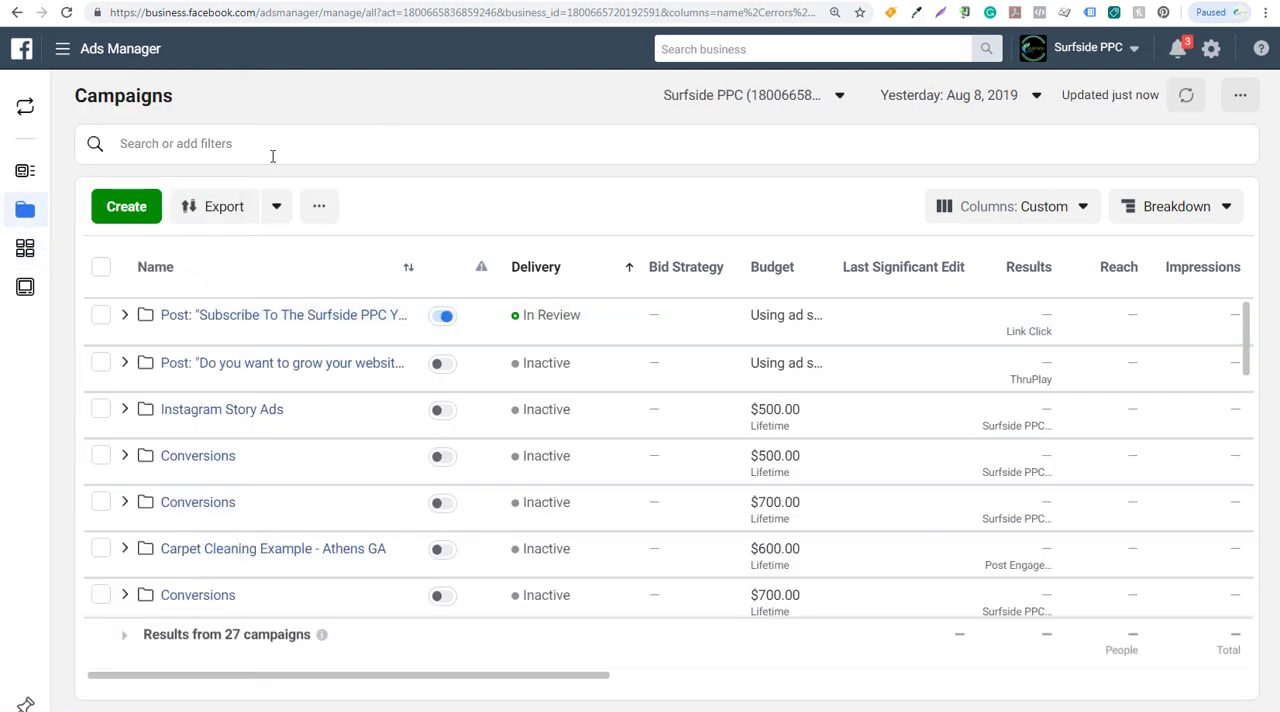
- Create a new campaign with the Reach objective
{"action": "left_click", "coordinate": [126, 206]}
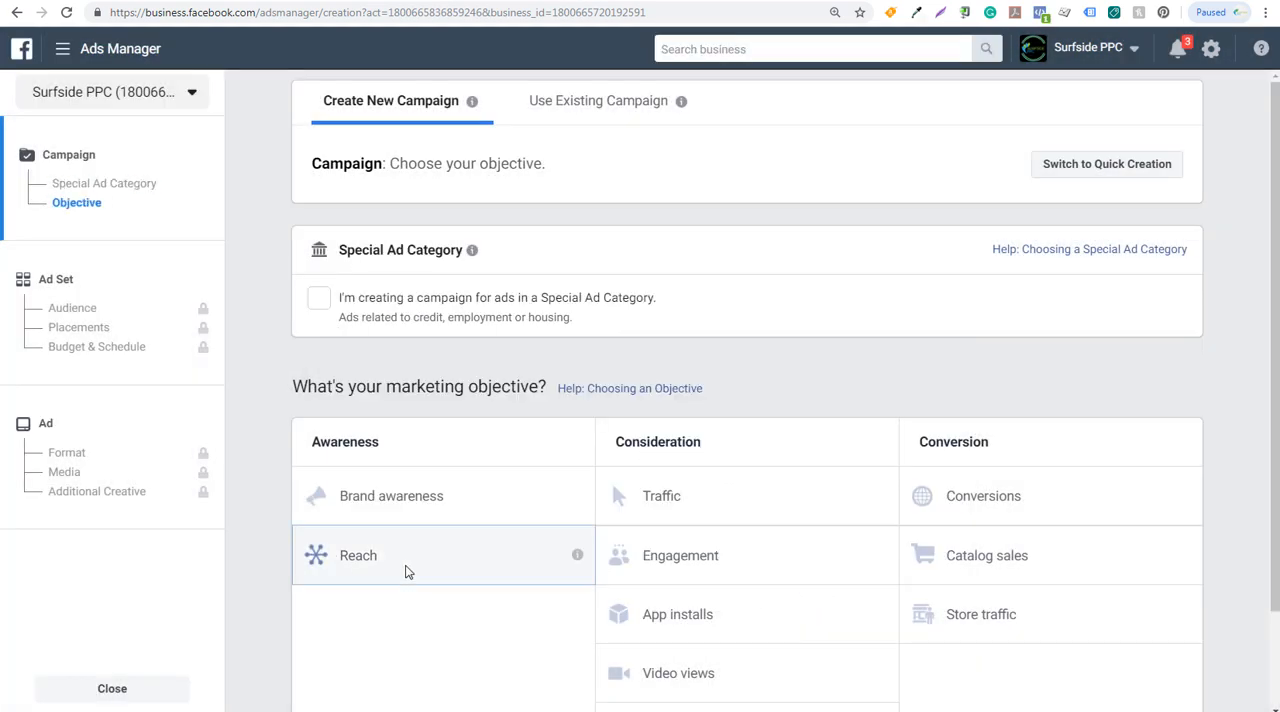
{"action": "left_click", "coordinate": [357, 555]}
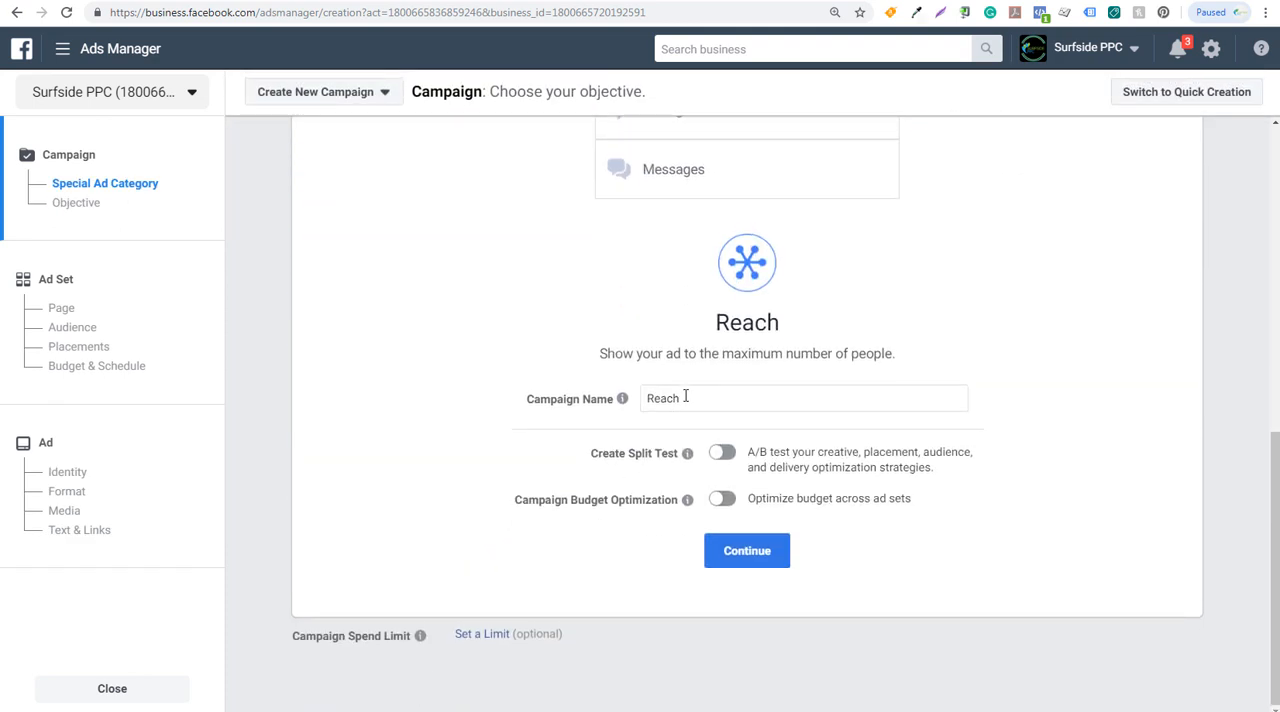
{"action": "mouse_move", "coordinate": [651, 461]}
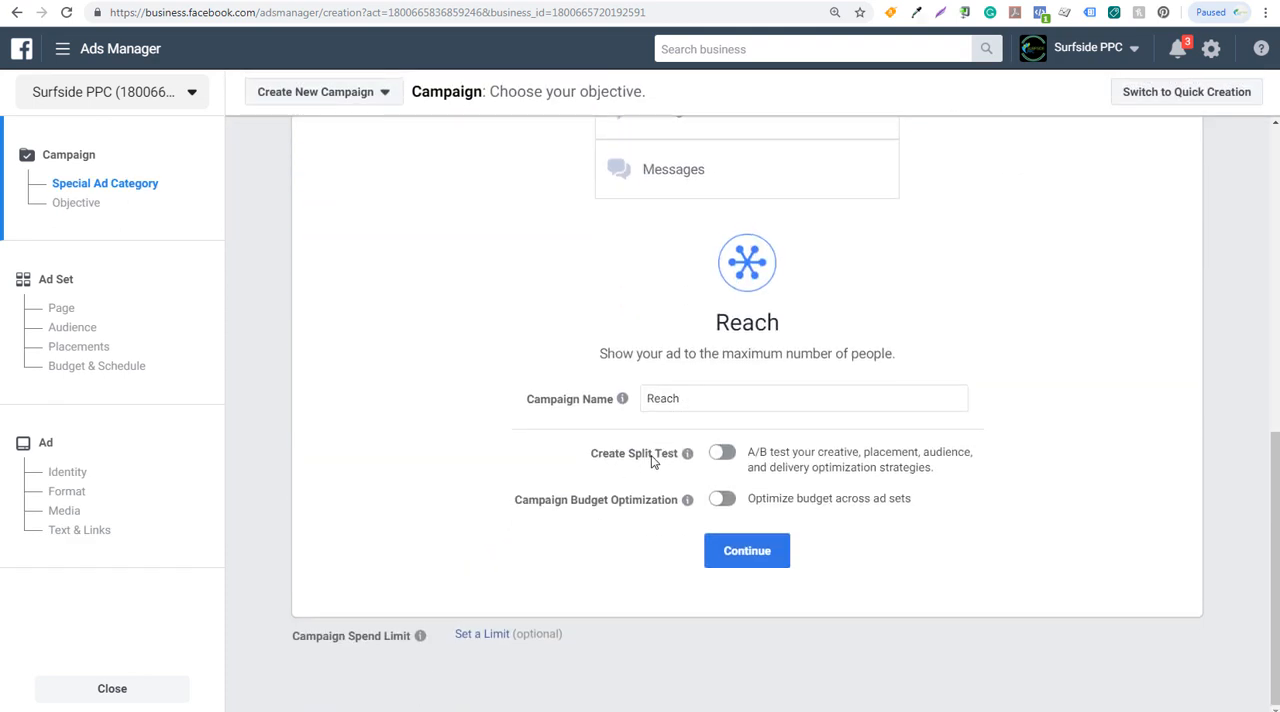
{"action": "mouse_move", "coordinate": [722, 499]}
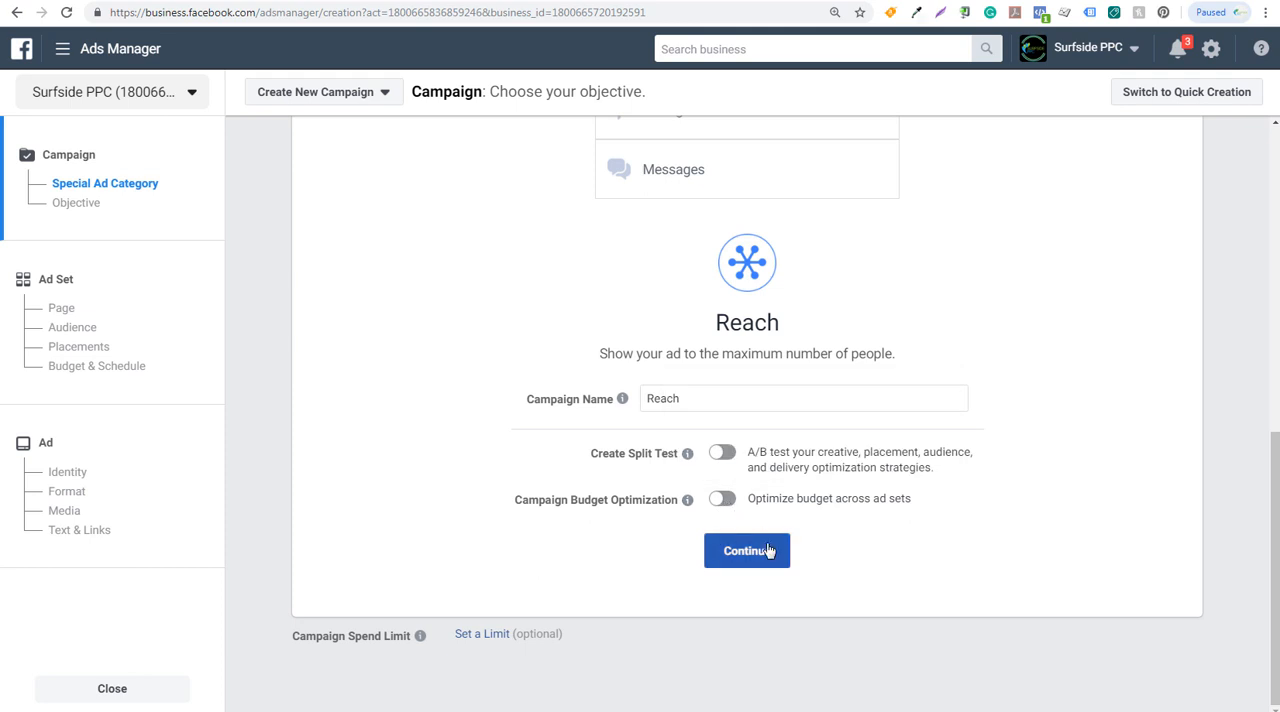
{"action": "left_click", "coordinate": [747, 550]}
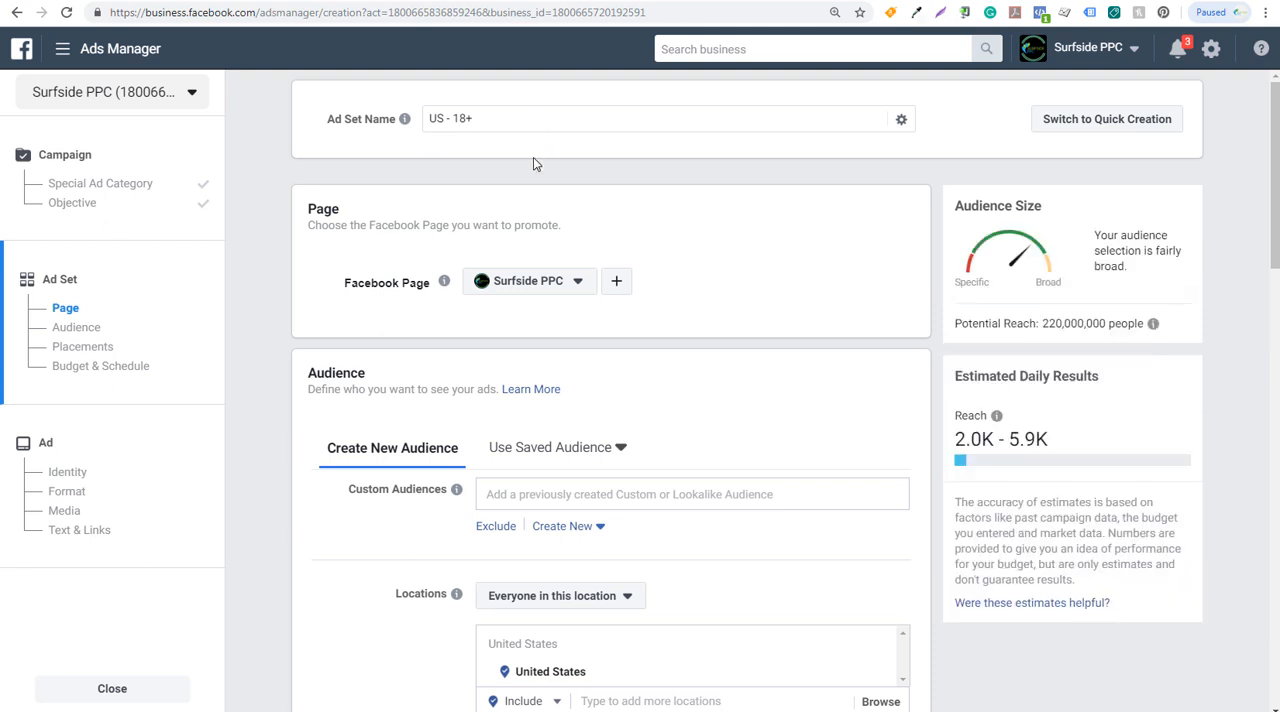
{"action": "mouse_move", "coordinate": [775, 272]}
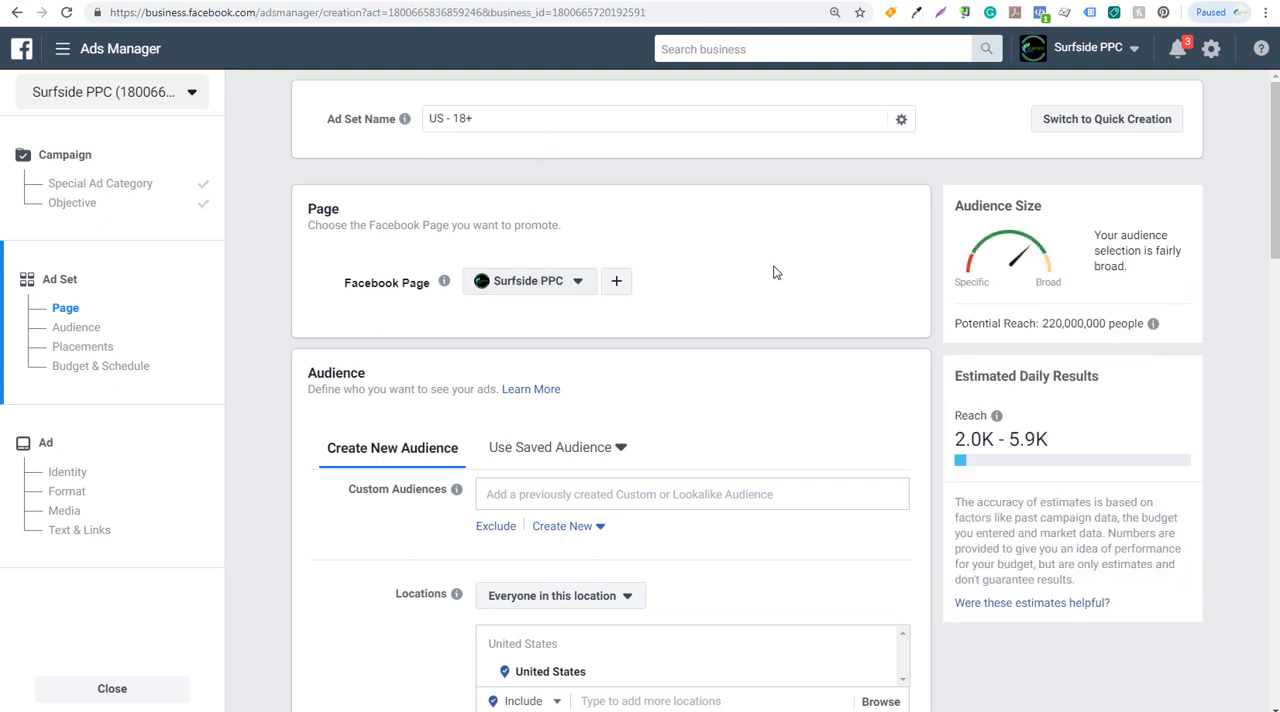
- Accept the US - 18+ ad set at $5.00 daily and continue to the ad
{"action": "scroll", "scroll_direction": "down", "scroll_amount": 3}
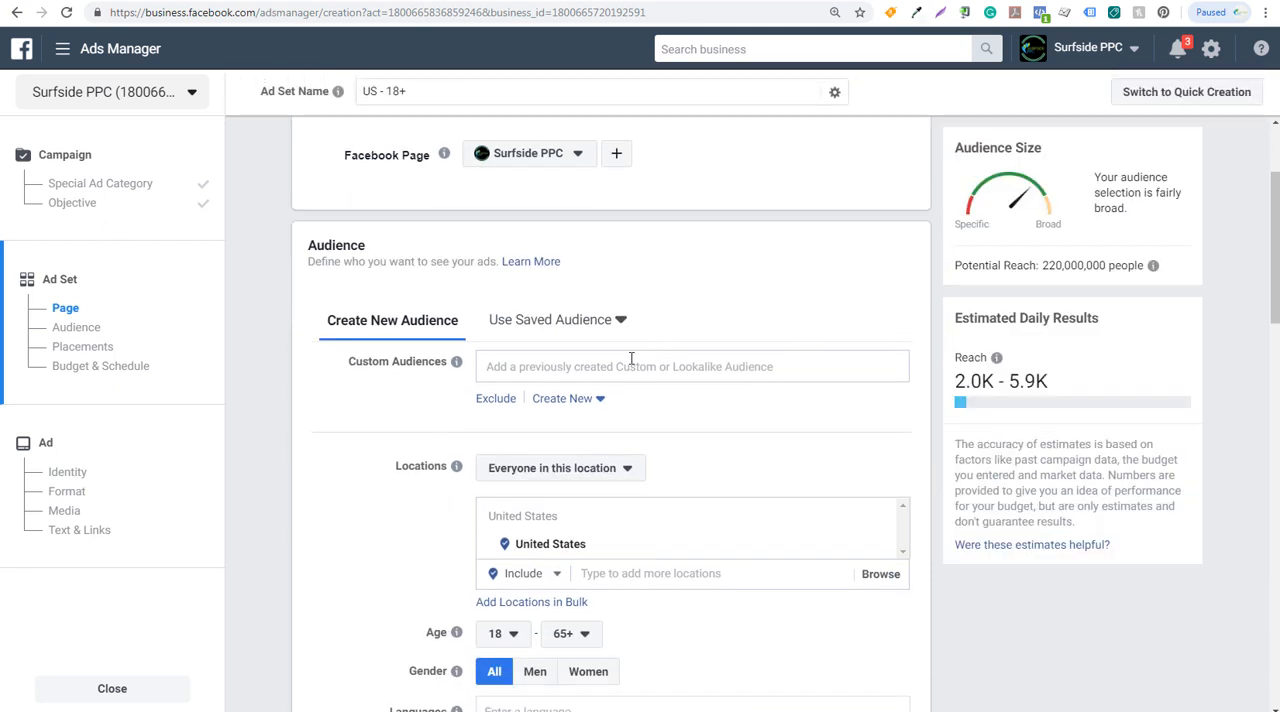
{"action": "scroll", "scroll_direction": "down", "scroll_amount": 3}
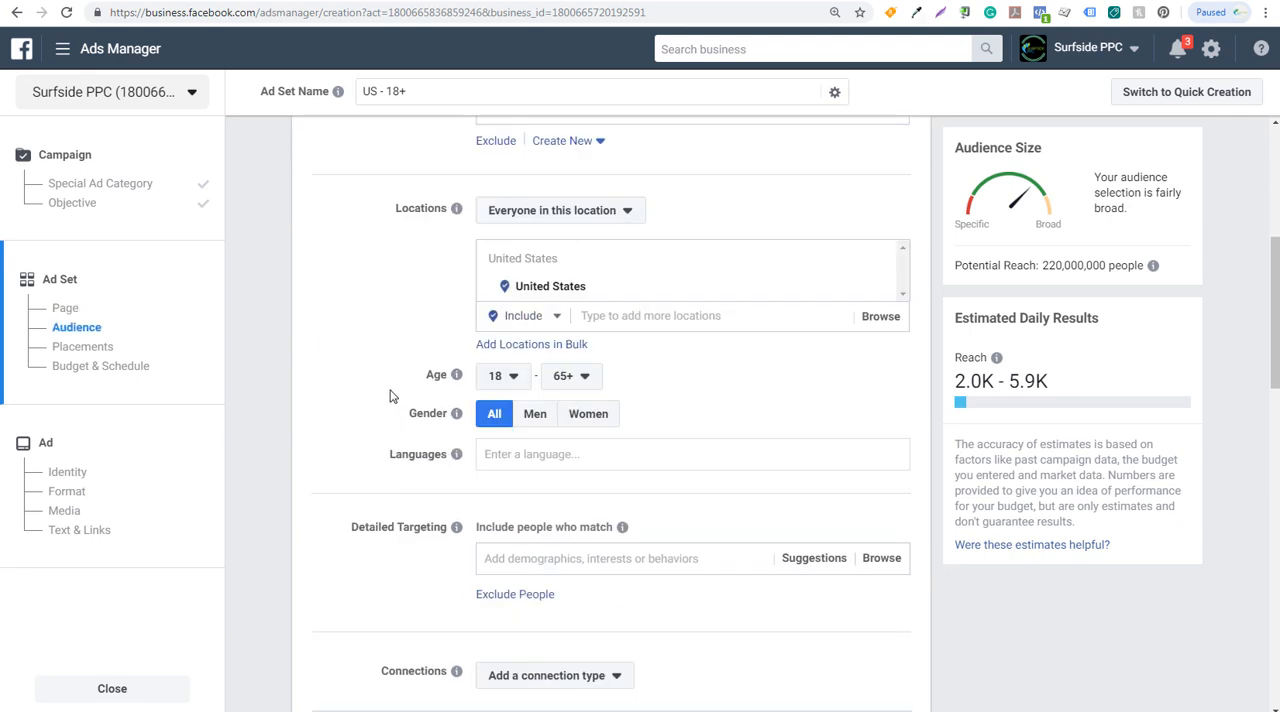
{"action": "left_click", "coordinate": [83, 346]}
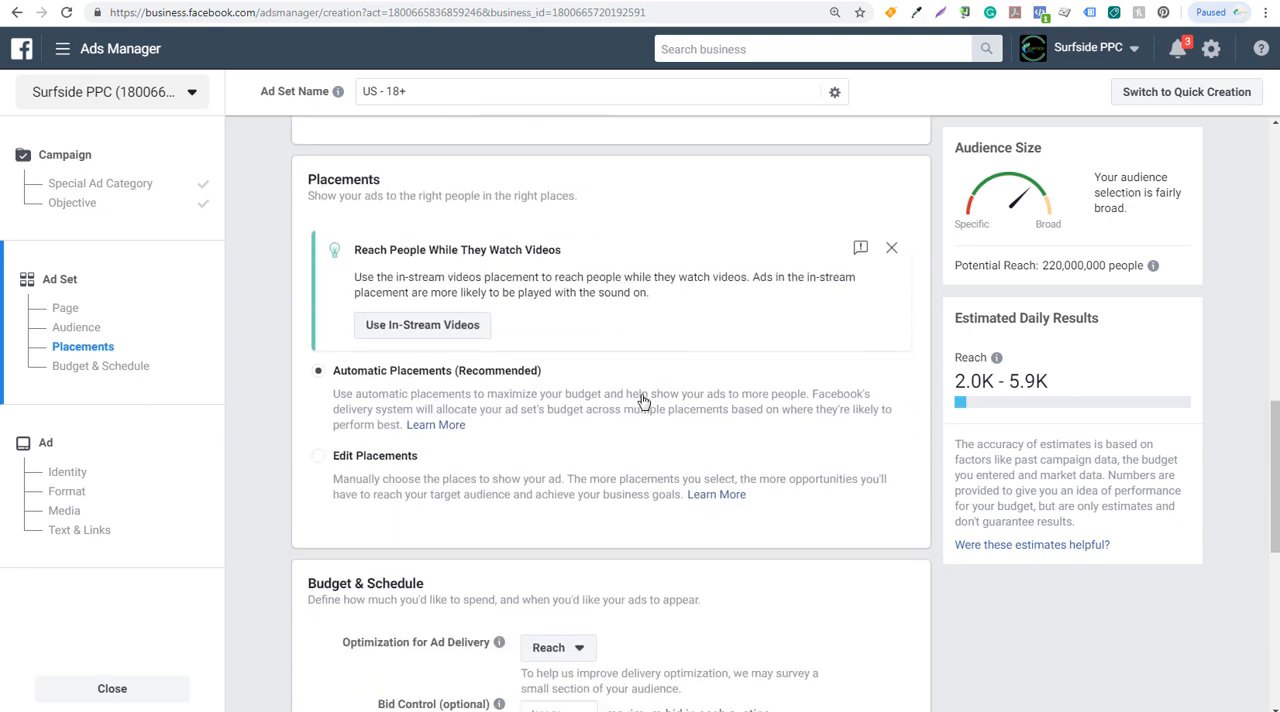
{"action": "scroll", "scroll_direction": "down", "scroll_amount": 3}
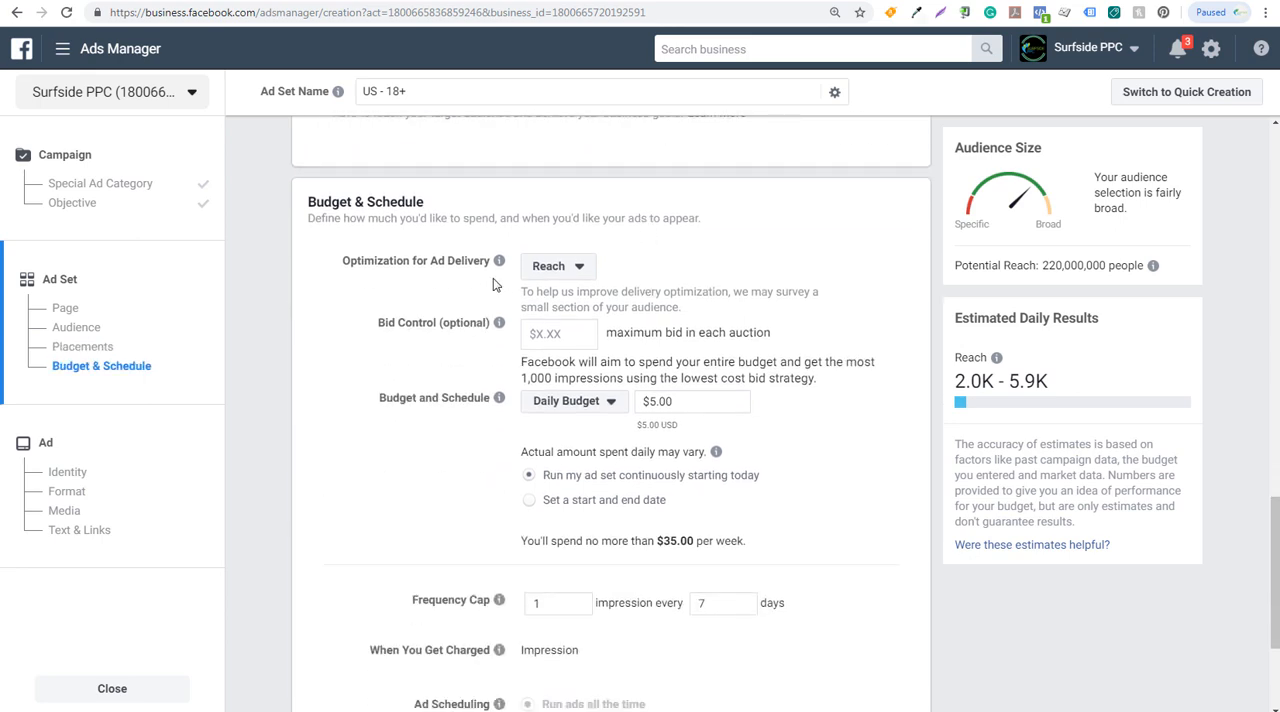
{"action": "scroll", "scroll_direction": "down", "scroll_amount": 3}
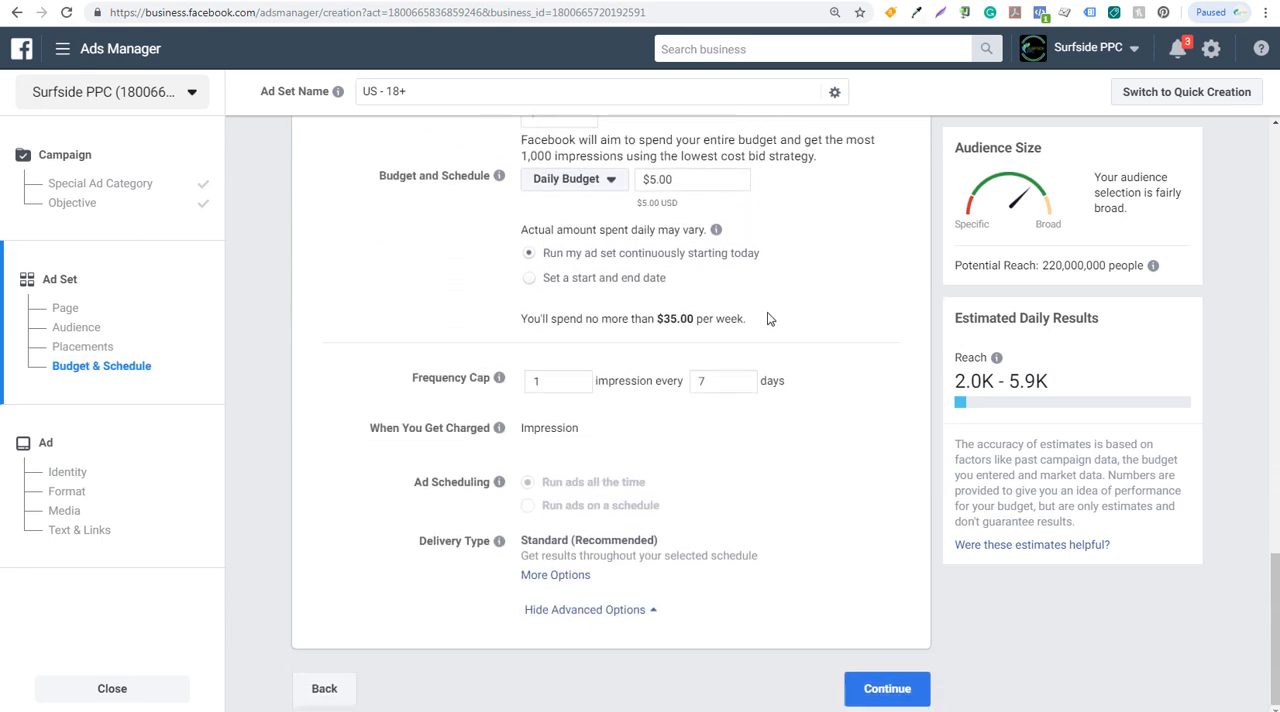
{"action": "left_click", "coordinate": [886, 688]}
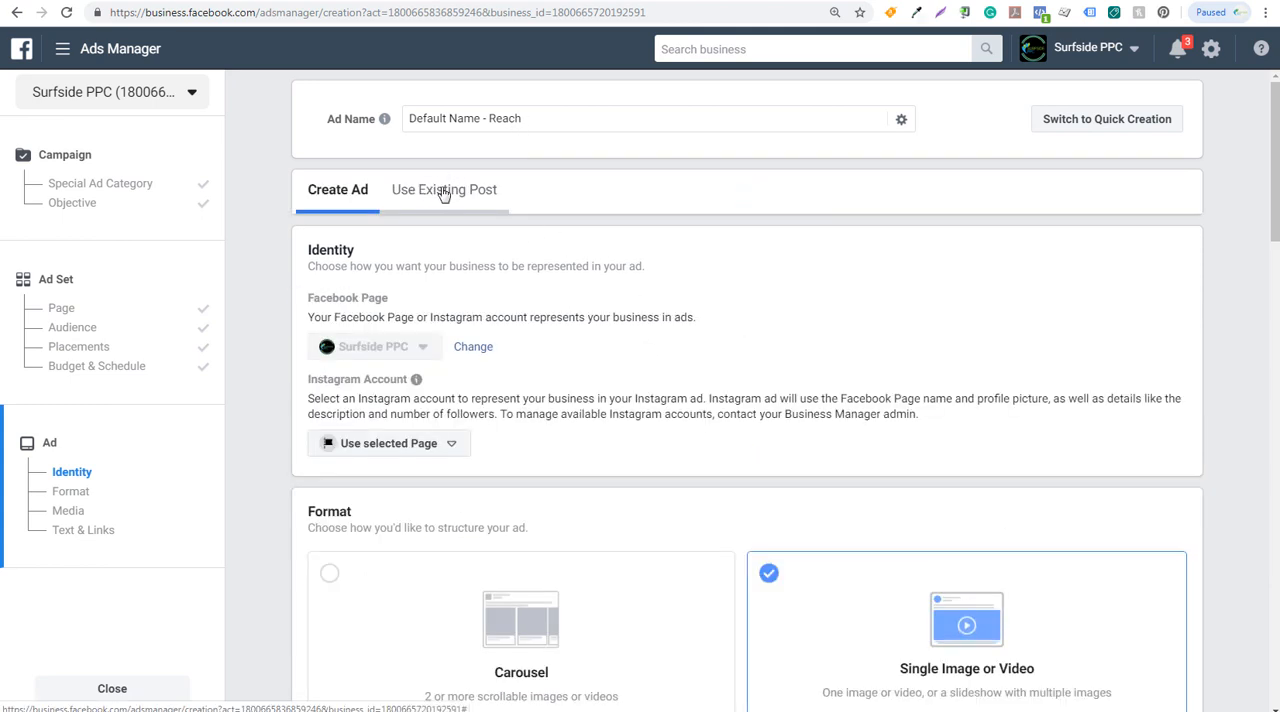
- Select the existing Surfside PPC YouTube-subscribe post for the Reach ad and scroll to Confirm
{"action": "left_click", "coordinate": [444, 190]}
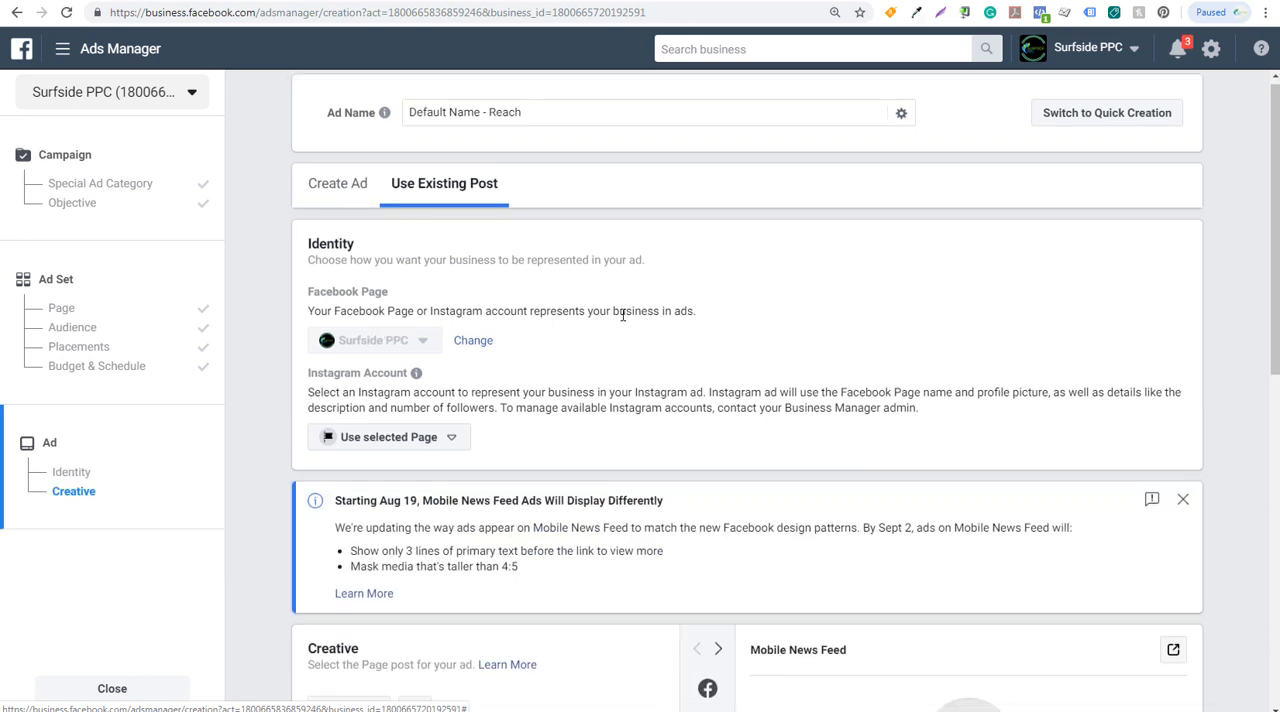
{"action": "scroll", "scroll_direction": "down", "scroll_amount": 3}
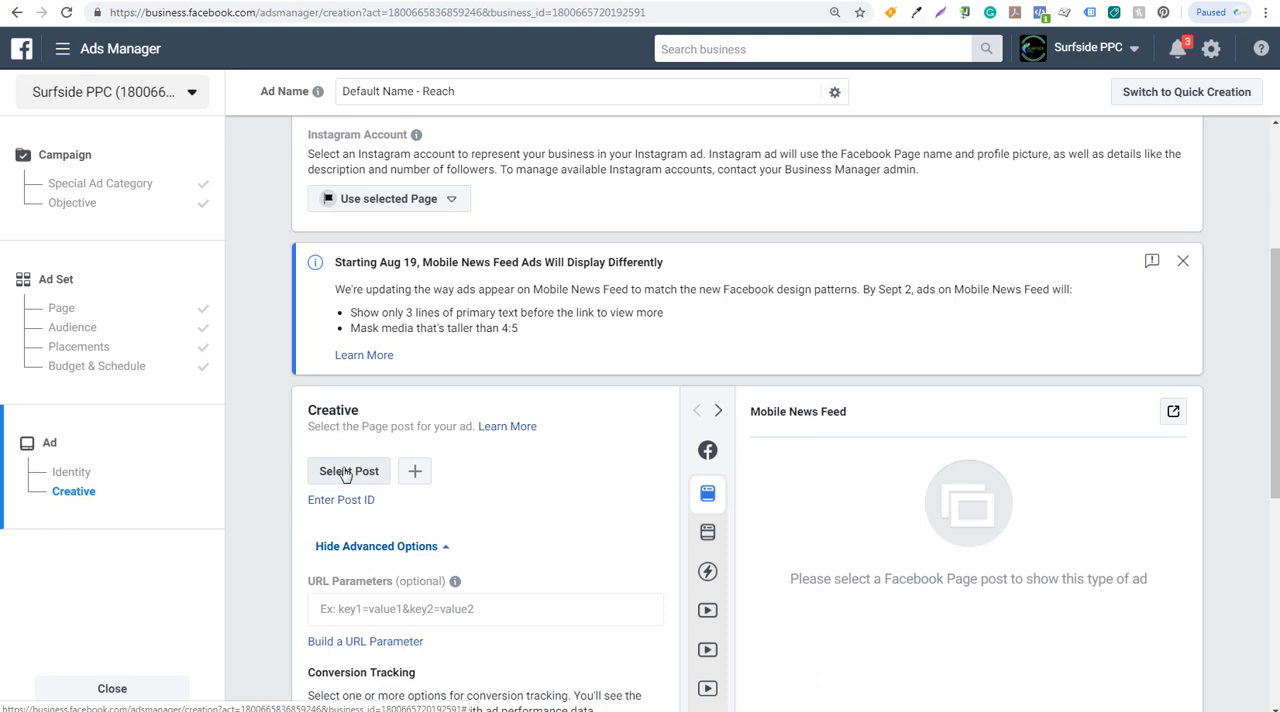
{"action": "left_click", "coordinate": [349, 471]}
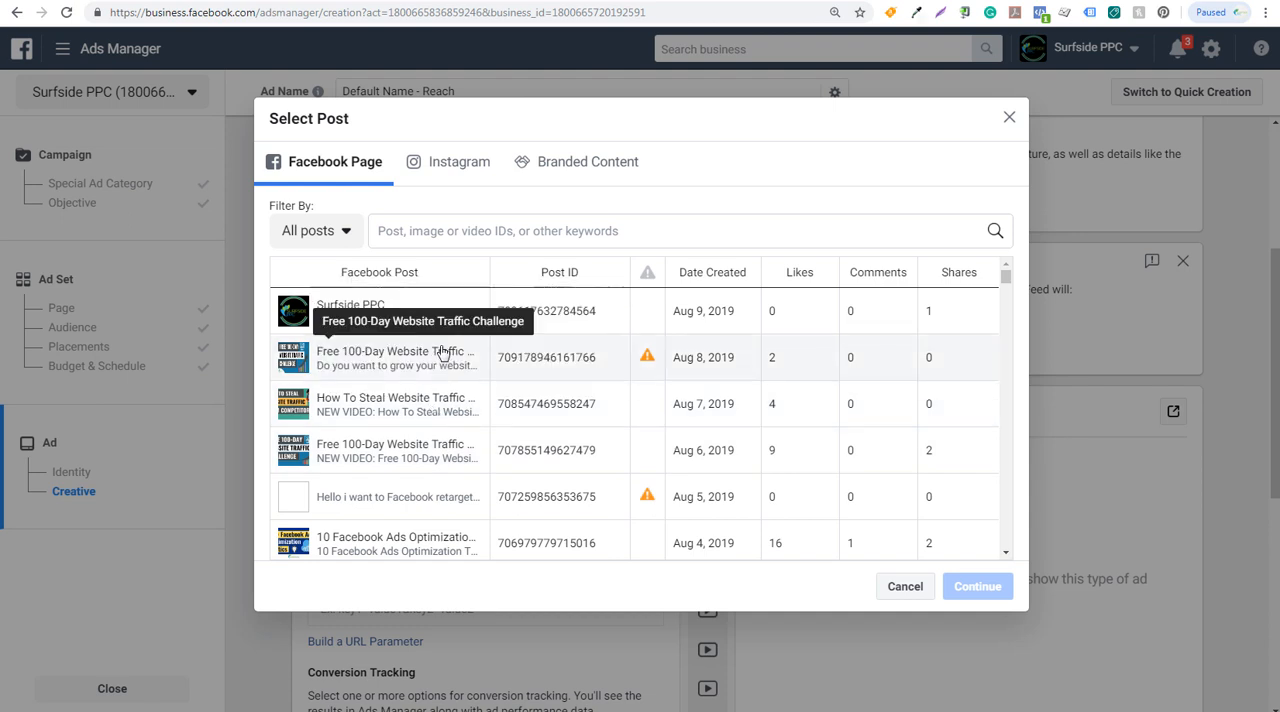
{"action": "left_click", "coordinate": [350, 310]}
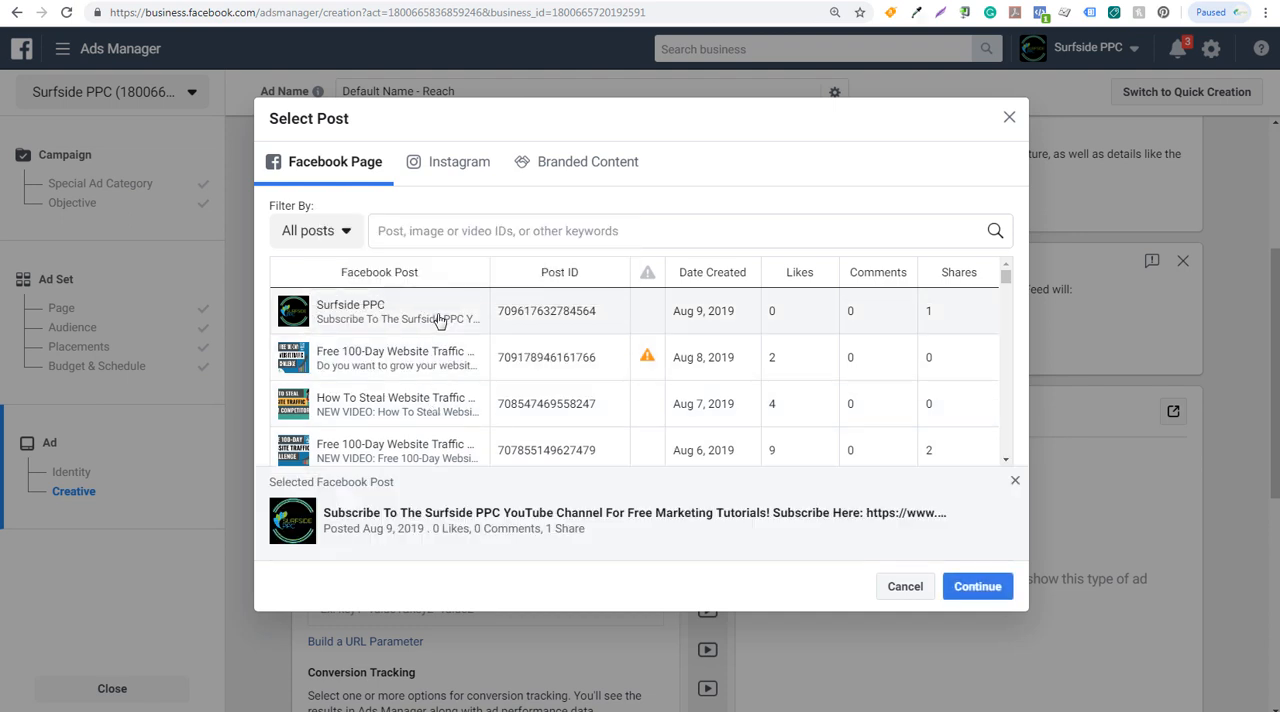
{"action": "mouse_move", "coordinate": [430, 420]}
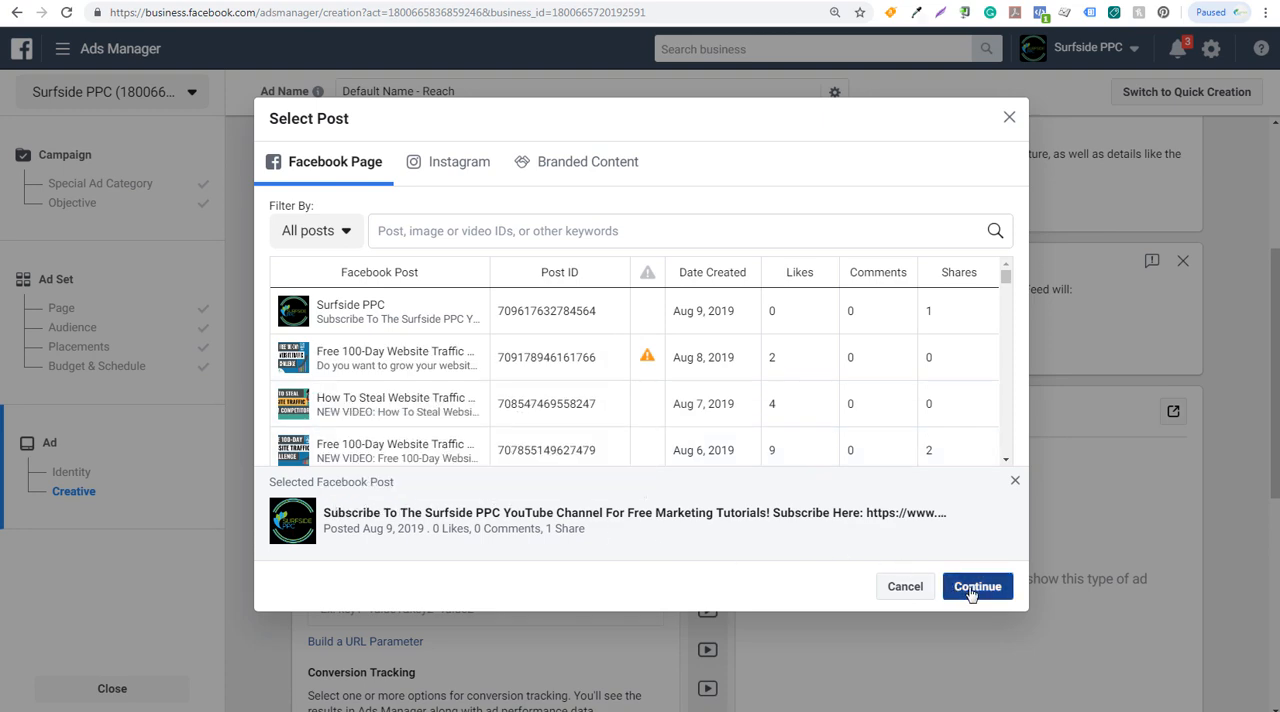
{"action": "left_click", "coordinate": [977, 586]}
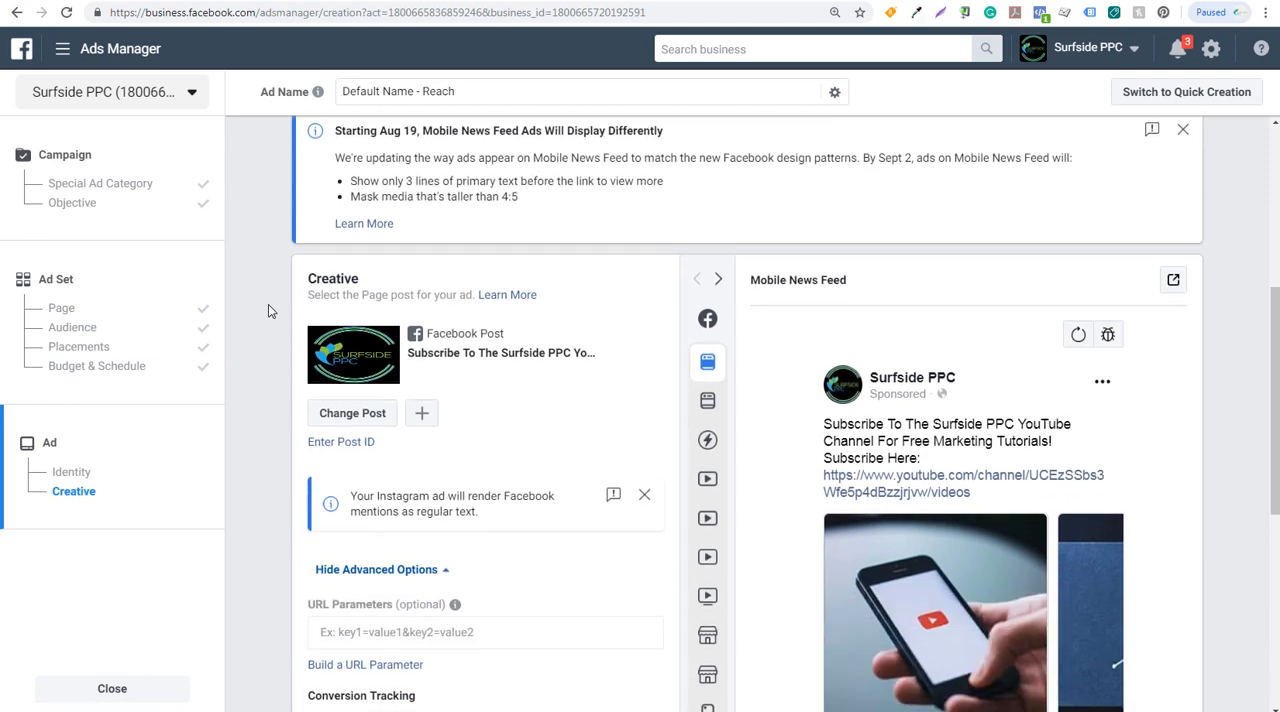
{"action": "left_click", "coordinate": [1183, 129]}
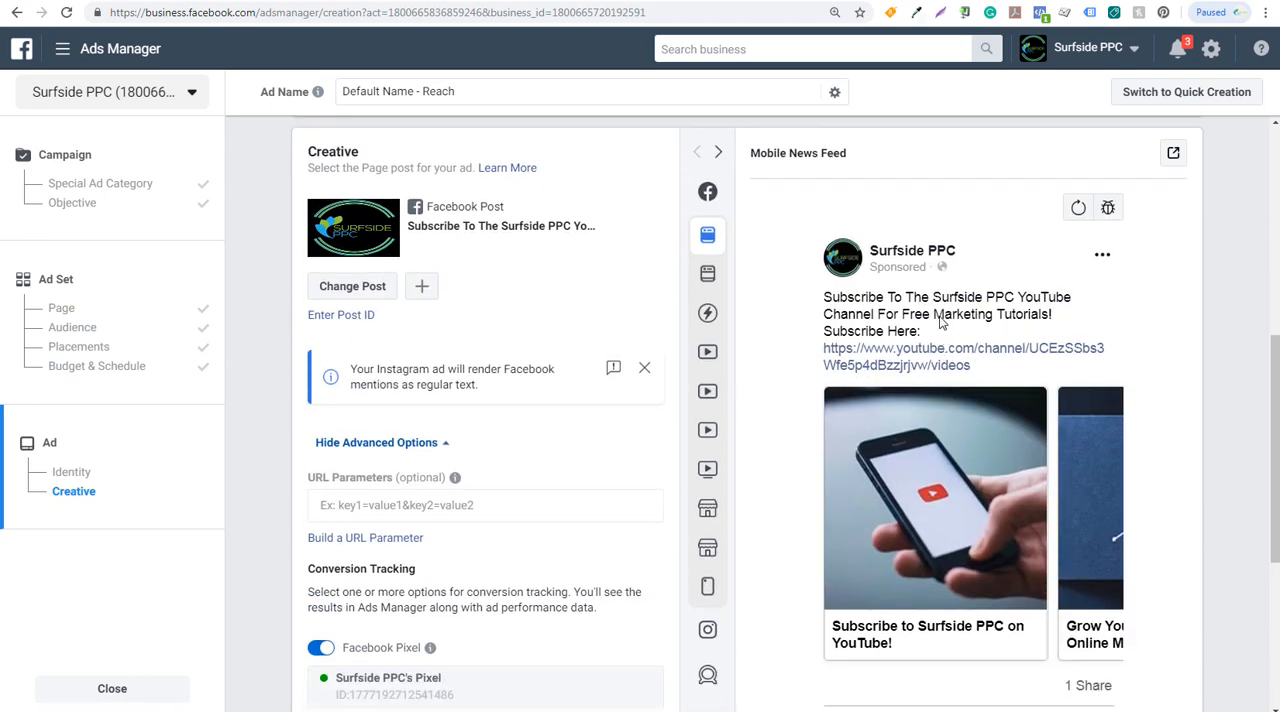
{"action": "scroll", "scroll_direction": "down", "scroll_amount": 3}
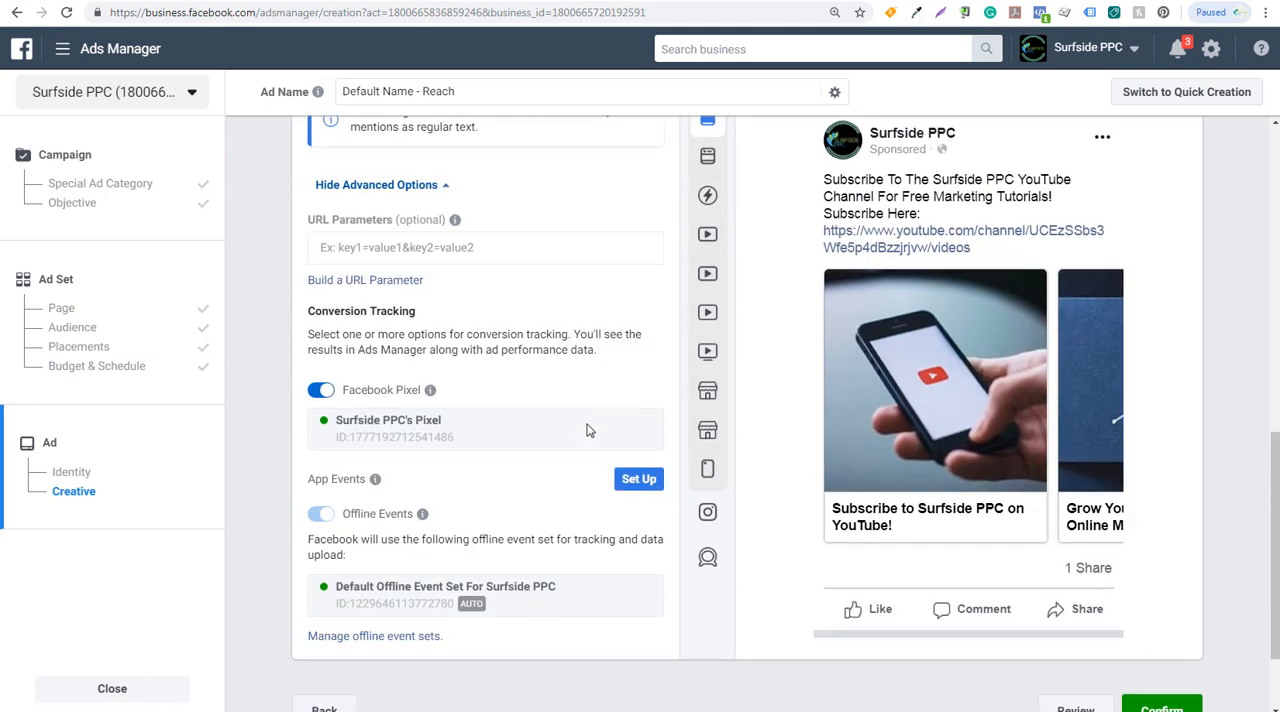
{"action": "scroll", "scroll_direction": "down", "scroll_amount": 3}
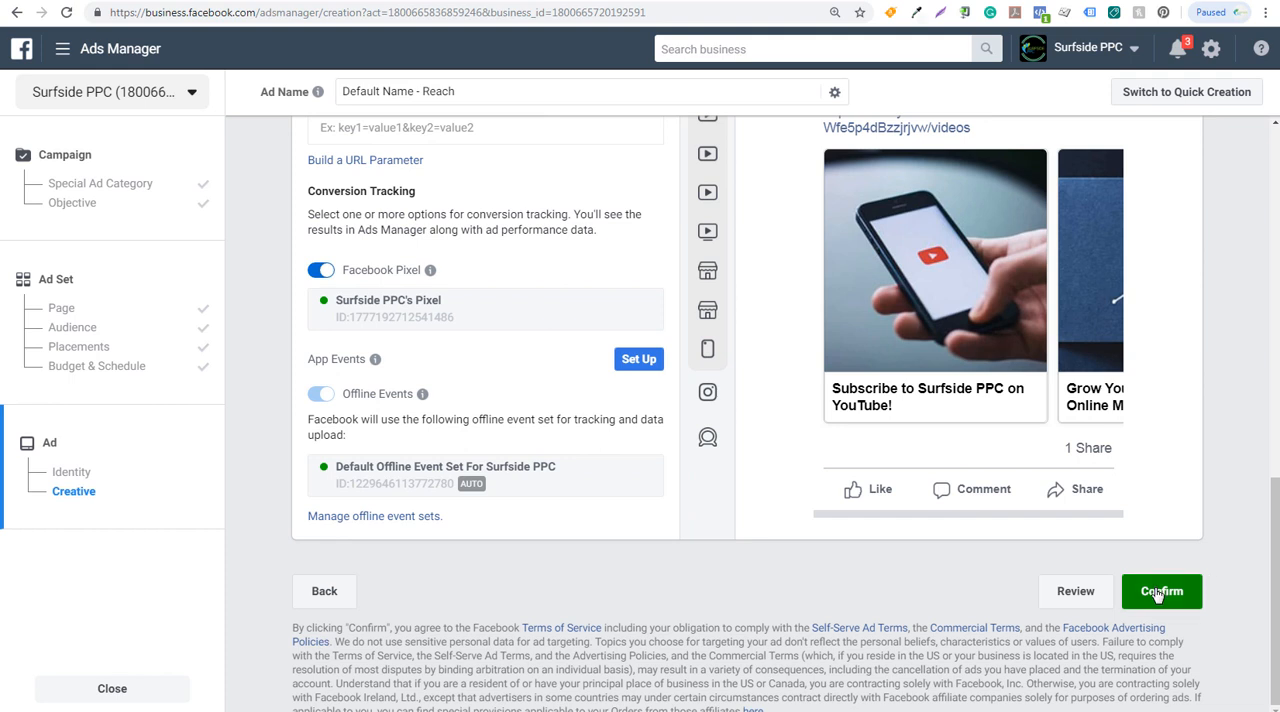
{"action": "mouse_move", "coordinate": [733, 528]}
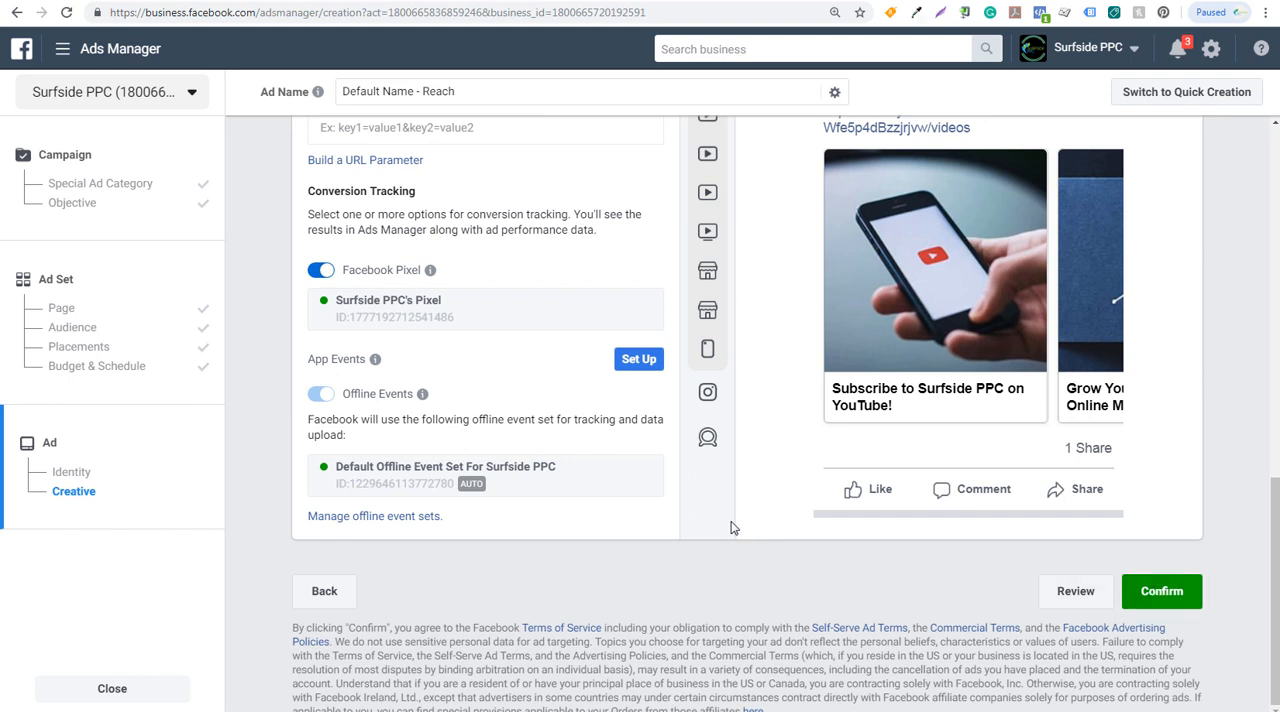
{"action": "mouse_move", "coordinate": [378, 248]}
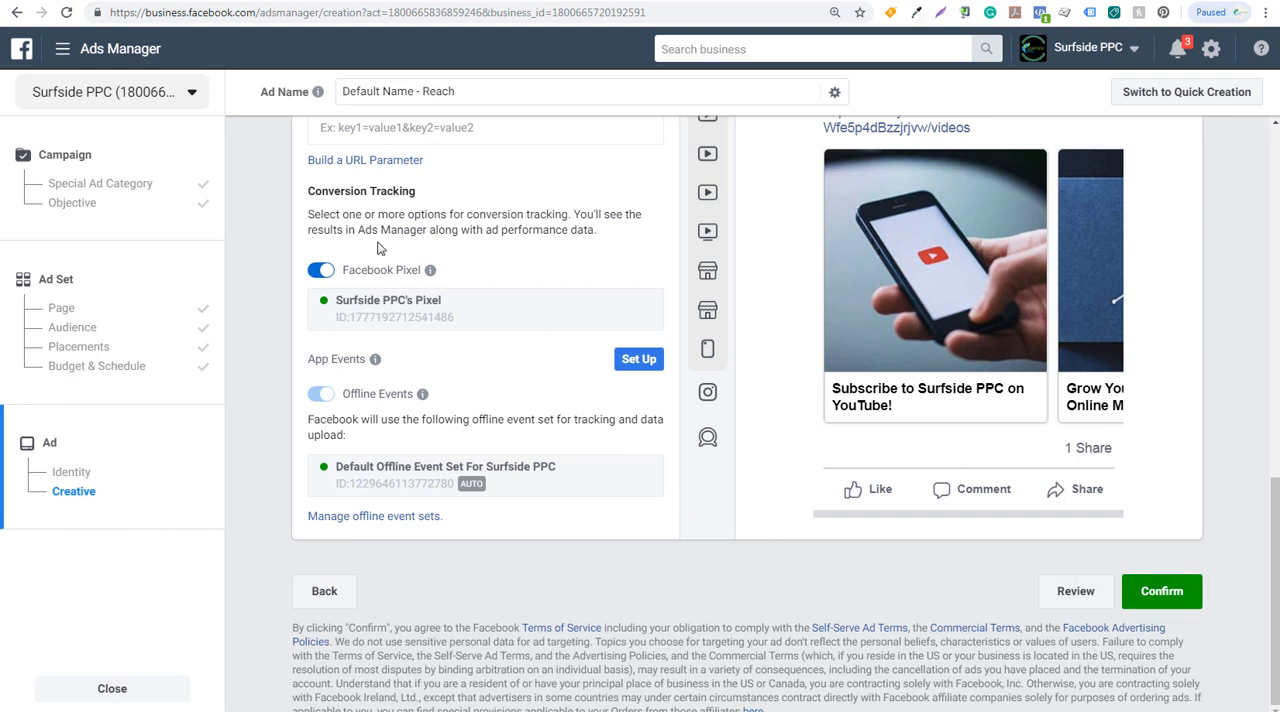